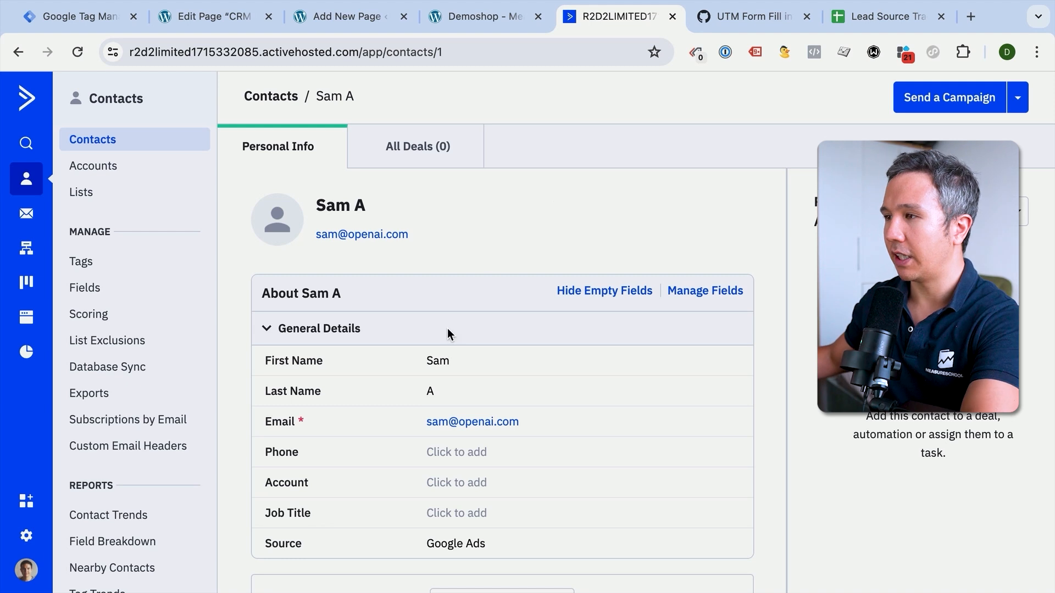
# Review the lead source results spreadsheet, then return to the contact record.
pyautogui.scroll(-3)
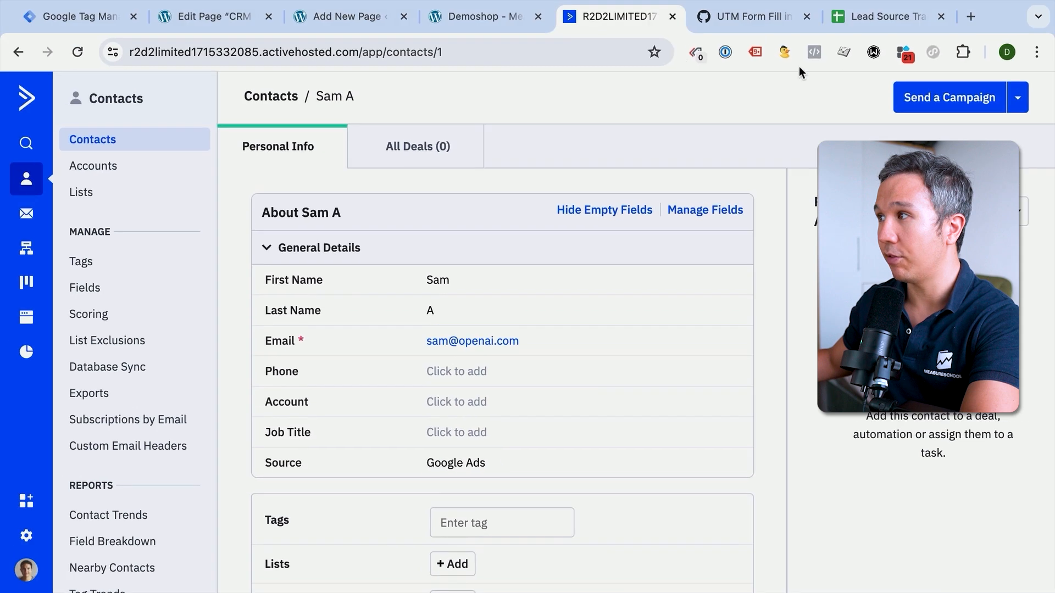
pyautogui.click(887, 16)
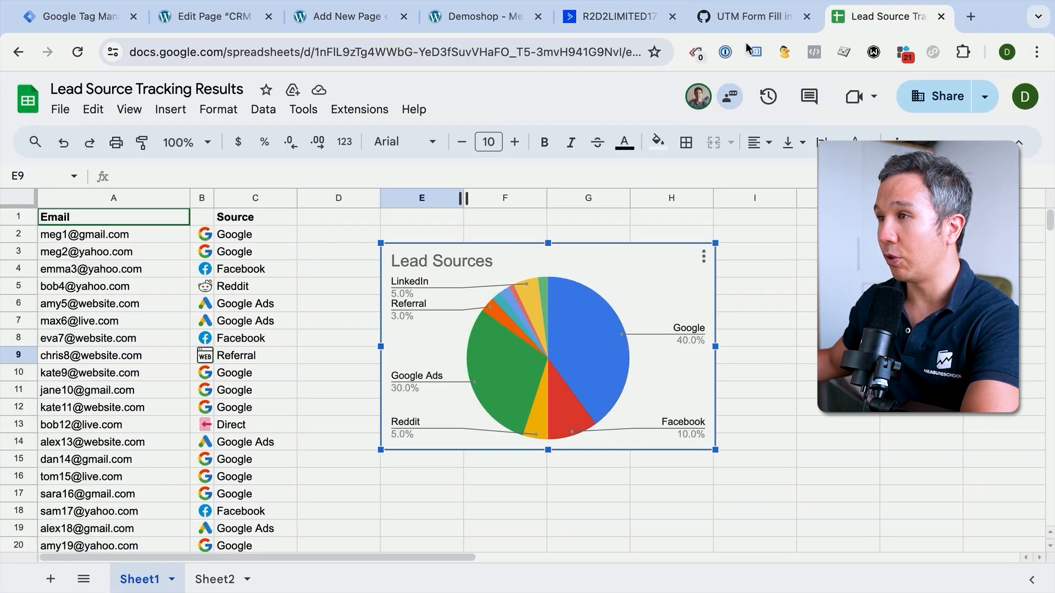
pyautogui.scroll(-3)
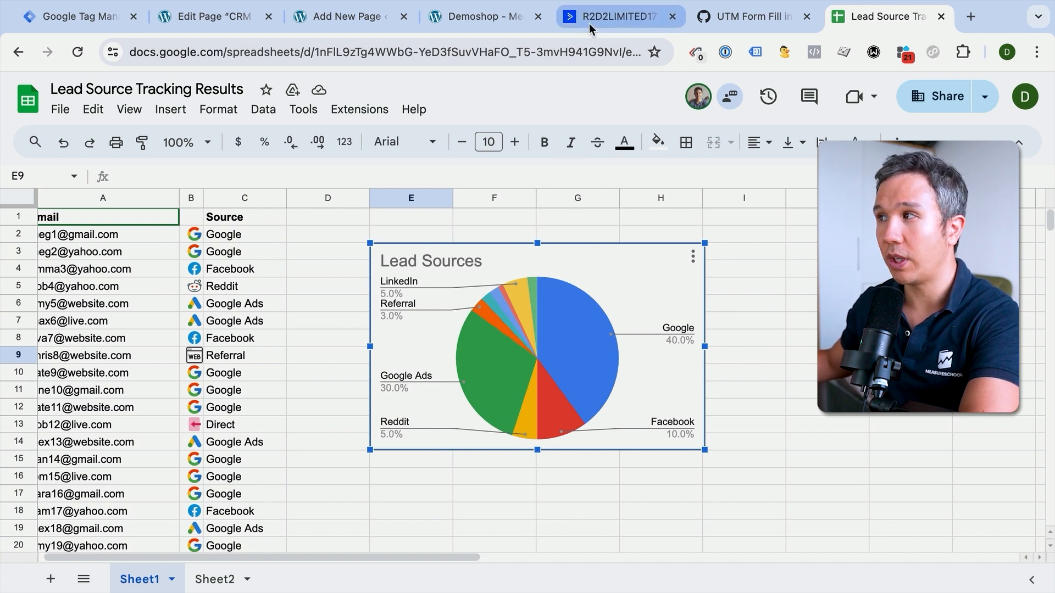
pyautogui.click(609, 16)
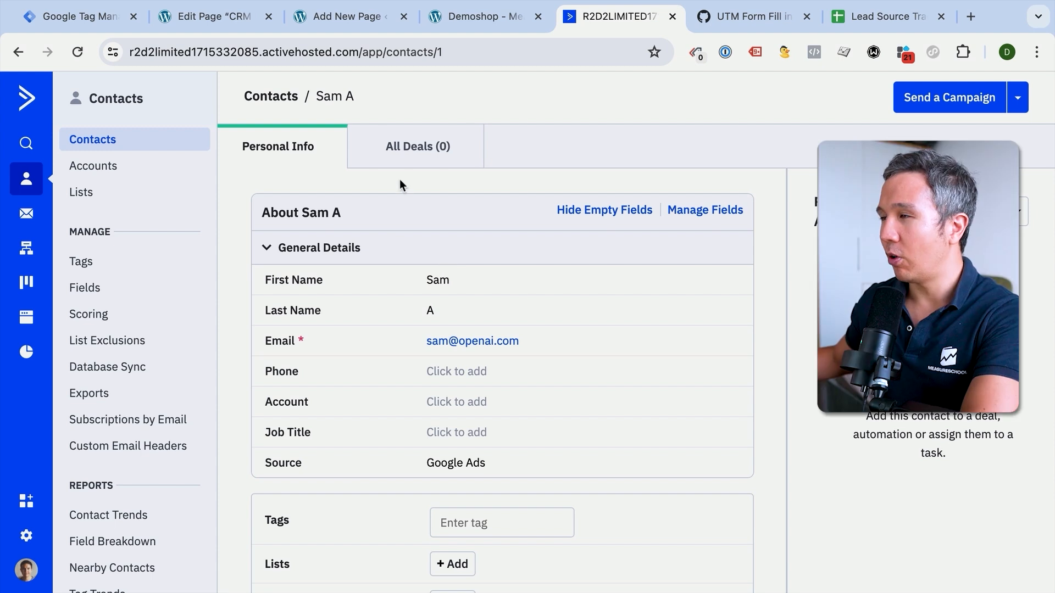
pyautogui.moveTo(374, 267)
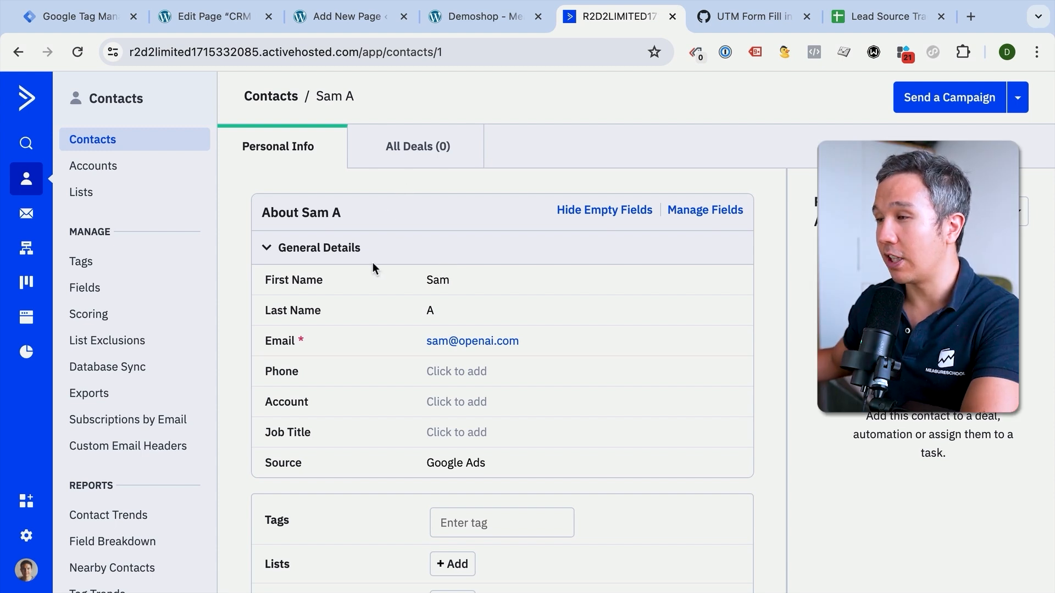
pyautogui.moveTo(392, 221)
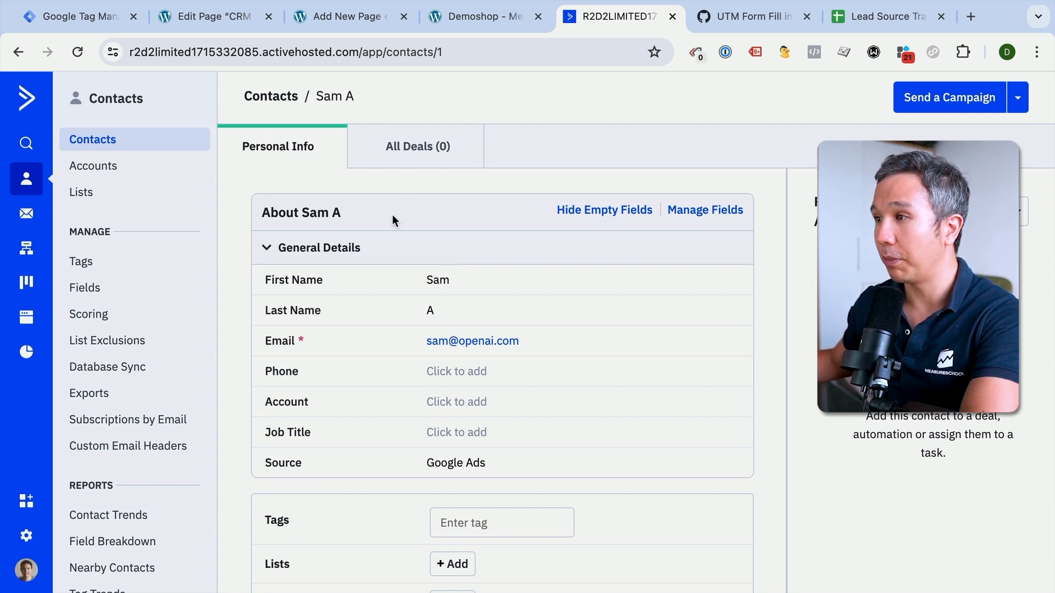
# Delete the Source custom contact field from the field settings.
pyautogui.scroll(-3)
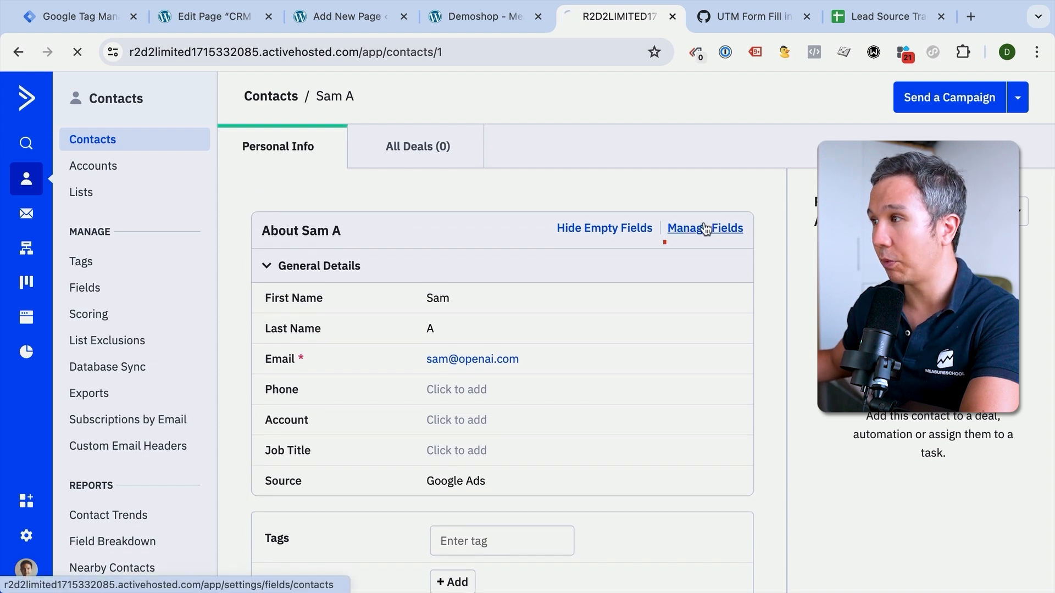
pyautogui.click(705, 227)
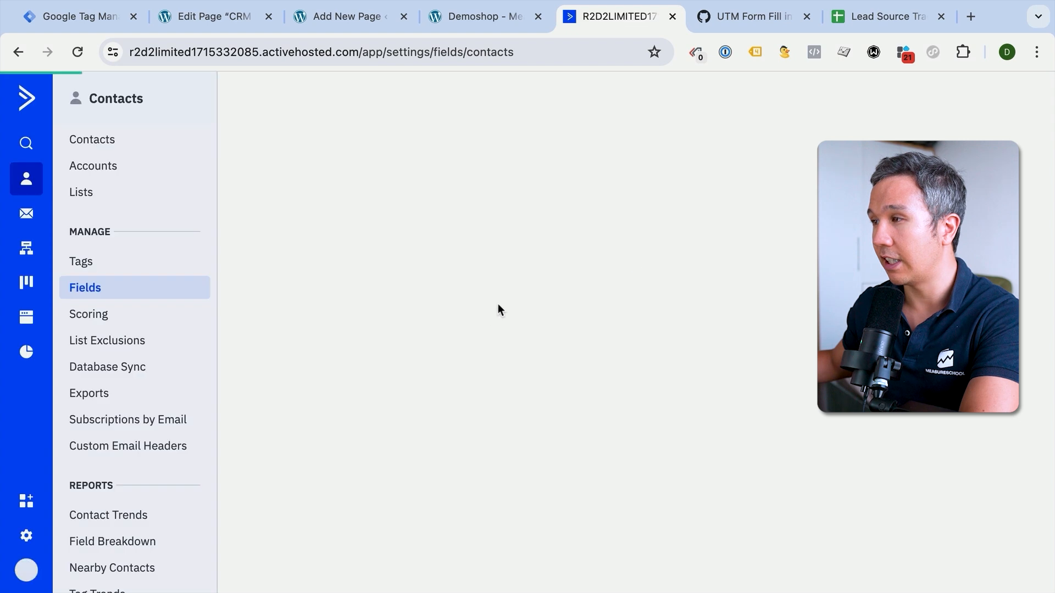
pyautogui.click(85, 288)
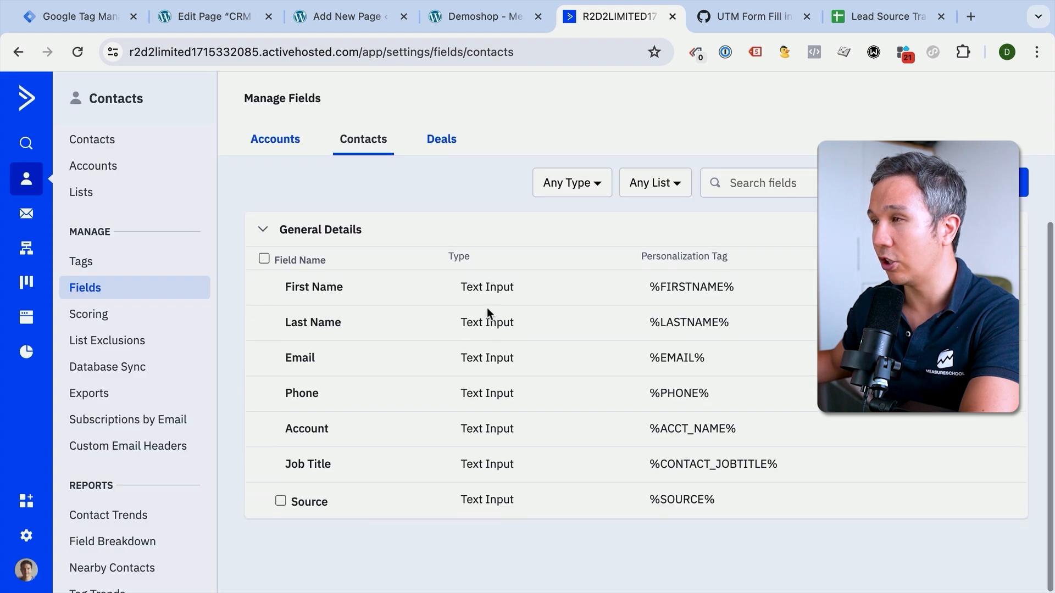
pyautogui.click(281, 501)
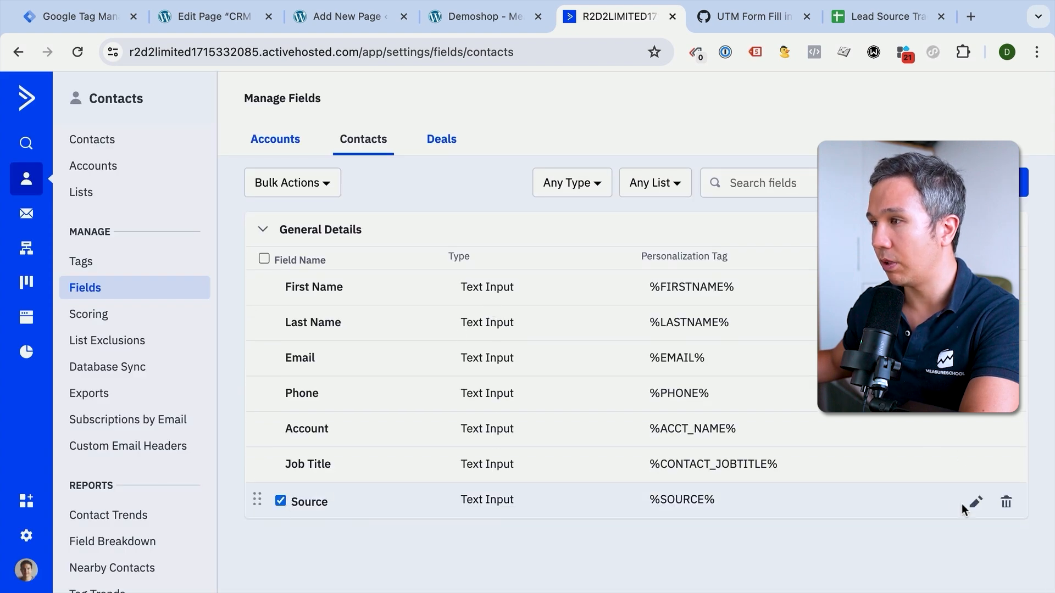
pyautogui.click(1006, 502)
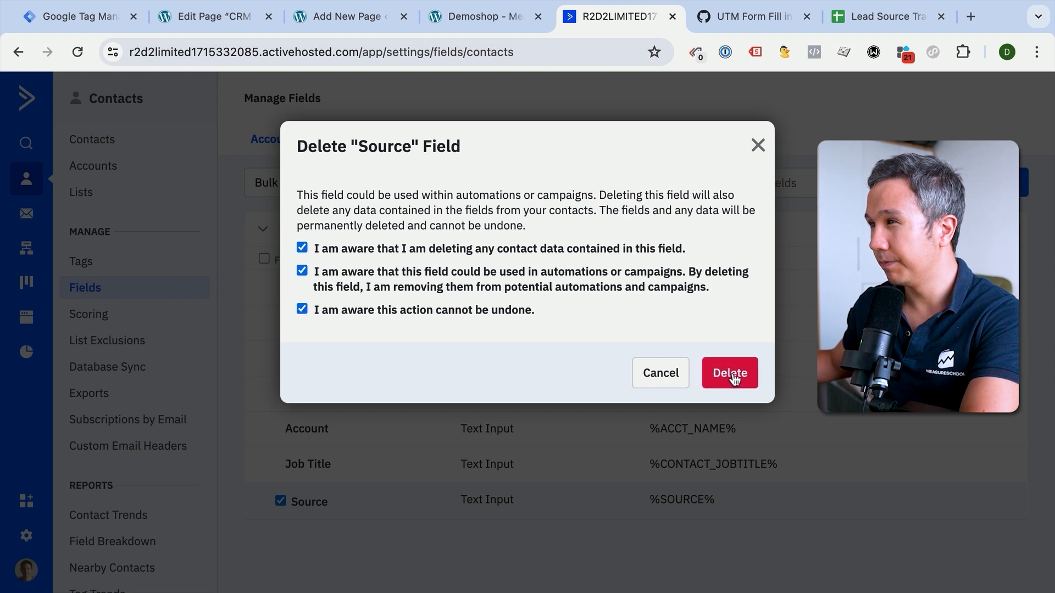
pyautogui.click(729, 373)
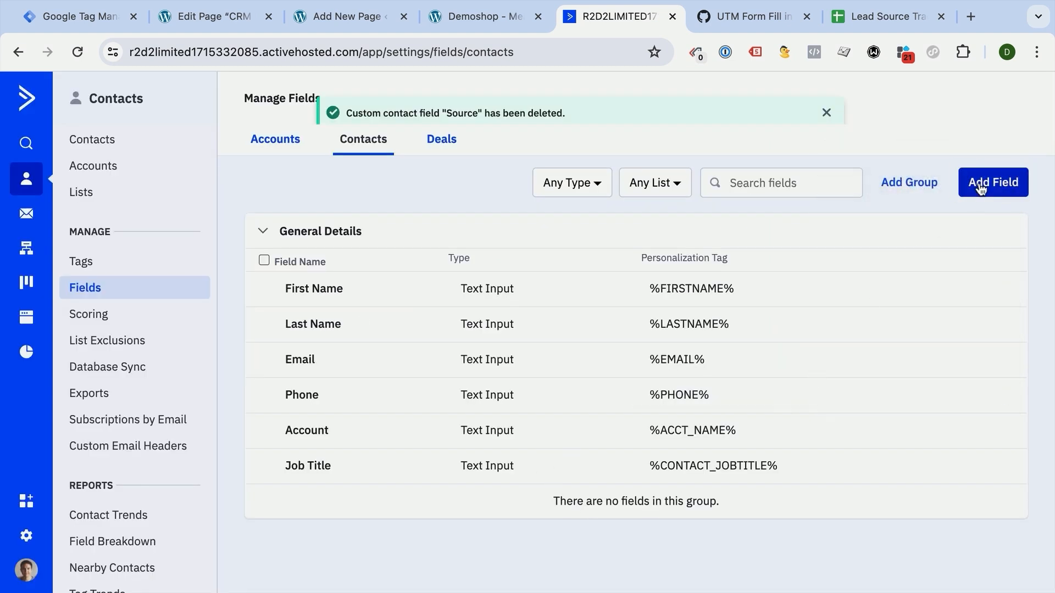
# Add a new custom contact field named utm_source.
pyautogui.click(992, 182)
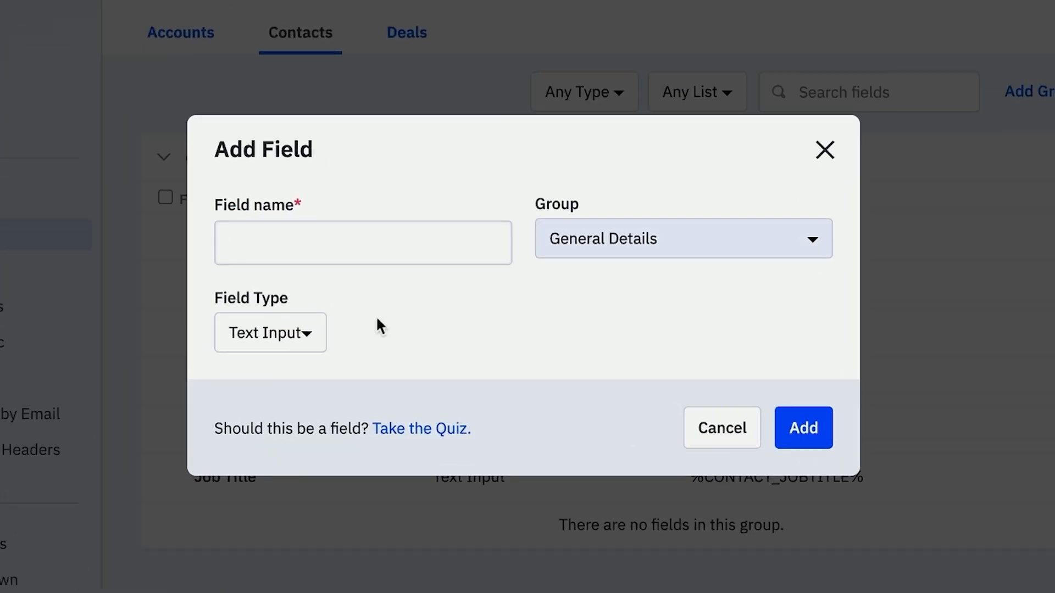
pyautogui.write('u')
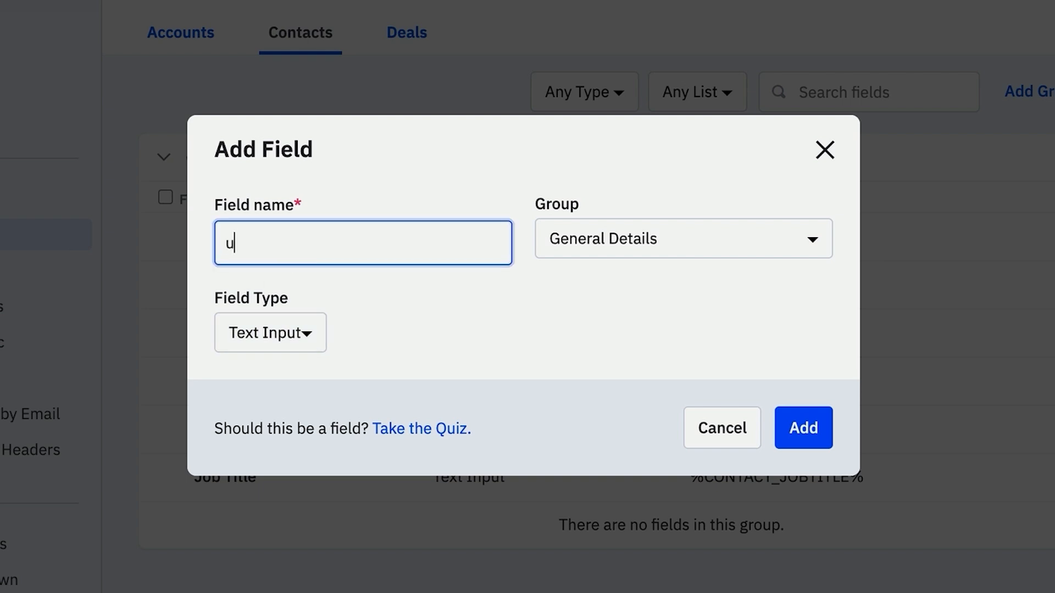
pyautogui.click(803, 428)
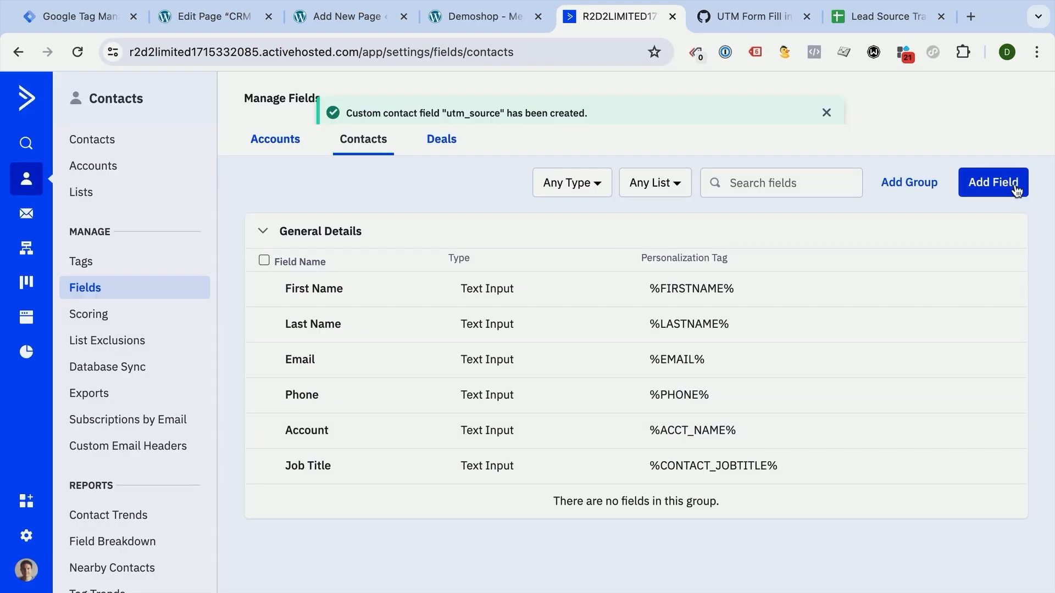
# Create the four remaining fields: utm_medium, utm_campaign, utm_content and utm_term.
pyautogui.click(993, 182)
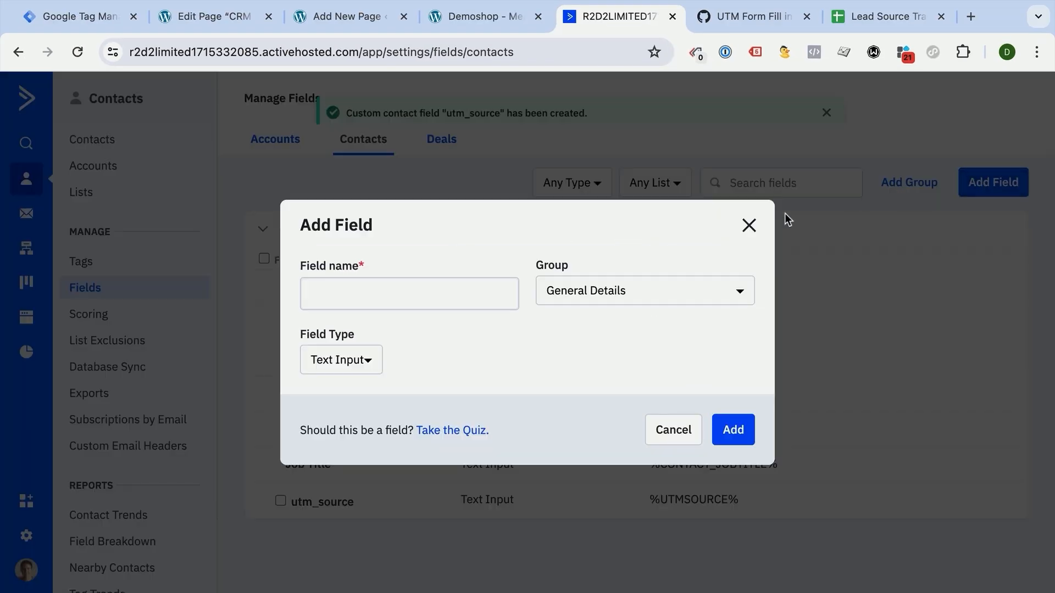
pyautogui.write('utm_medium')
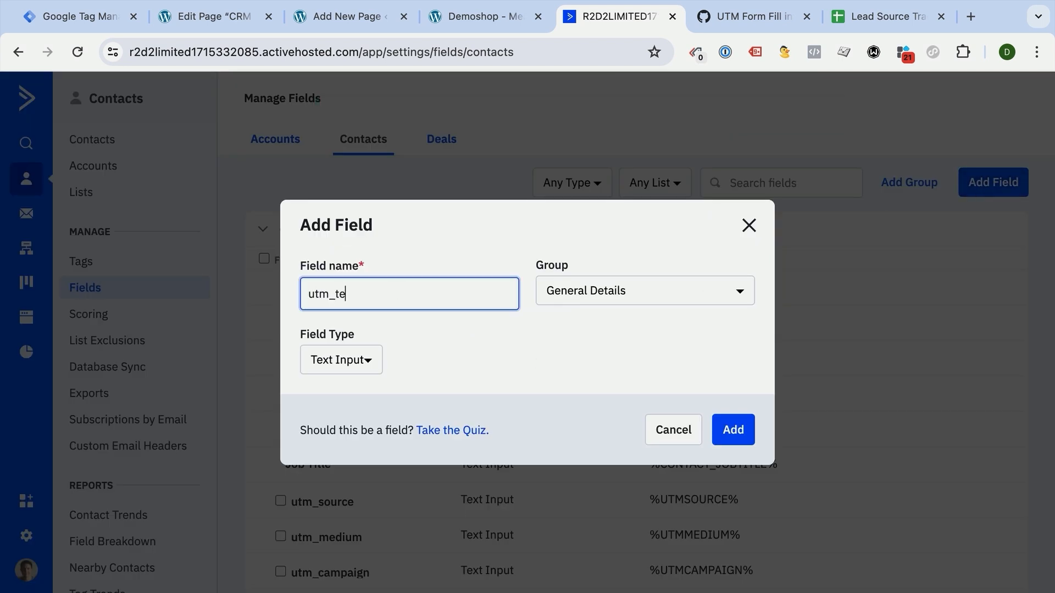
pyautogui.click(732, 430)
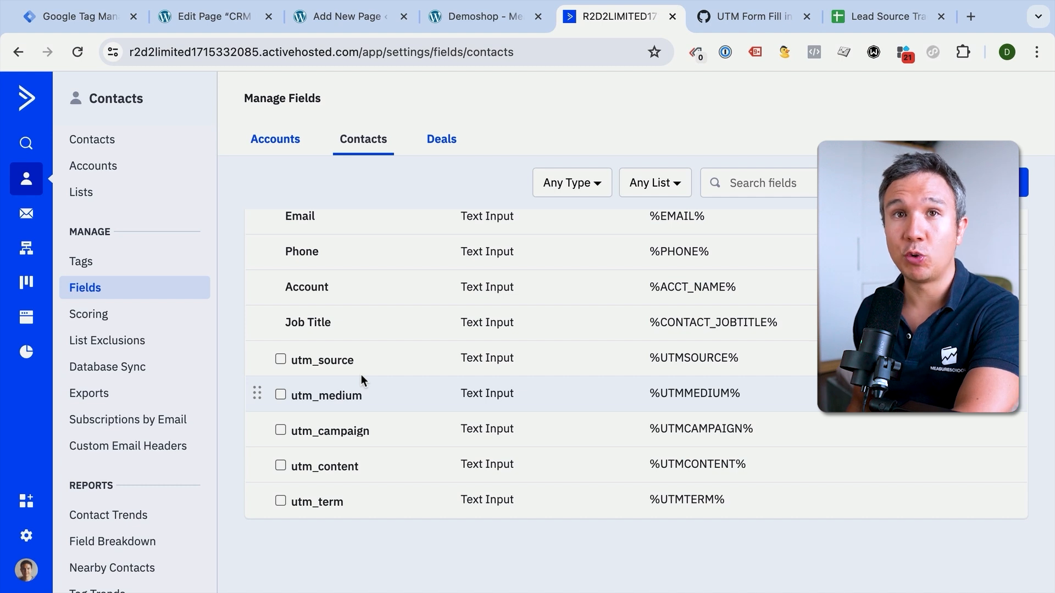
pyautogui.moveTo(389, 383)
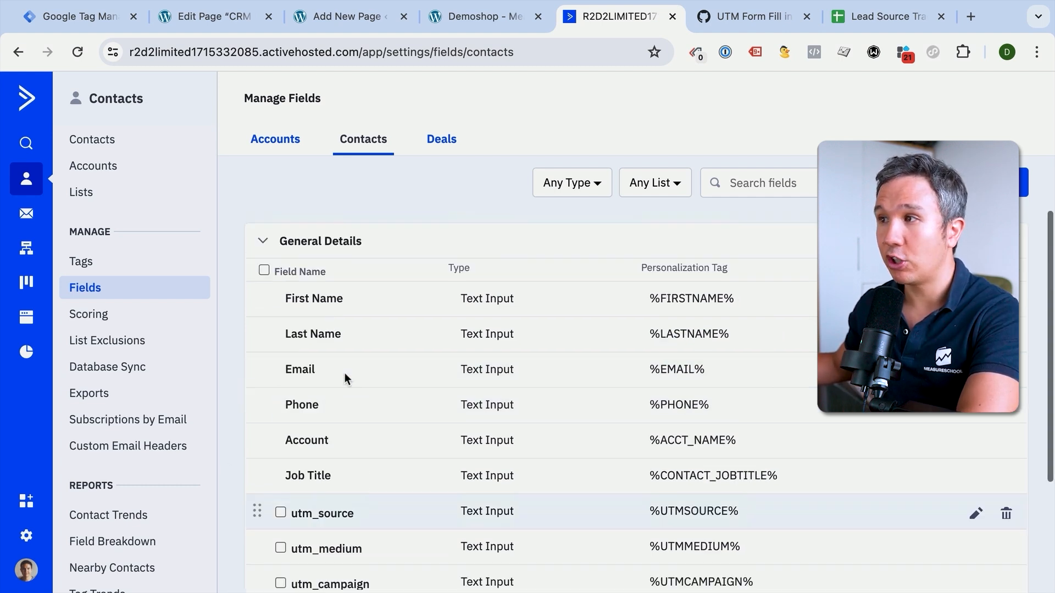
pyautogui.click(92, 139)
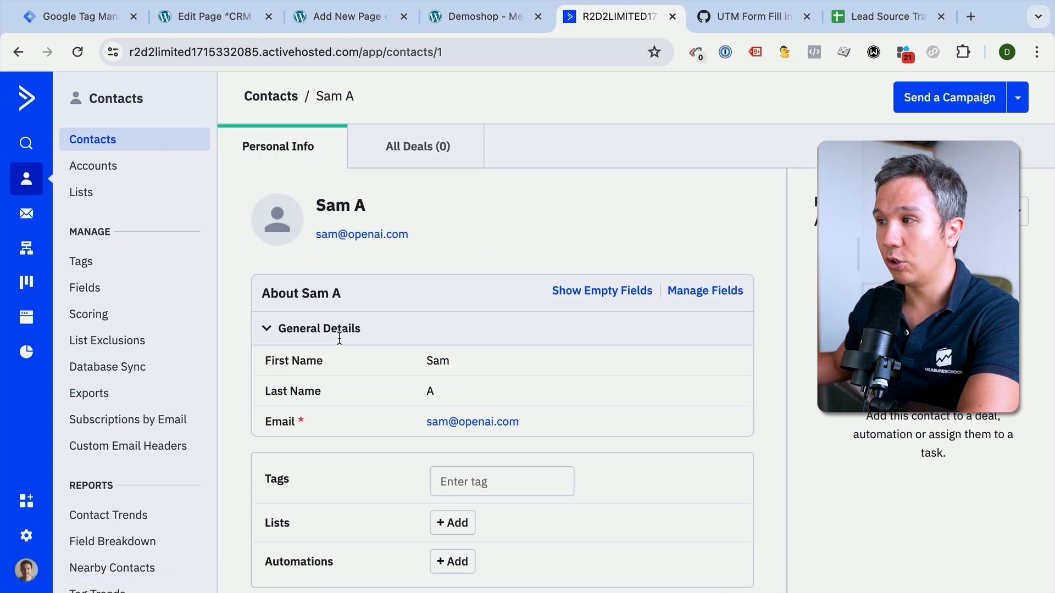
pyautogui.click(602, 290)
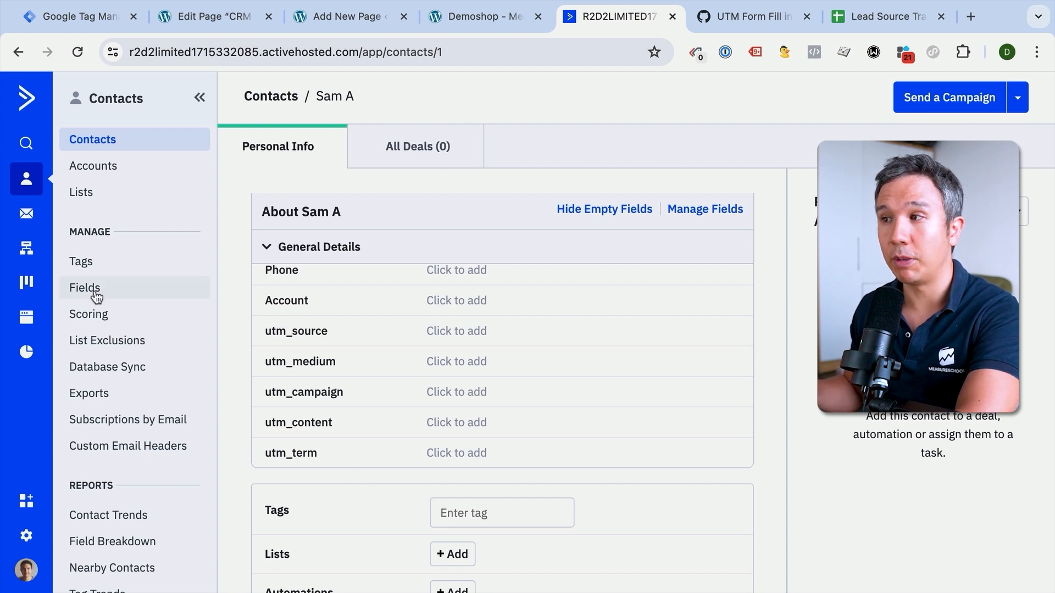
# Create an inline form named Sign Up that subscribes contacts to the Leads list.
pyautogui.click(84, 288)
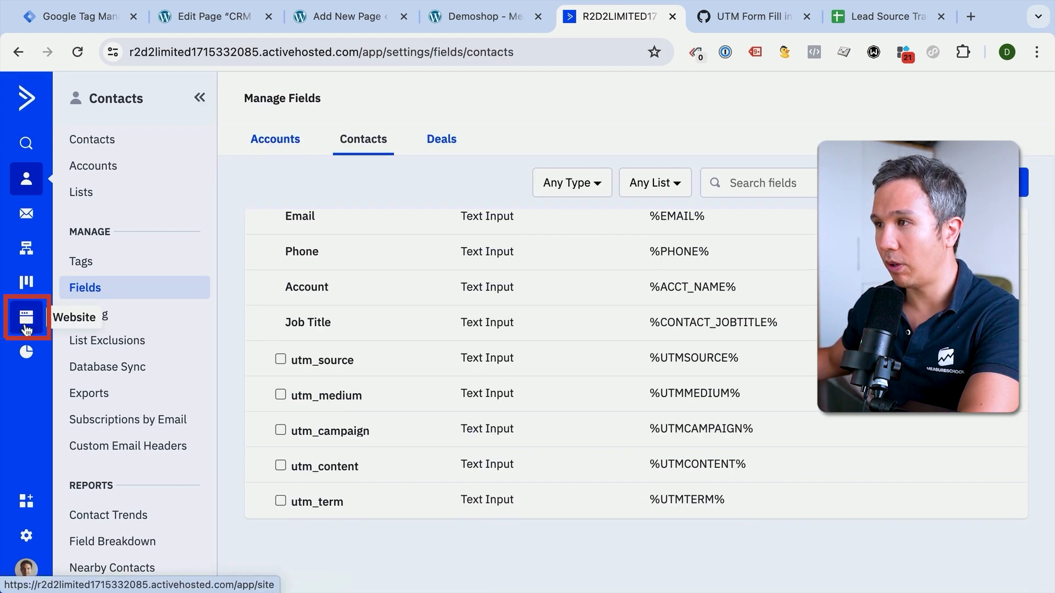
pyautogui.click(26, 318)
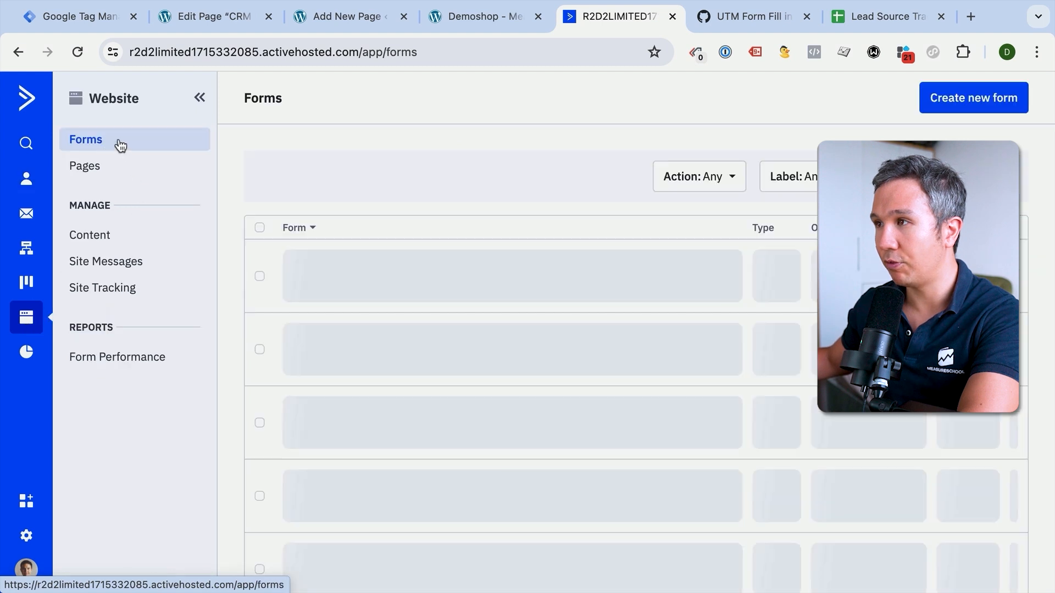
pyautogui.click(972, 98)
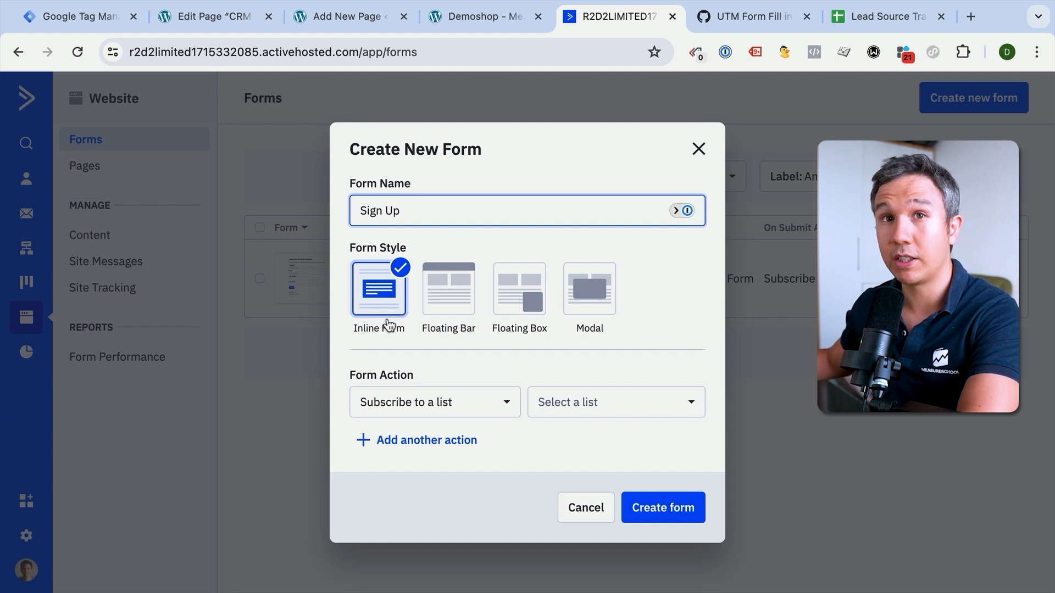
pyautogui.click(614, 402)
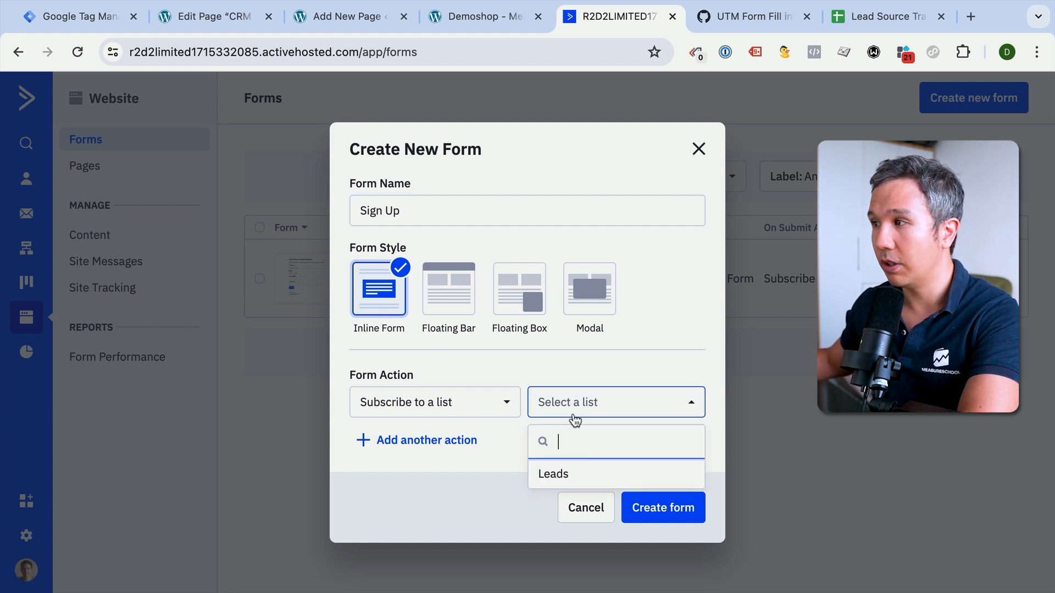
pyautogui.click(662, 507)
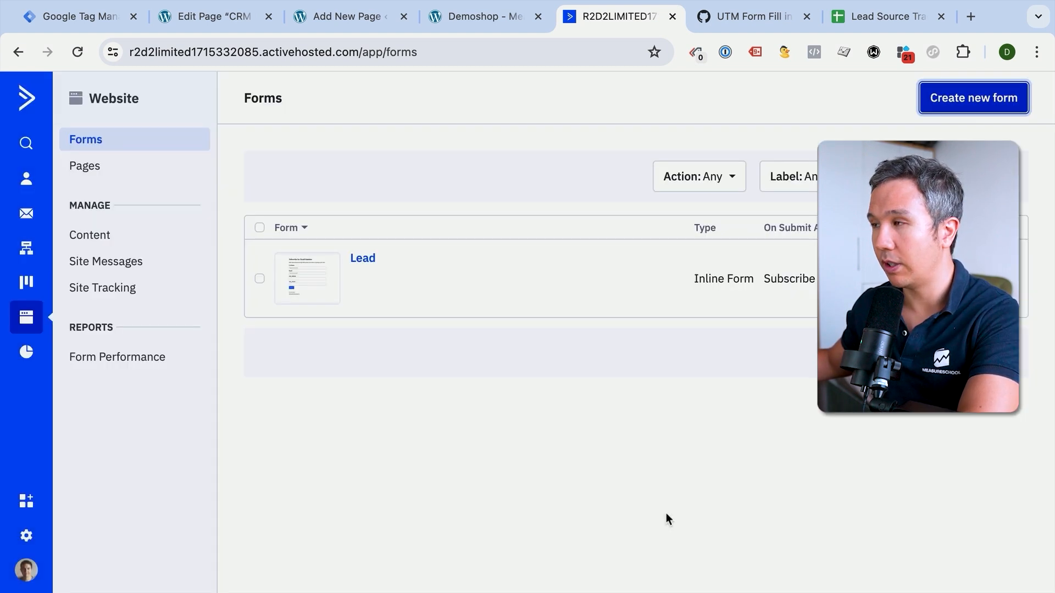
pyautogui.click(362, 258)
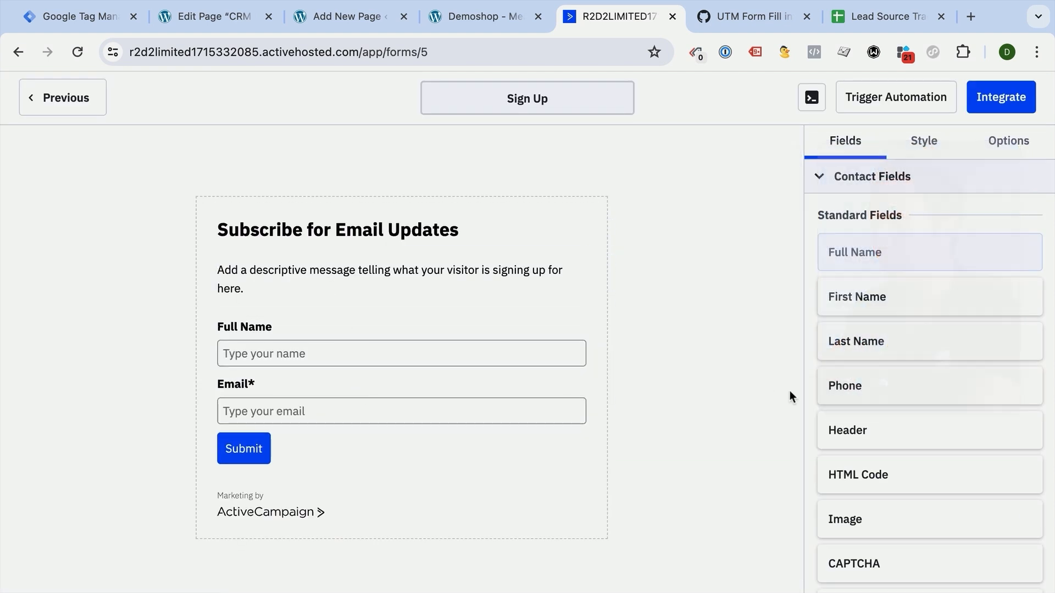
# Add the utm_source, utm_medium, utm_campaign and utm_content fields to the form.
pyautogui.scroll(-3)
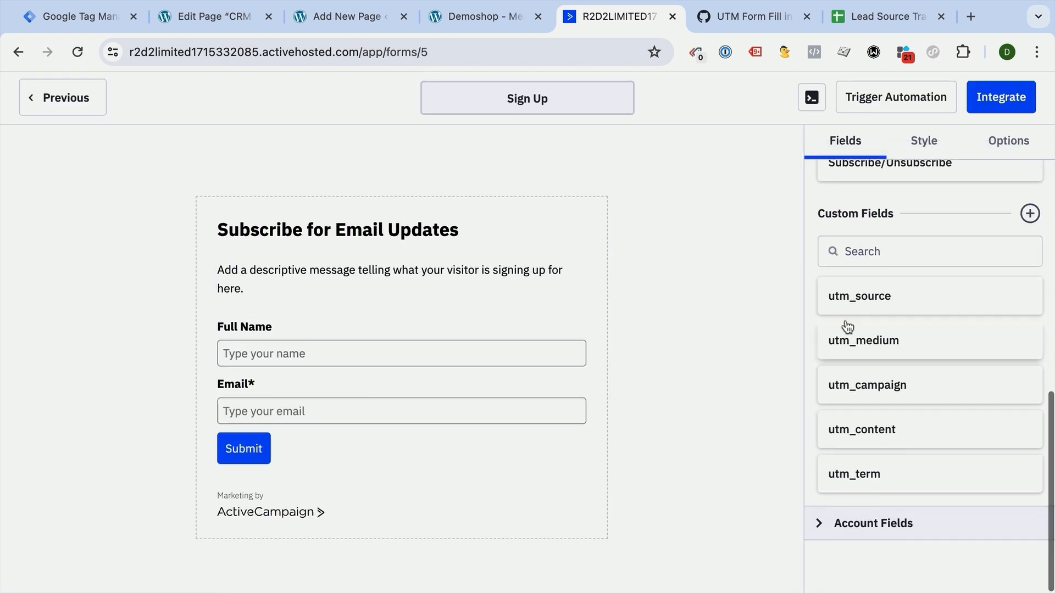
pyautogui.click(858, 296)
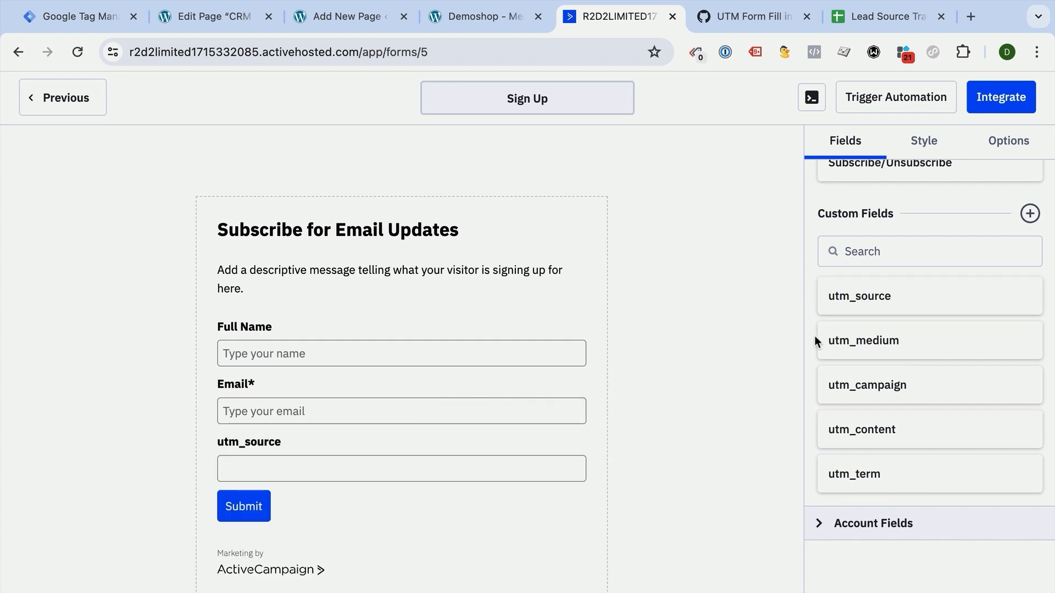
pyautogui.click(863, 339)
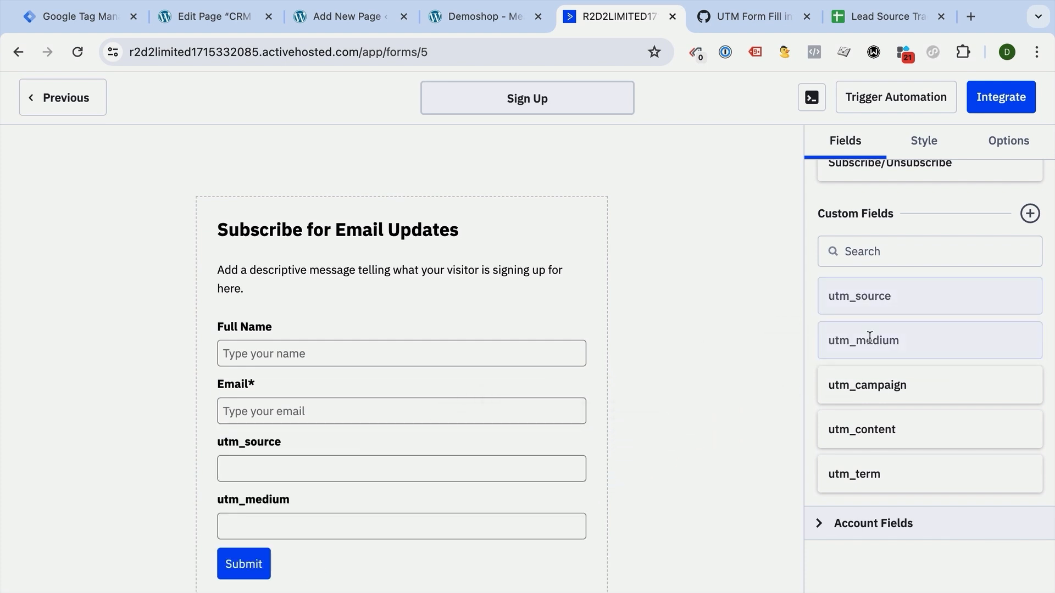
pyautogui.click(867, 385)
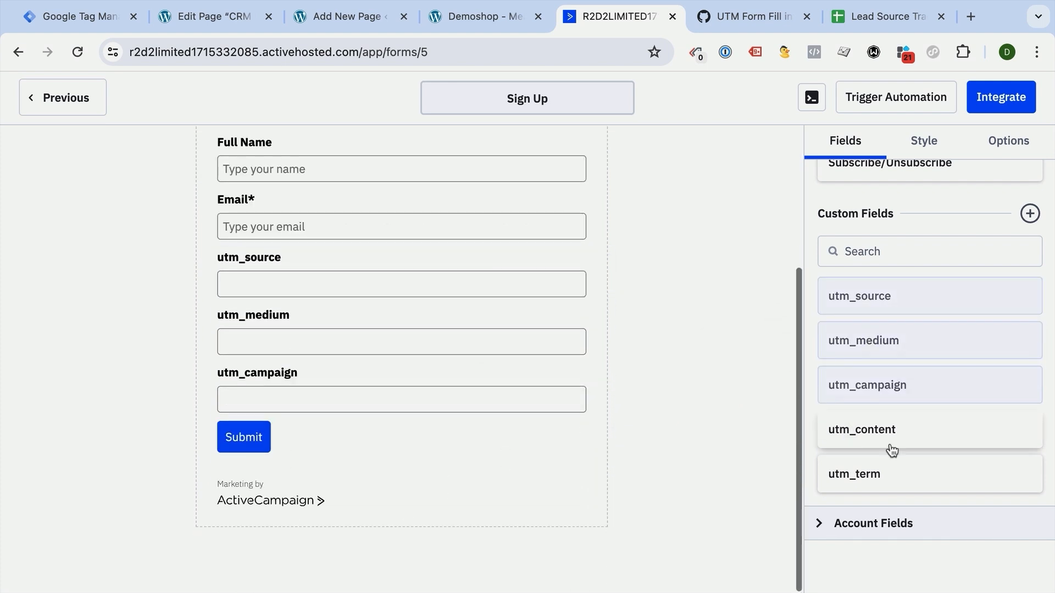
pyautogui.click(861, 429)
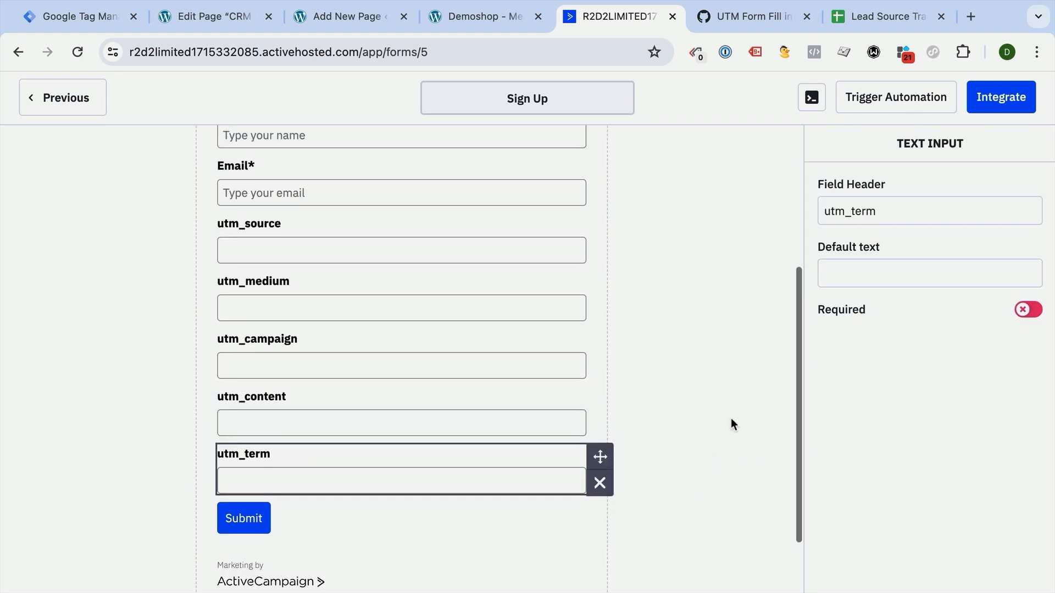
# Clear the UTM field headers and bring up the form's Full Embed code.
pyautogui.doubleClick(849, 211)
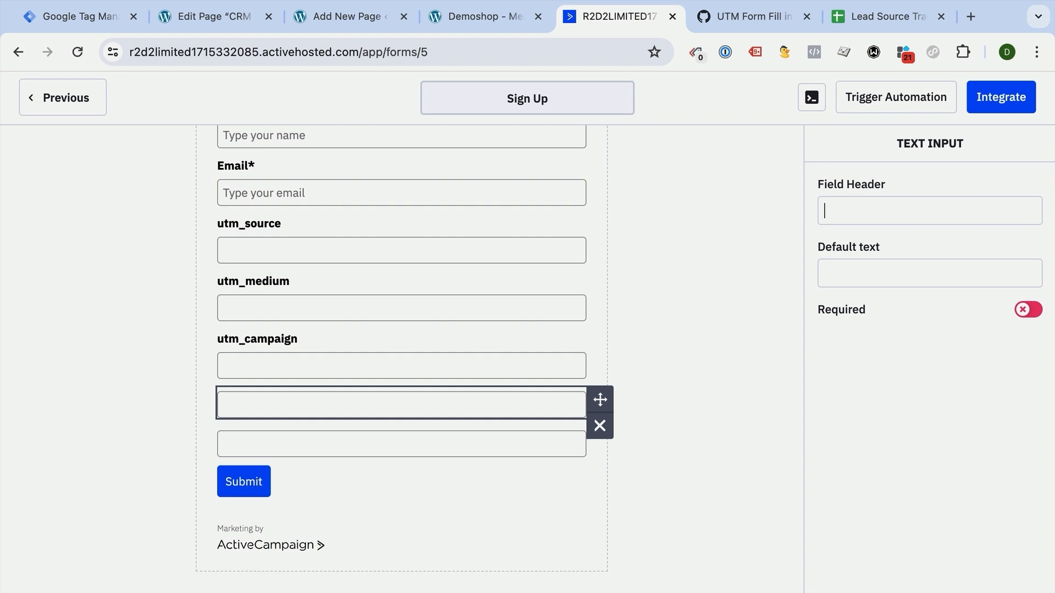
pyautogui.write('utm_campaign')
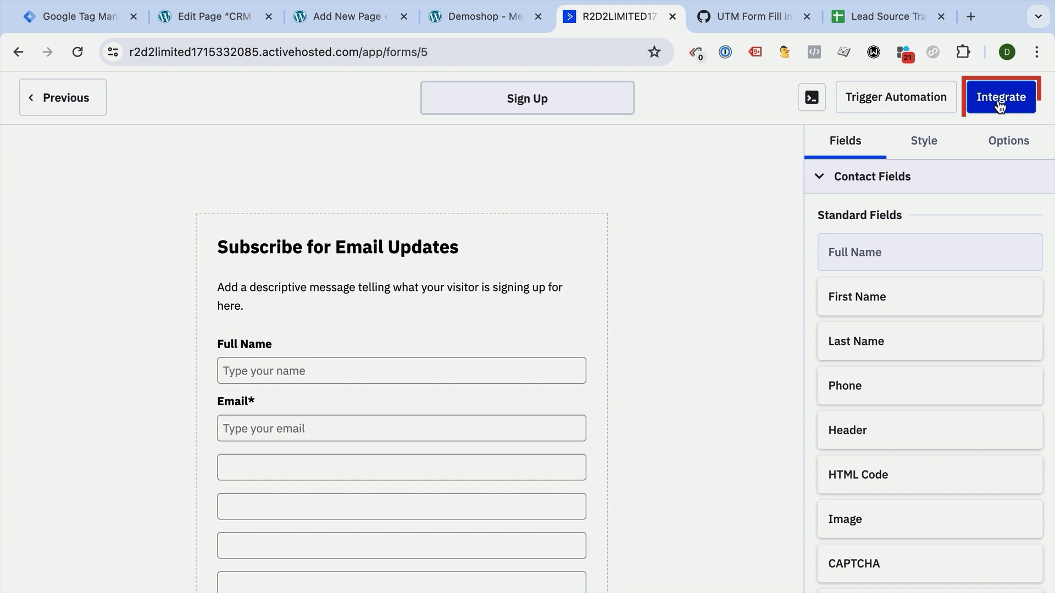
pyautogui.click(1000, 96)
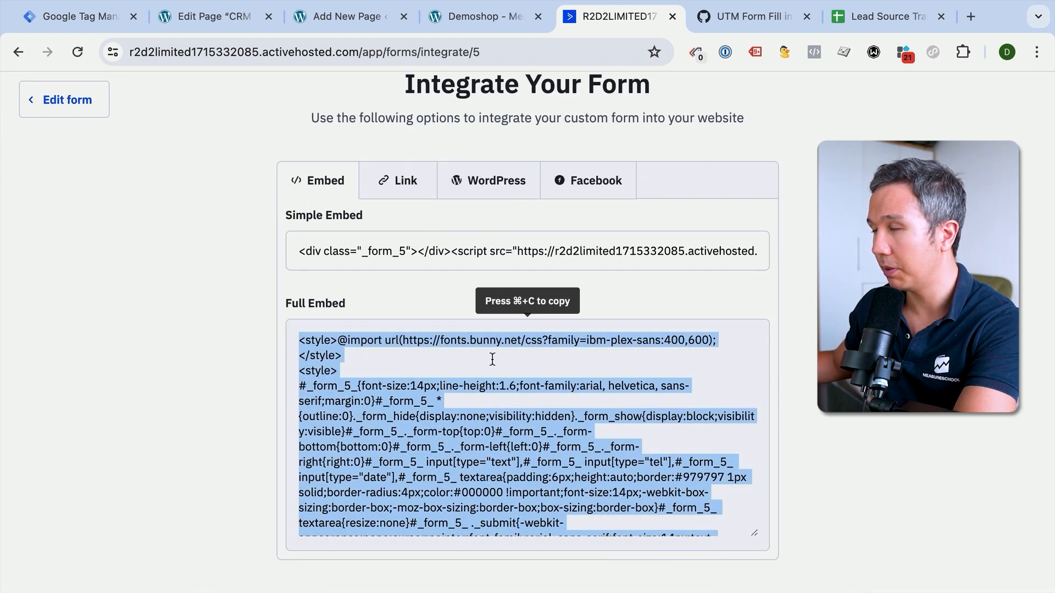
# Paste the Full Embed code into the CRM Leads Custom HTML block and update the page.
pyautogui.click(346, 15)
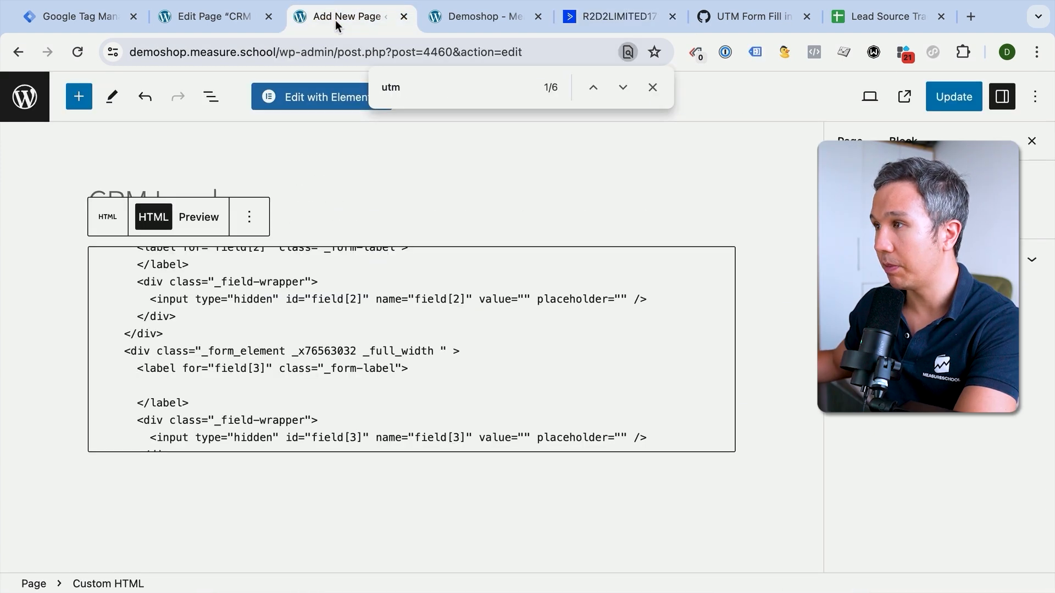
pyautogui.click(484, 16)
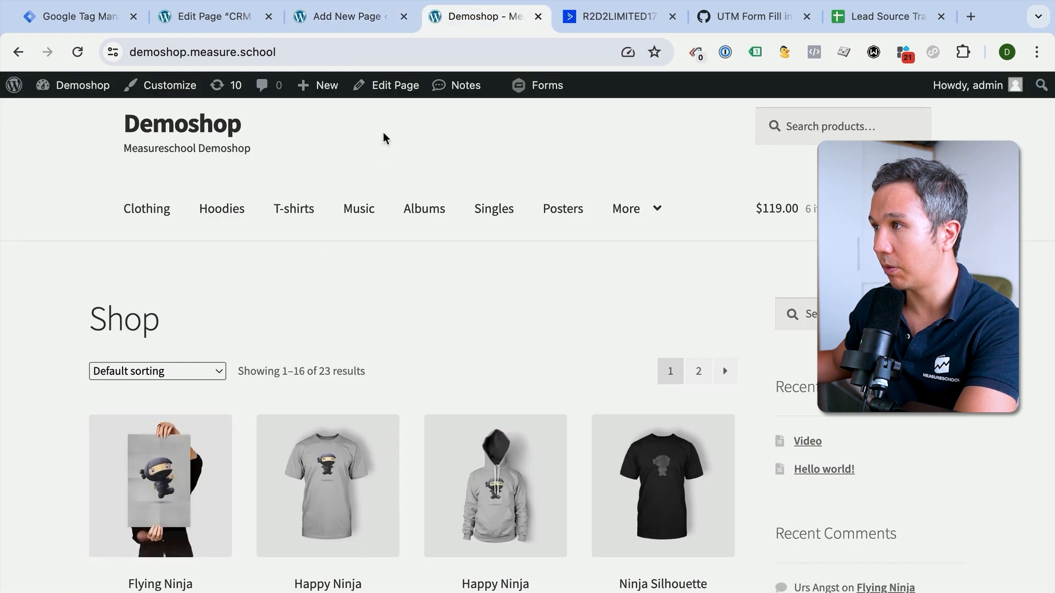
pyautogui.click(212, 16)
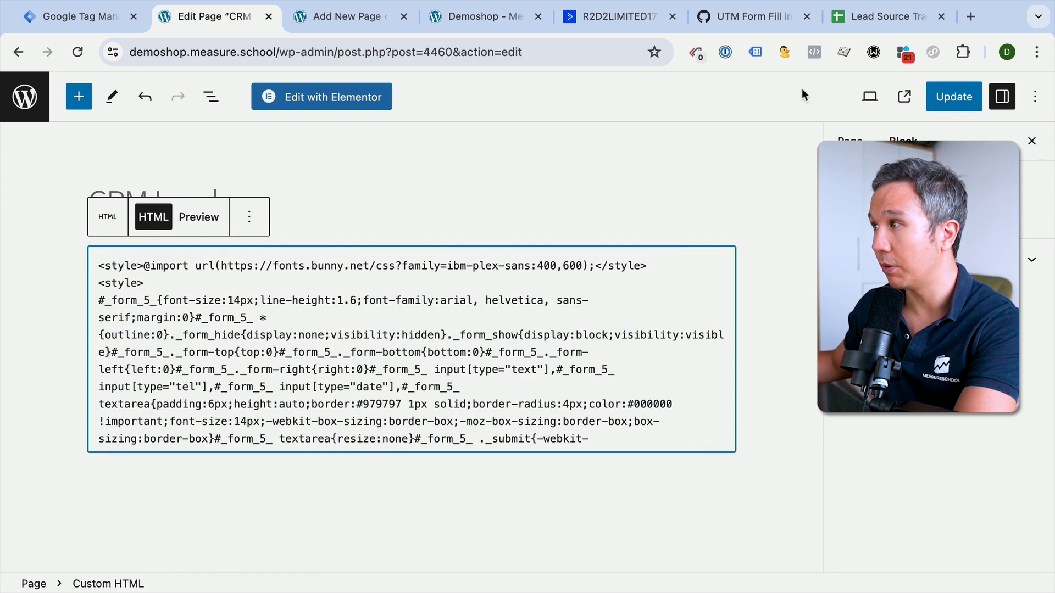
pyautogui.click(952, 96)
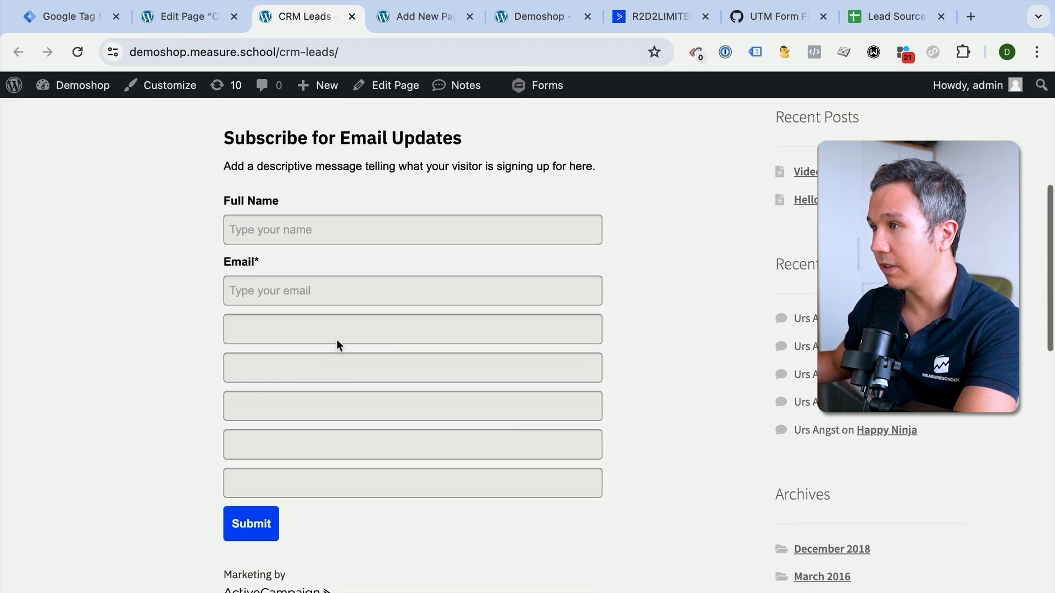
# Search the embedded form code for 'input' and review the field tags.
pyautogui.click(182, 16)
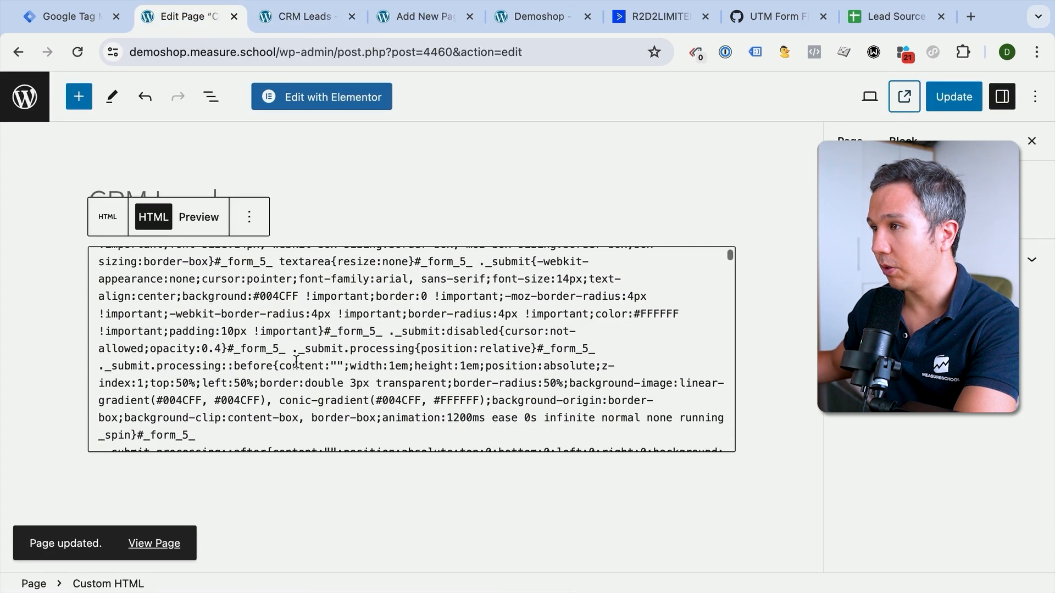
pyautogui.scroll(-3)
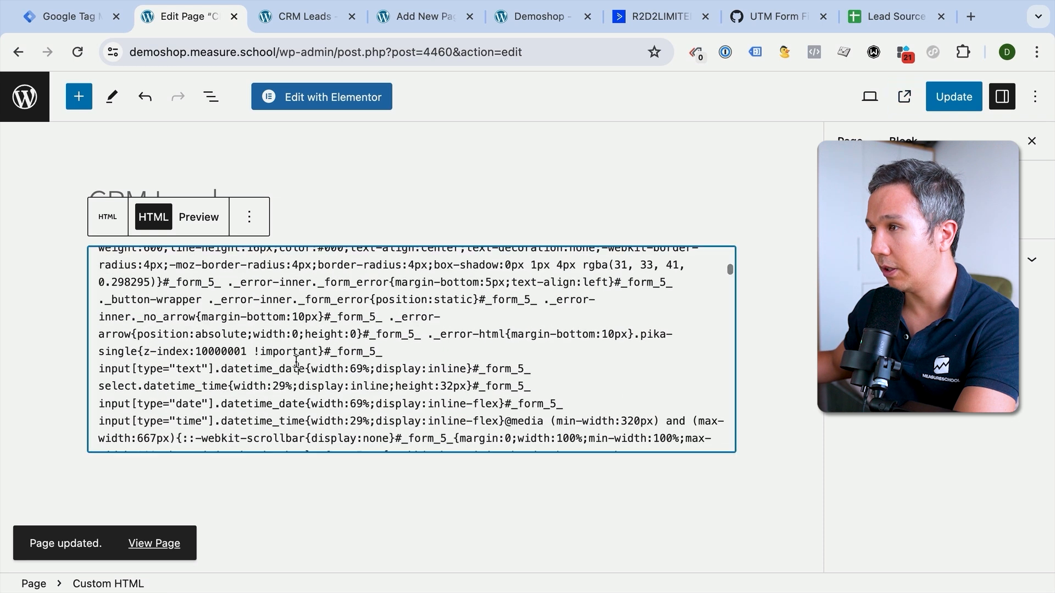
pyautogui.write('inp')
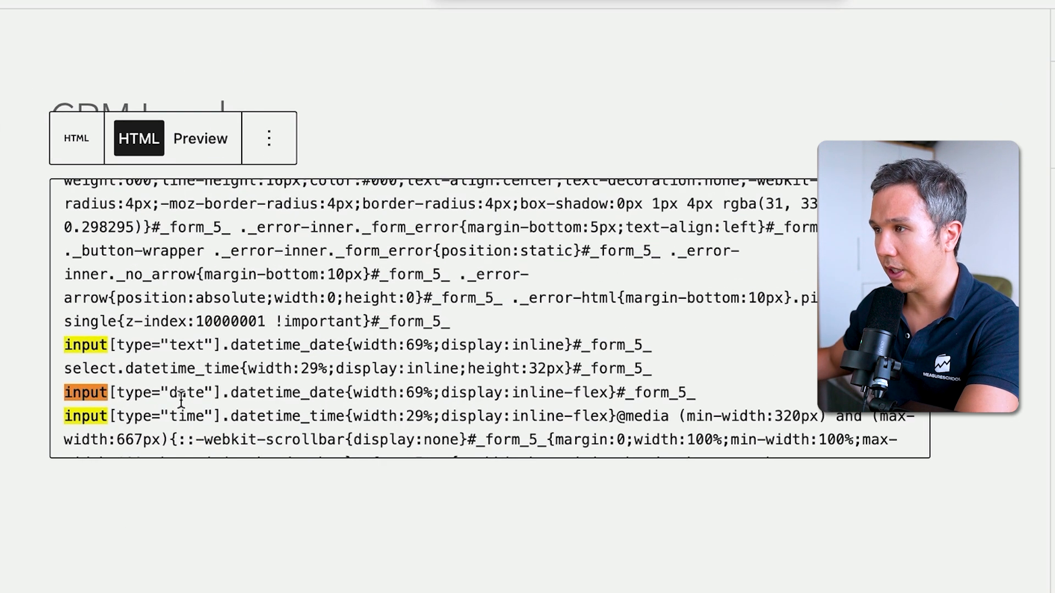
pyautogui.scroll(-3)
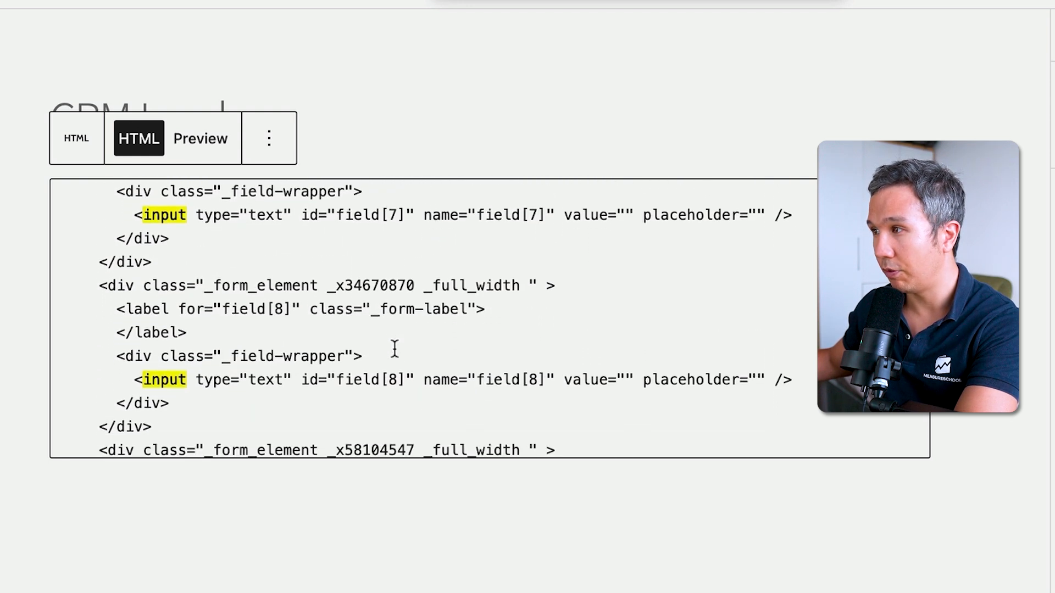
pyautogui.scroll(-3)
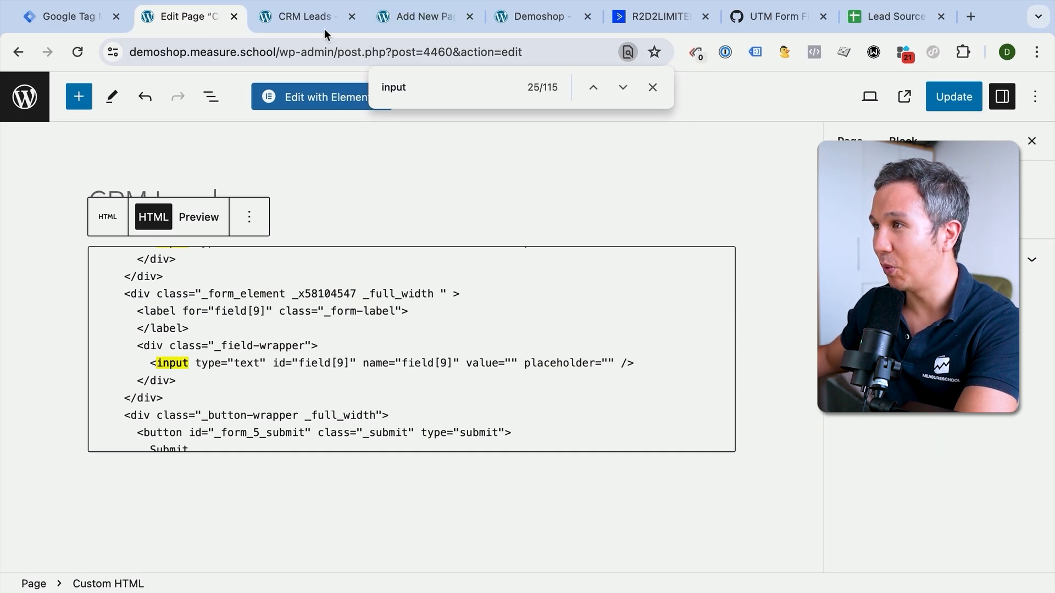
# Inspect the UTM input markup on the live page, then edit the HTML to hide those fields and update.
pyautogui.click(300, 16)
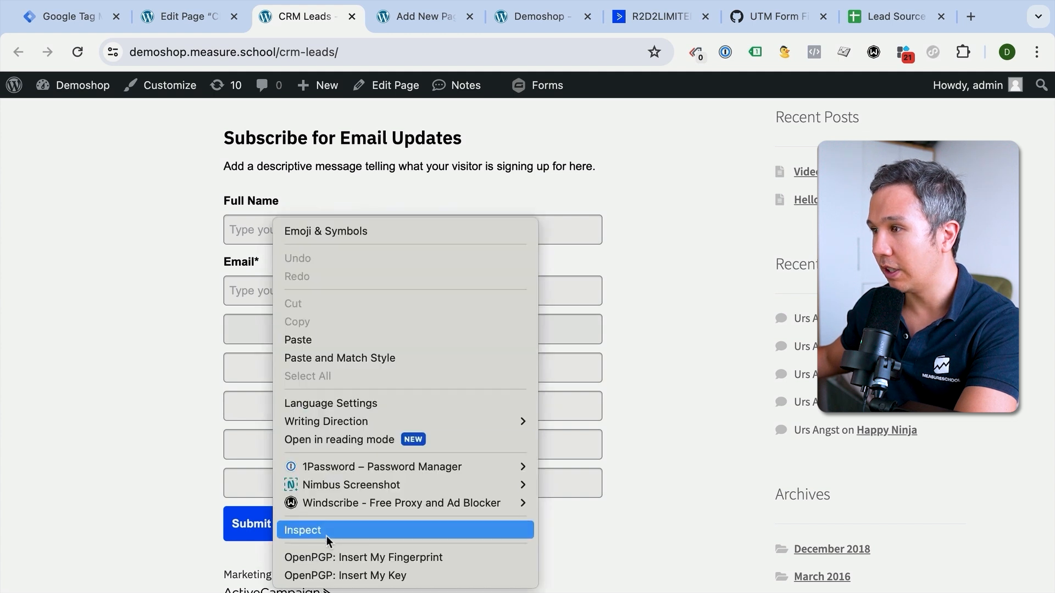
pyautogui.click(303, 530)
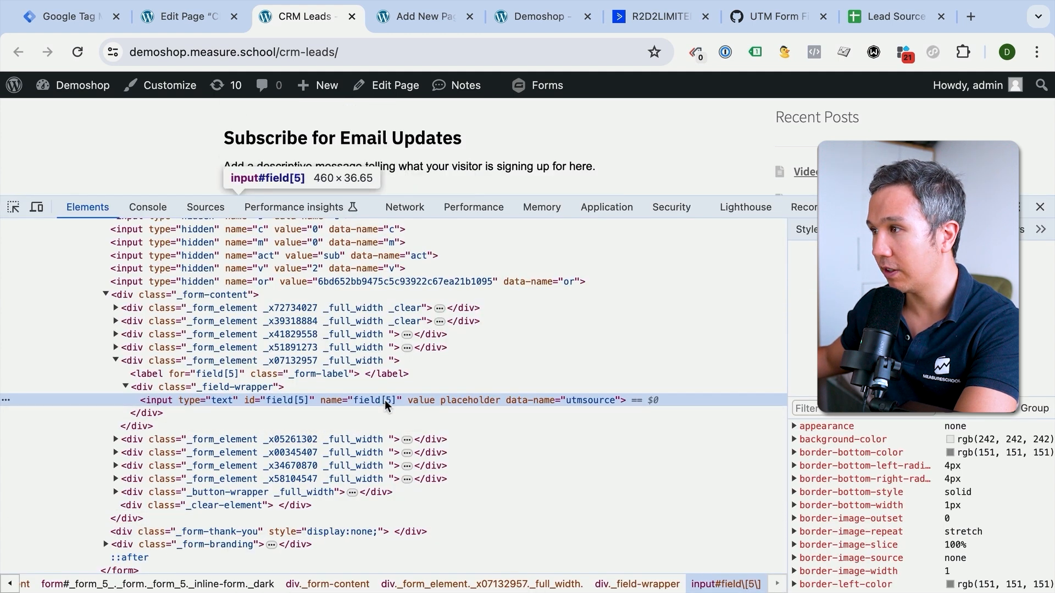
pyautogui.moveTo(585, 410)
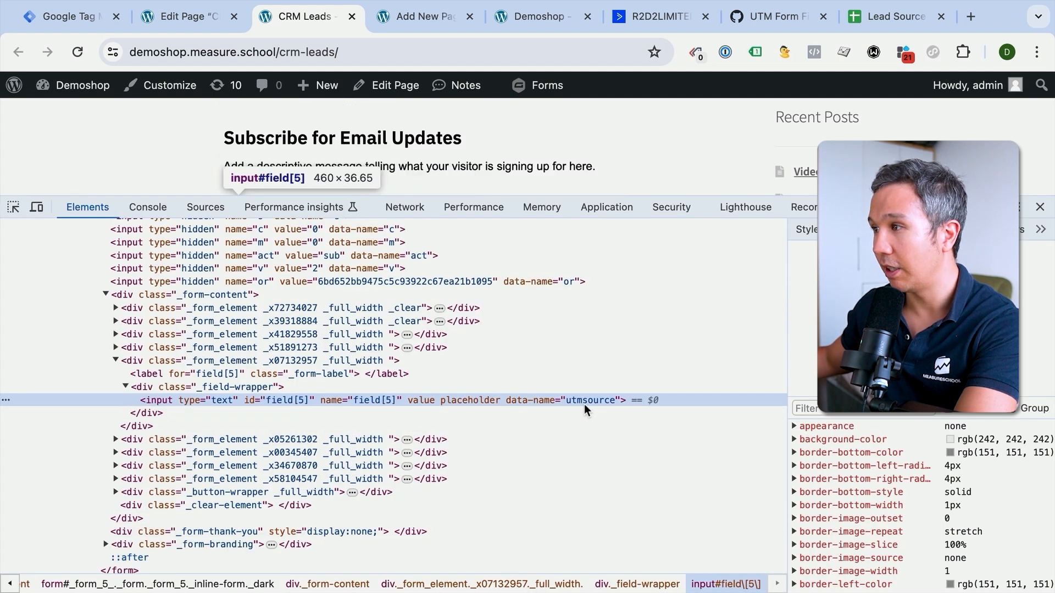
pyautogui.moveTo(333, 402)
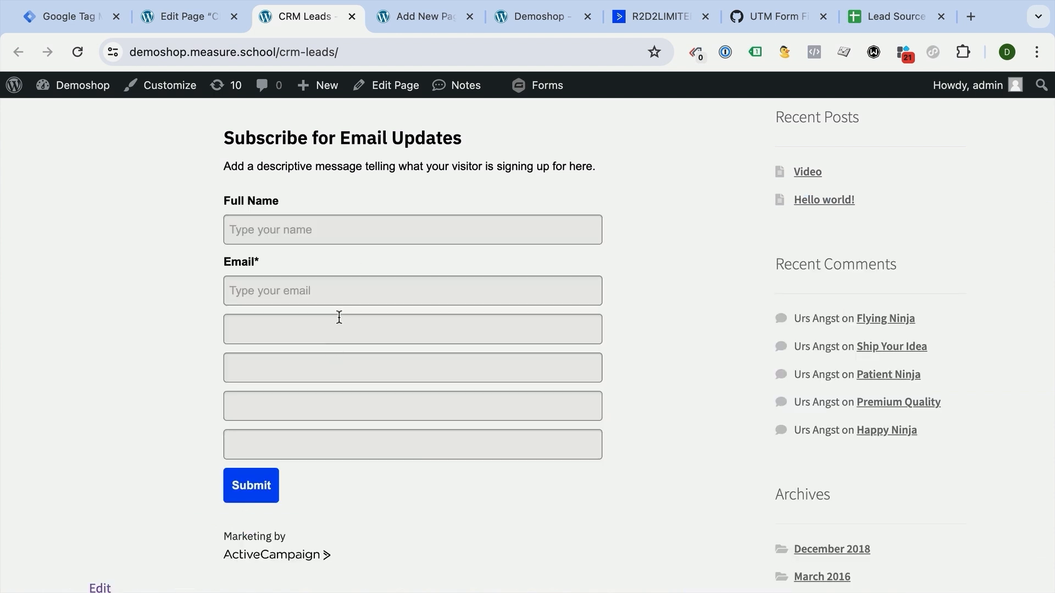
pyautogui.click(182, 16)
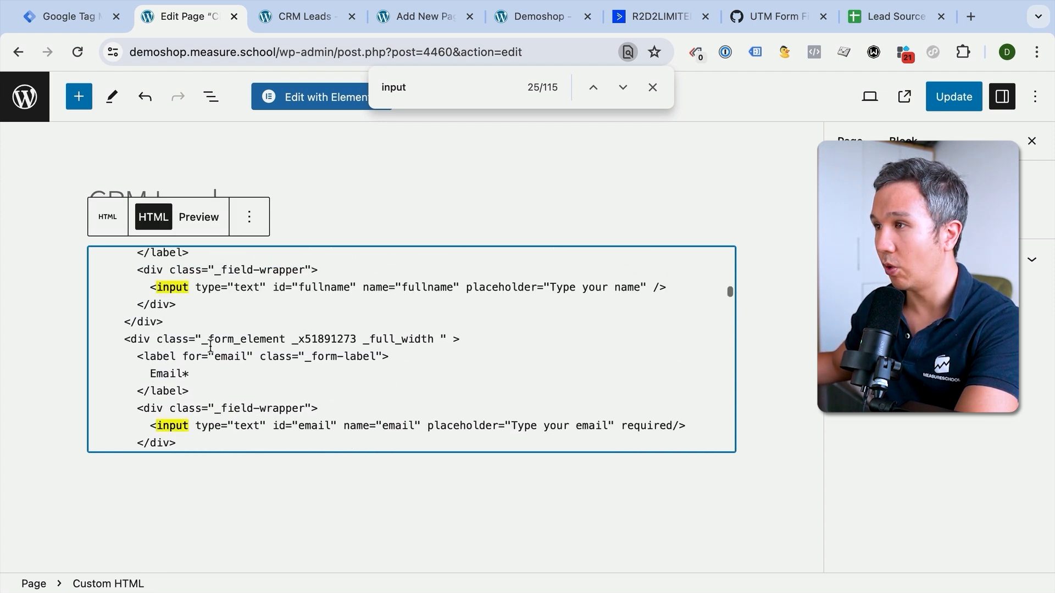
pyautogui.click(952, 96)
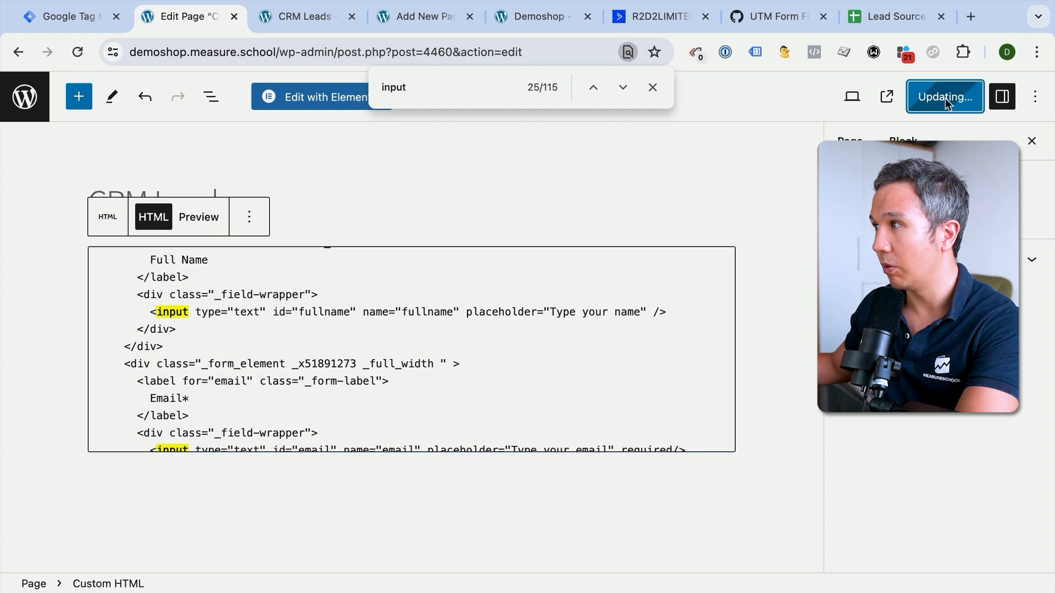
pyautogui.click(305, 16)
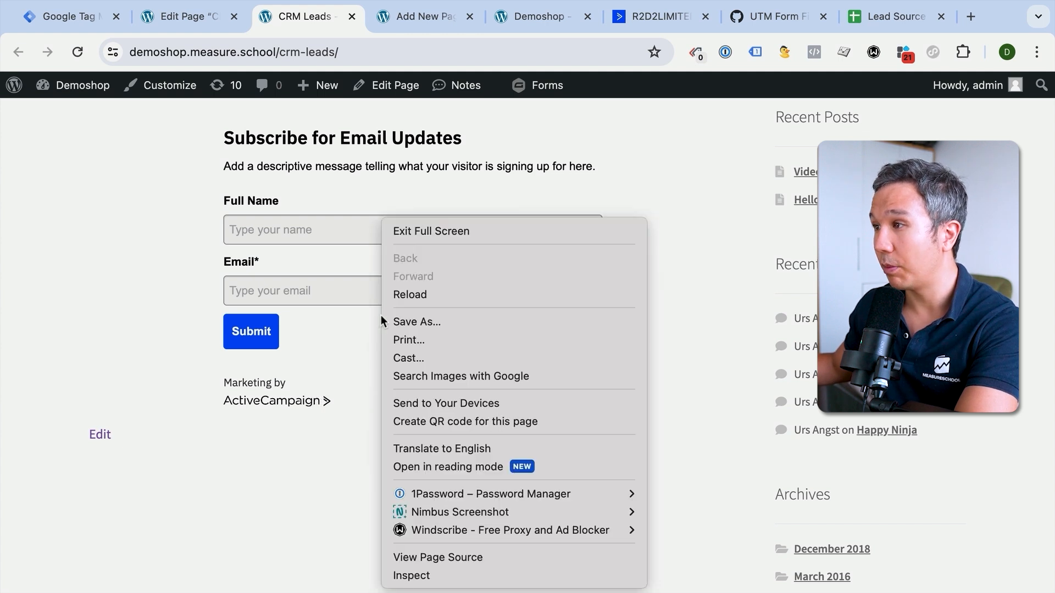
pyautogui.moveTo(411, 575)
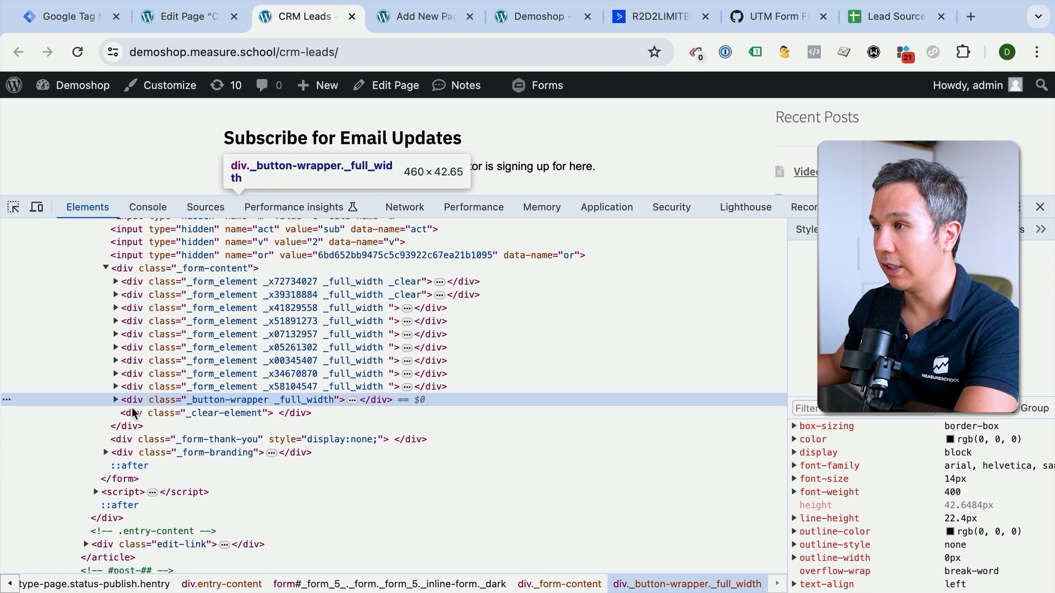
# Inspect the form elements, then open the shop with utm_source=newsletter, utm_medium=email, utm_campaign=summer15.
pyautogui.click(115, 399)
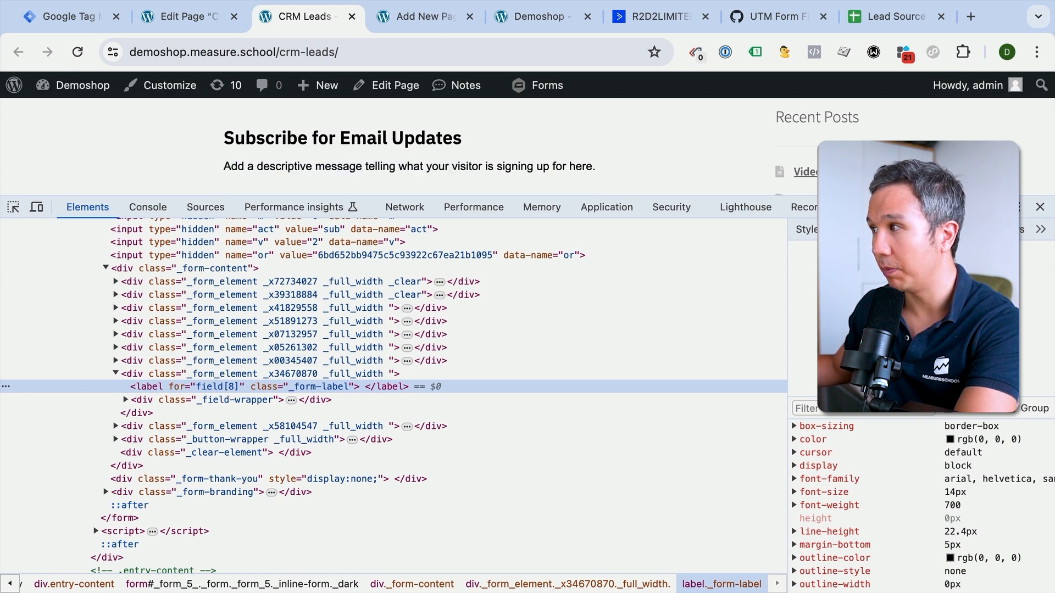
pyautogui.click(1039, 206)
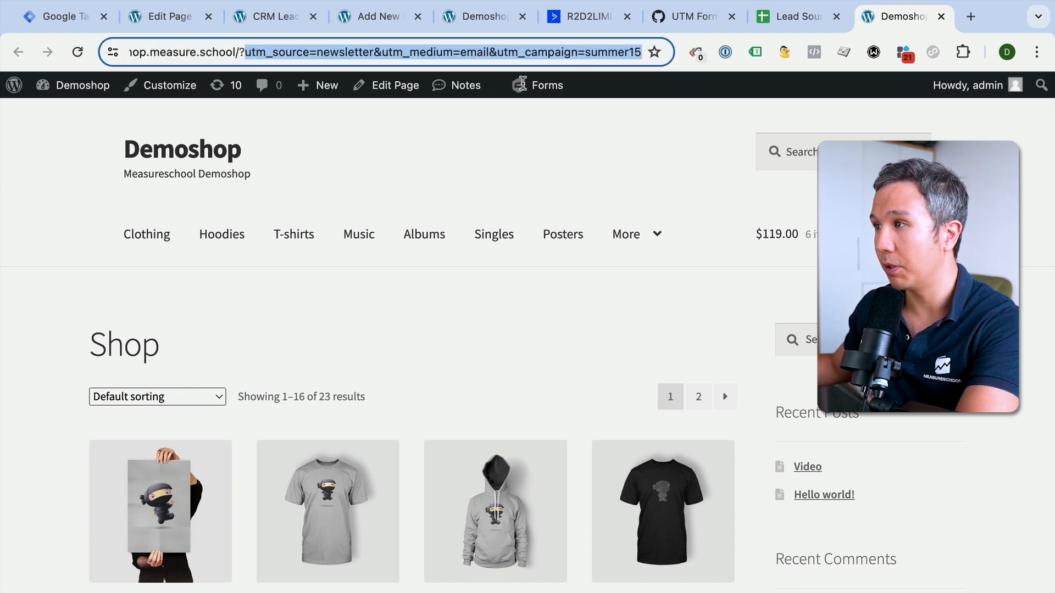
# Load the UTM-tagged shop link, browse to Music, and return to the CRM Source Tracking container.
pyautogui.click(359, 234)
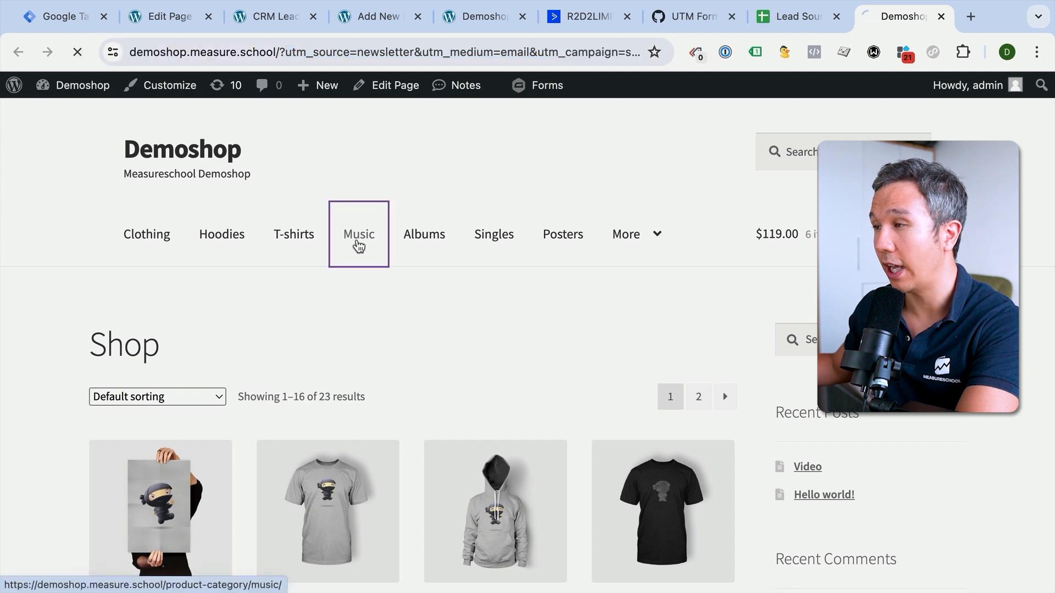
pyautogui.click(359, 234)
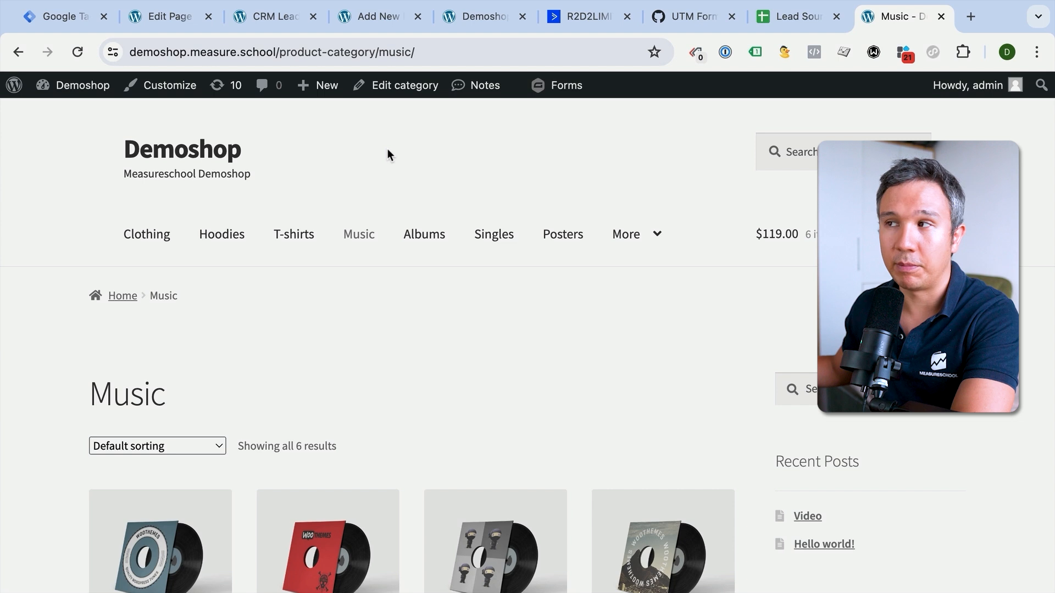
pyautogui.click(60, 16)
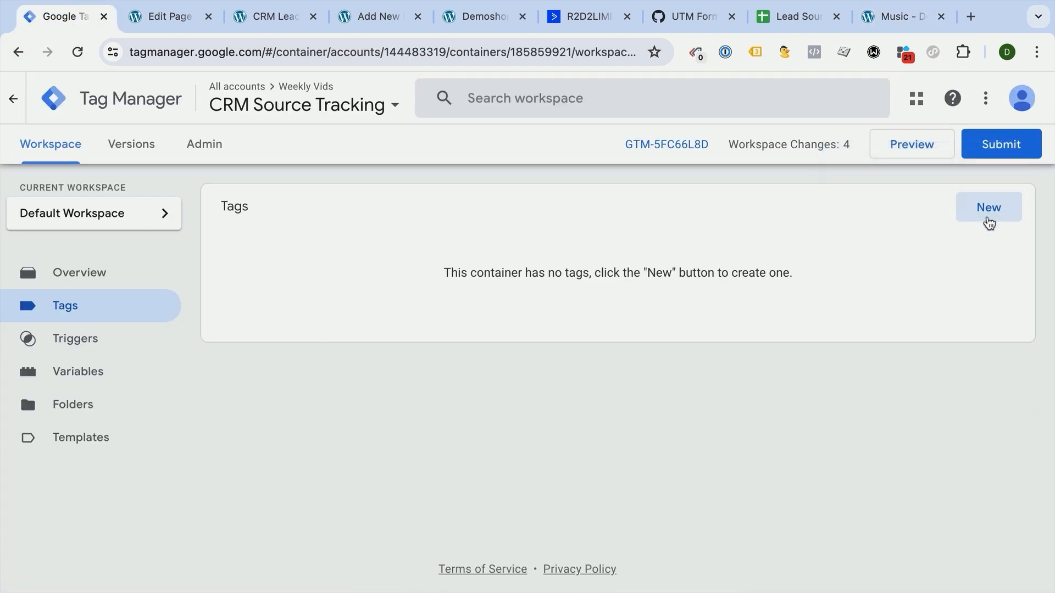
# Create Custom HTML tag 'set cookie - source' containing the gist's source_query cookie script.
pyautogui.click(988, 207)
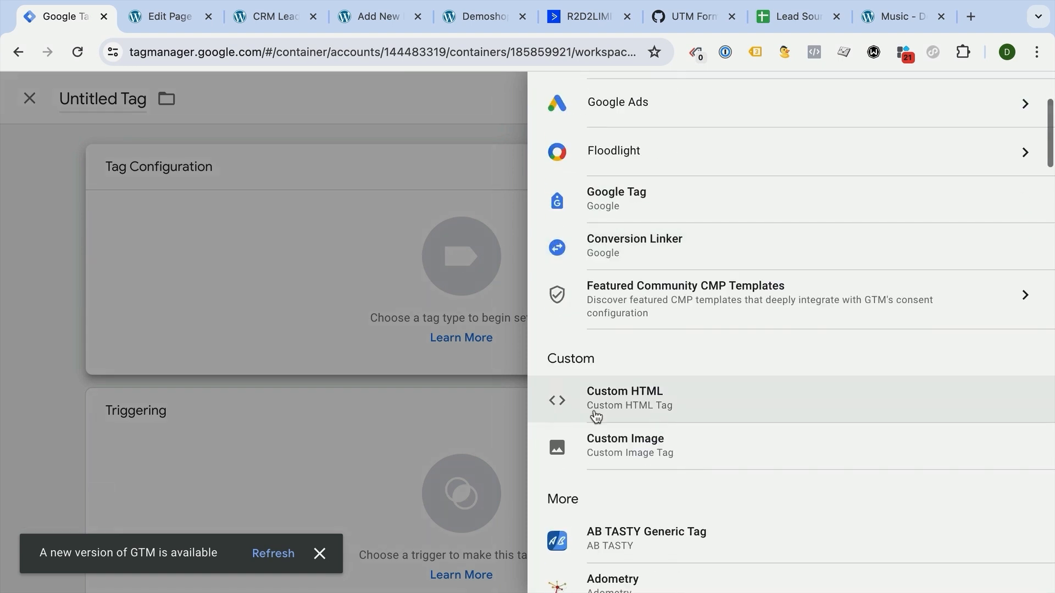
pyautogui.click(624, 397)
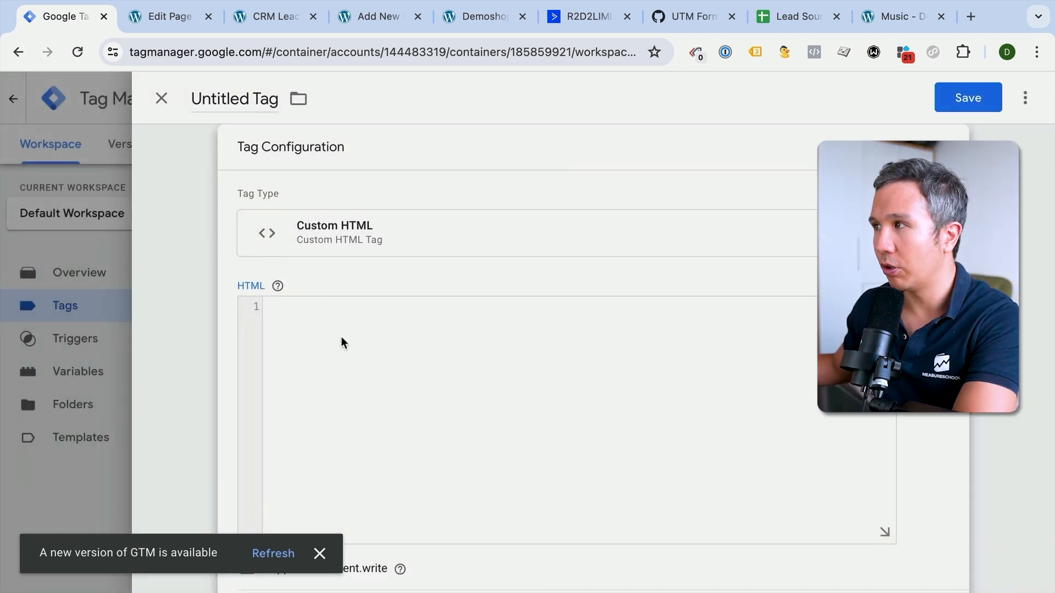
pyautogui.click(689, 16)
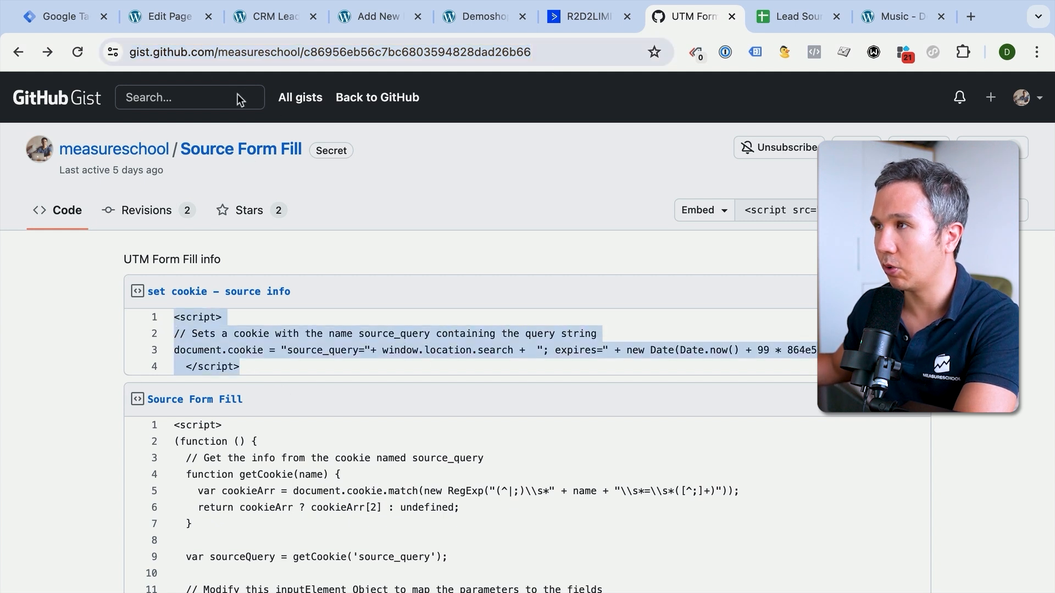
pyautogui.click(59, 16)
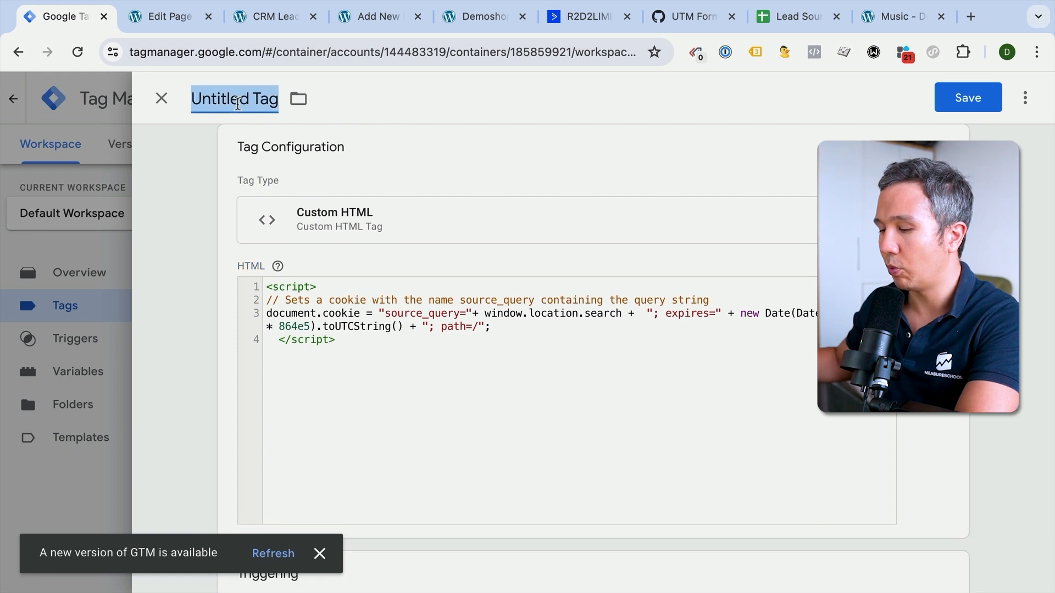
pyautogui.write('set cookie - source')
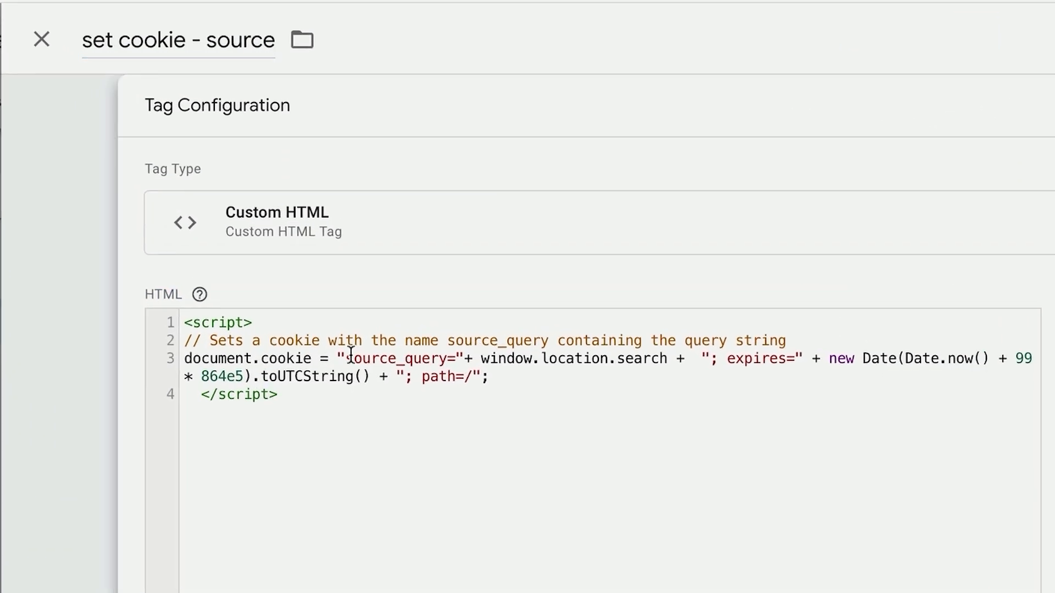
pyautogui.doubleClick(394, 357)
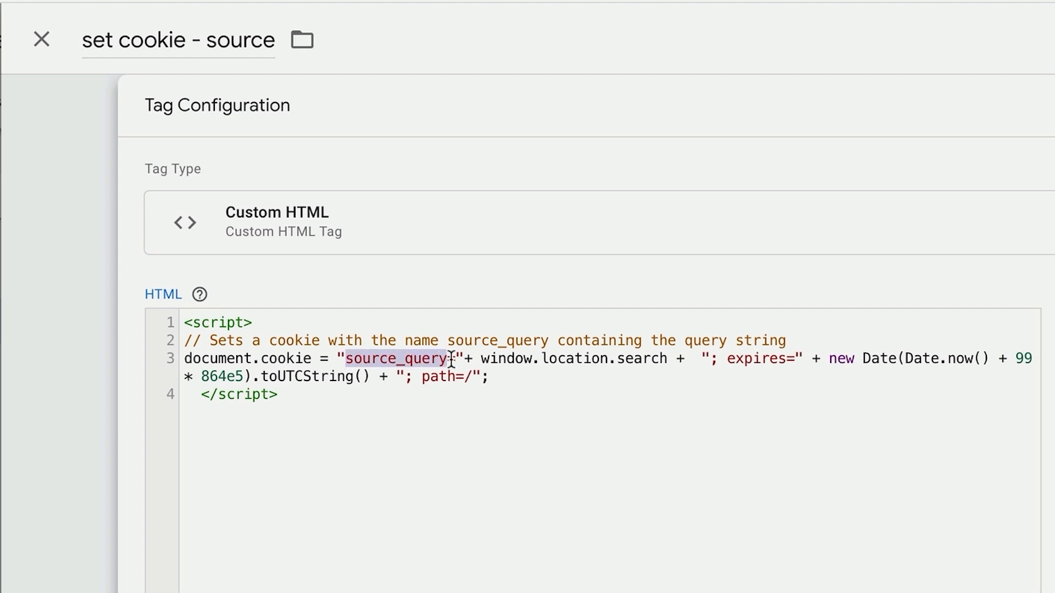
pyautogui.moveTo(483, 358)
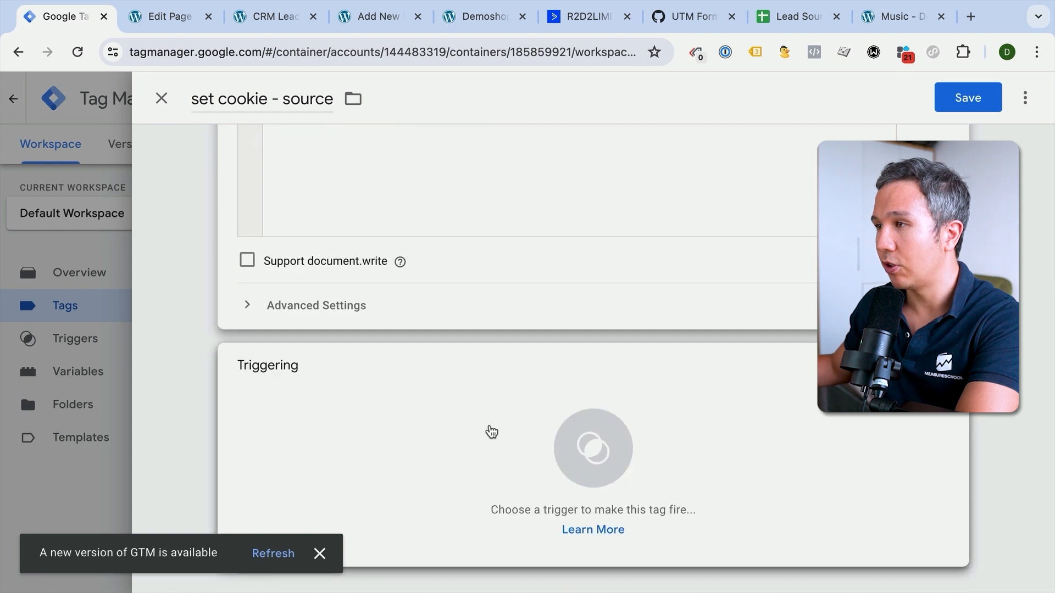
# Add a Page View trigger 'pv - landingpage with utms' firing when Page URL contains utm_medium.
pyautogui.click(592, 447)
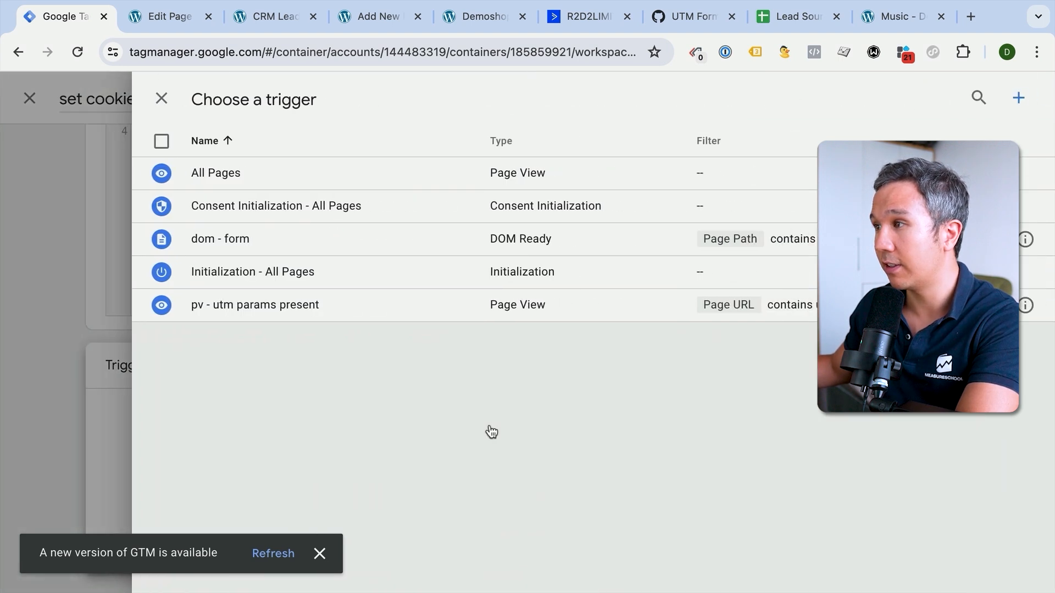
pyautogui.moveTo(402, 399)
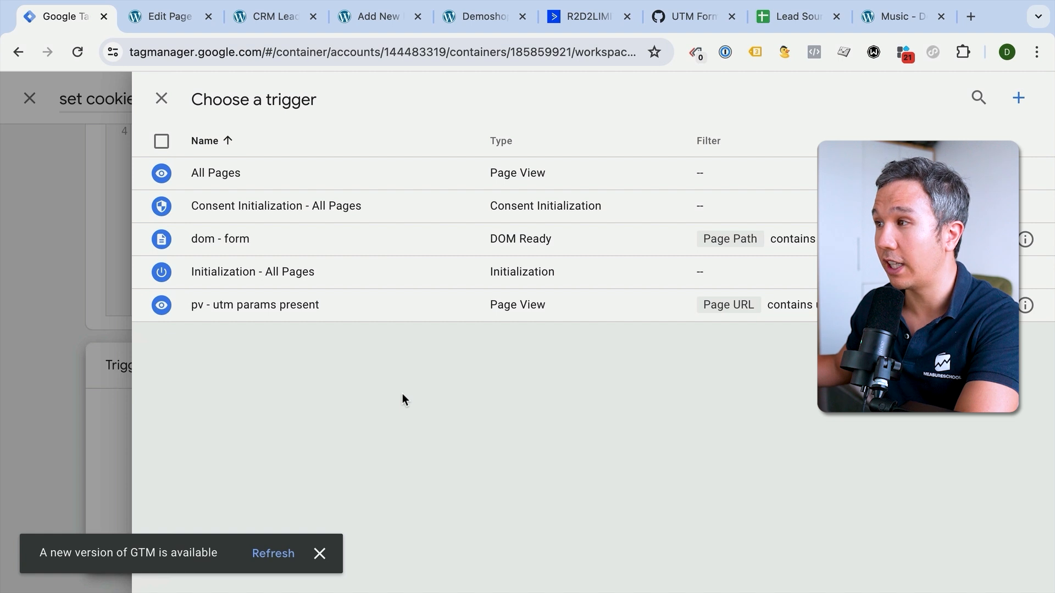
pyautogui.moveTo(902, 98)
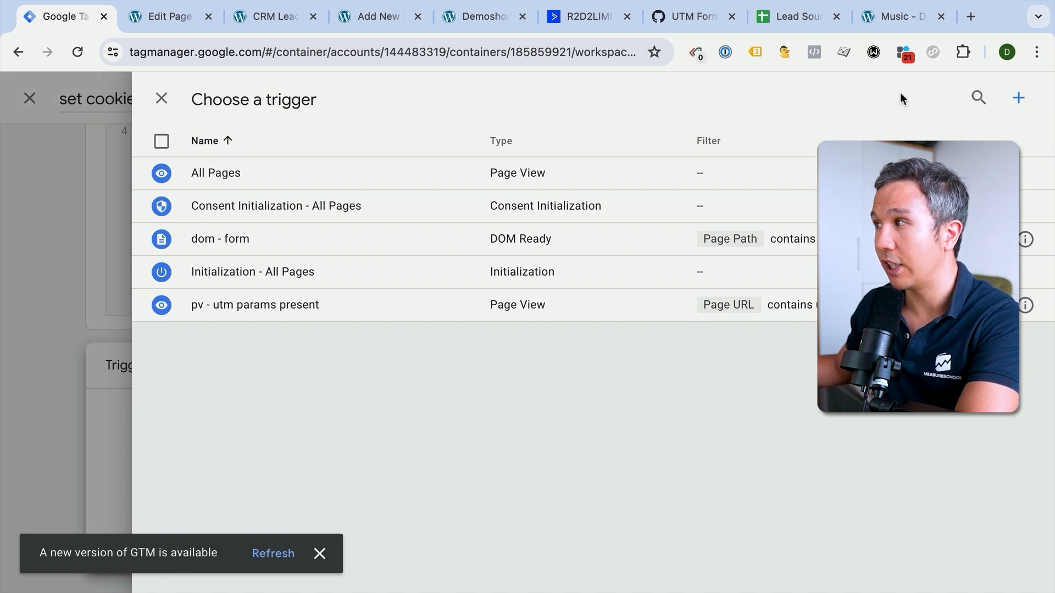
pyautogui.moveTo(1018, 98)
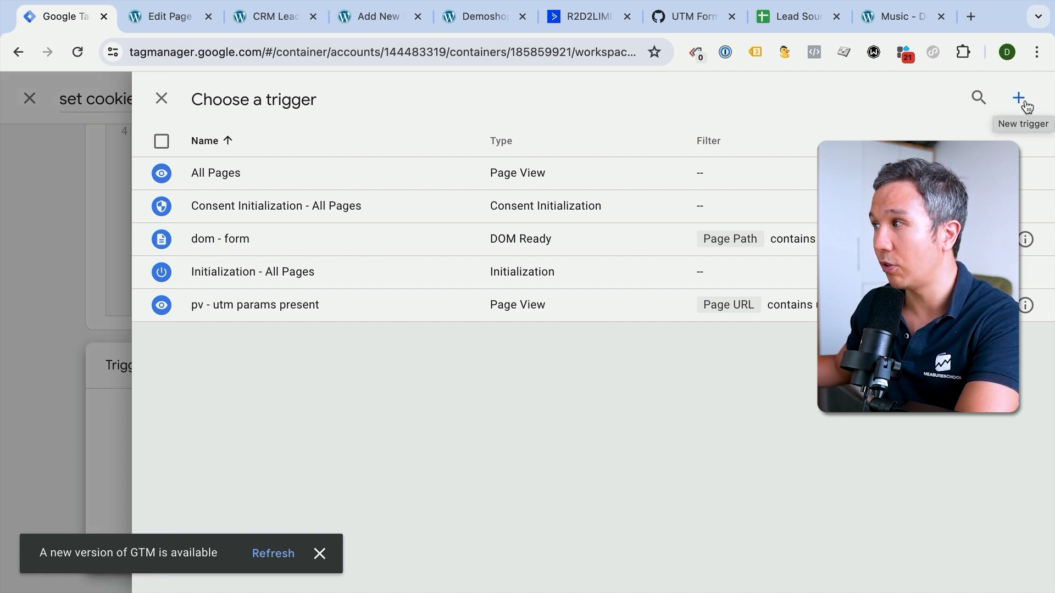
pyautogui.click(1018, 98)
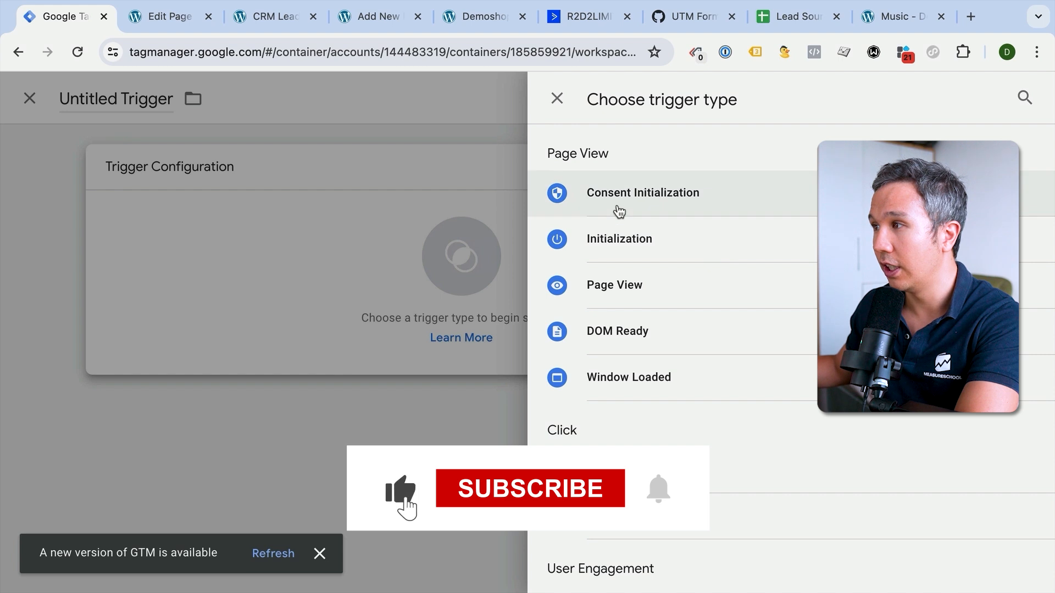
pyautogui.click(613, 284)
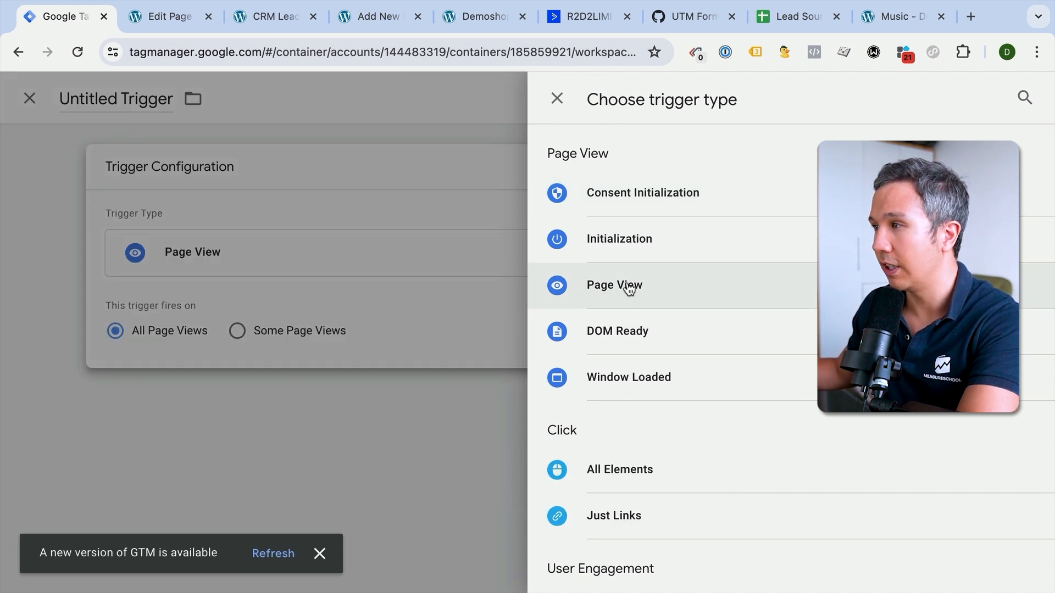
pyautogui.click(613, 284)
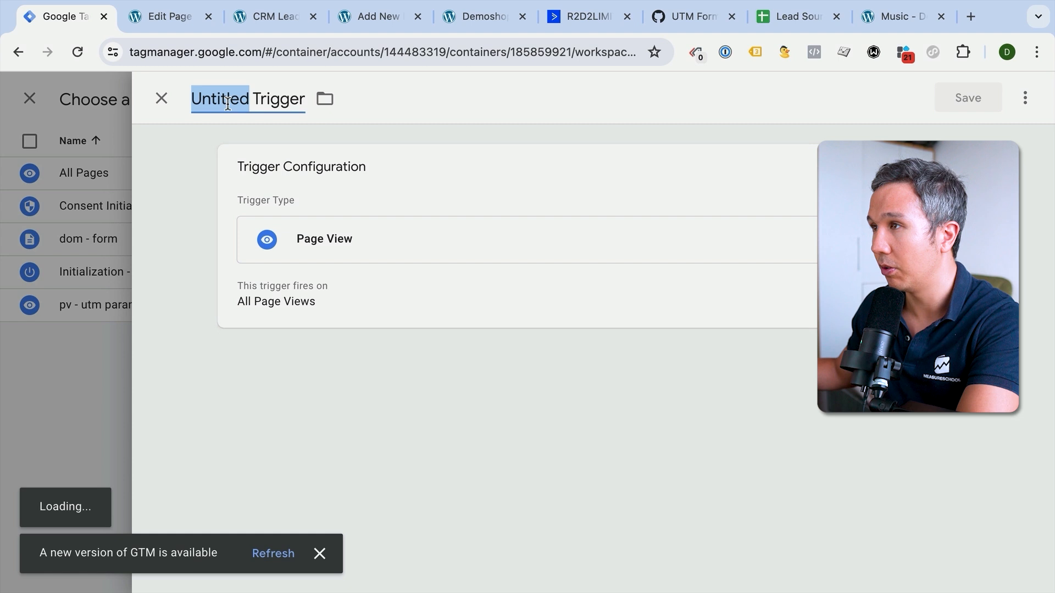
pyautogui.write('pv - landingpage with utms')
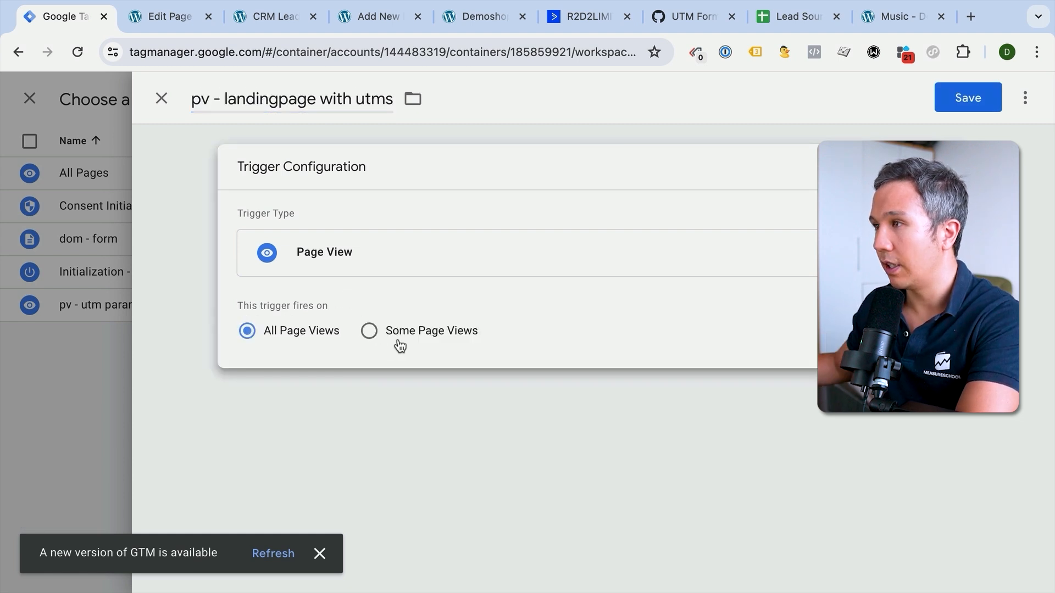
pyautogui.click(369, 330)
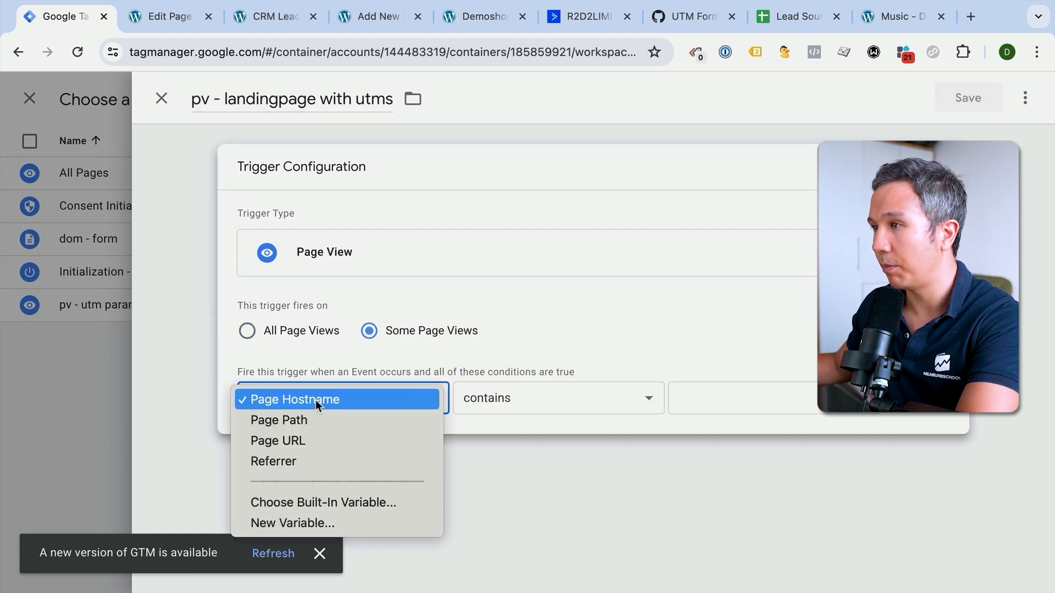
pyautogui.moveTo(308, 441)
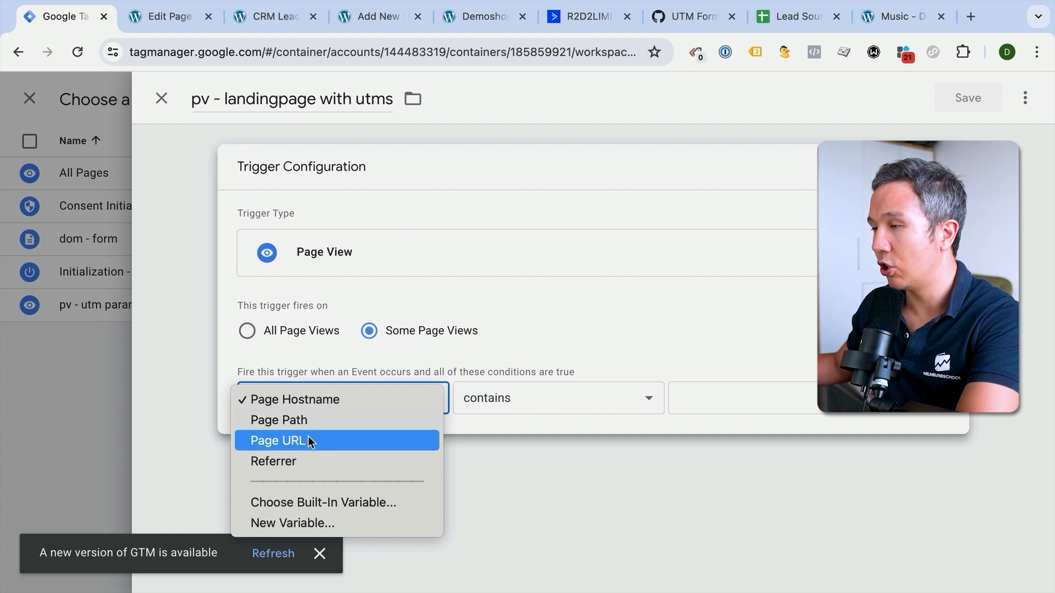
pyautogui.click(278, 440)
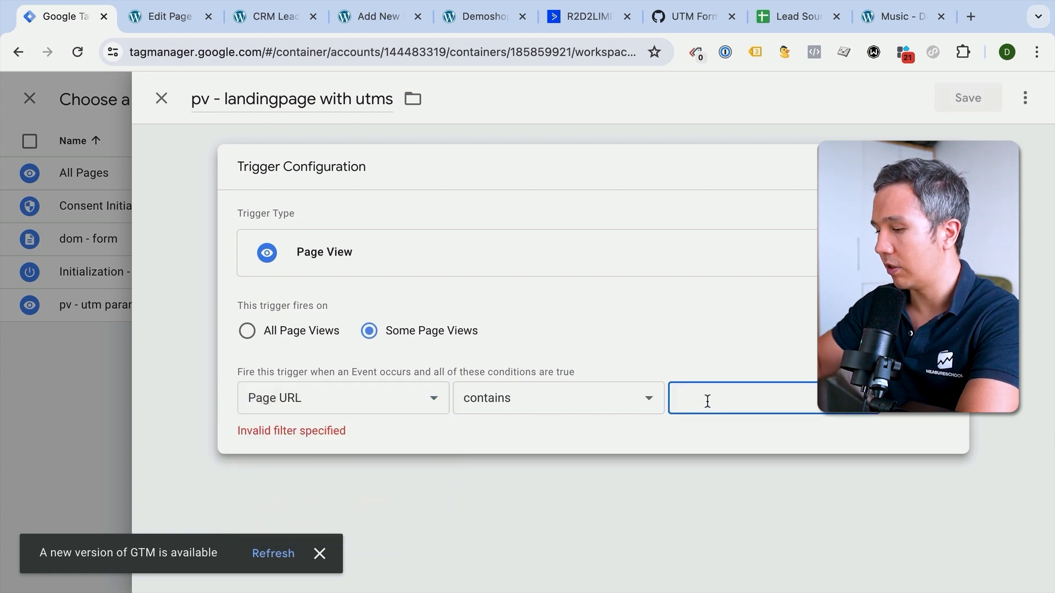
pyautogui.write('utm_medium')
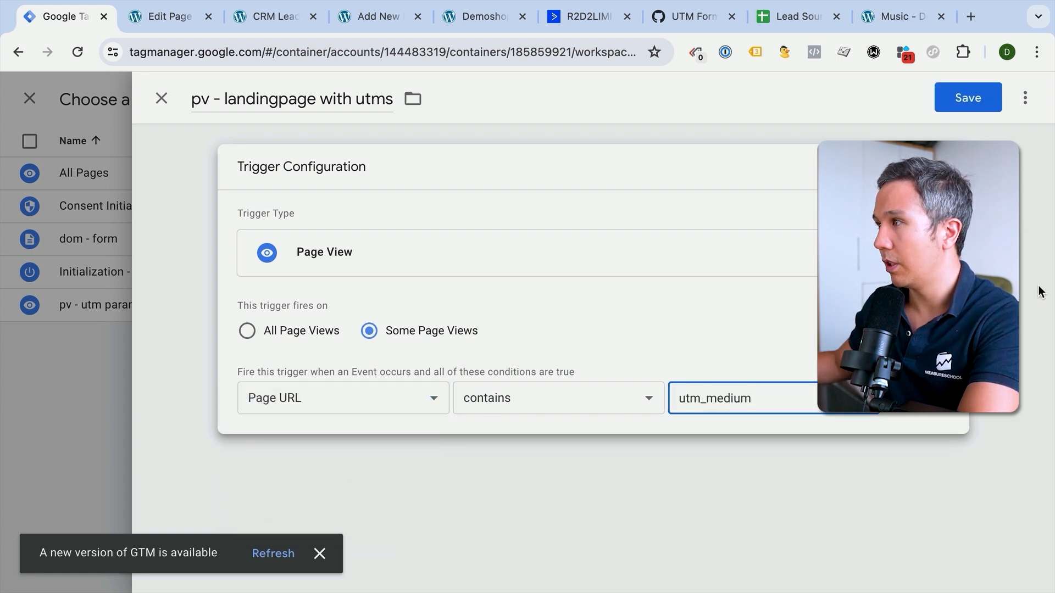
pyautogui.click(967, 98)
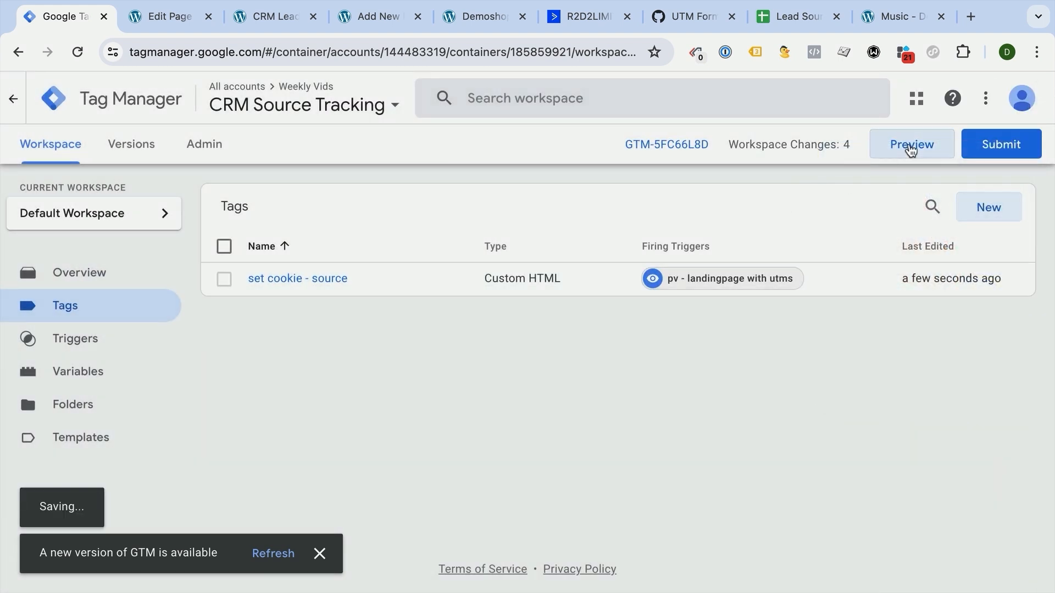
# Preview the demo shop URL with &utm_content=test&utm_term=keyword appended and connect Tag Assistant.
pyautogui.click(911, 143)
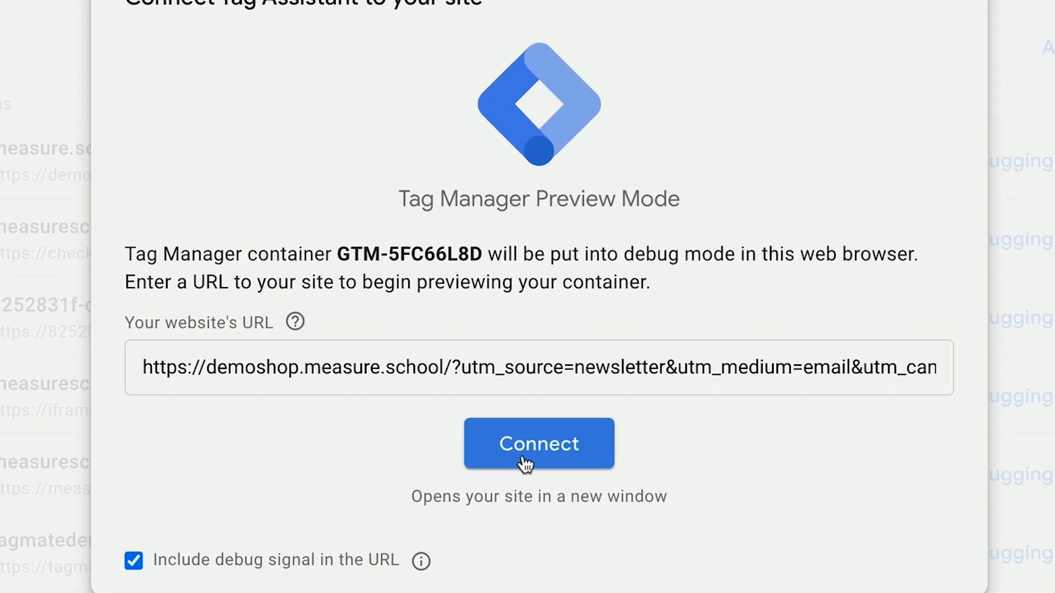
pyautogui.click(539, 368)
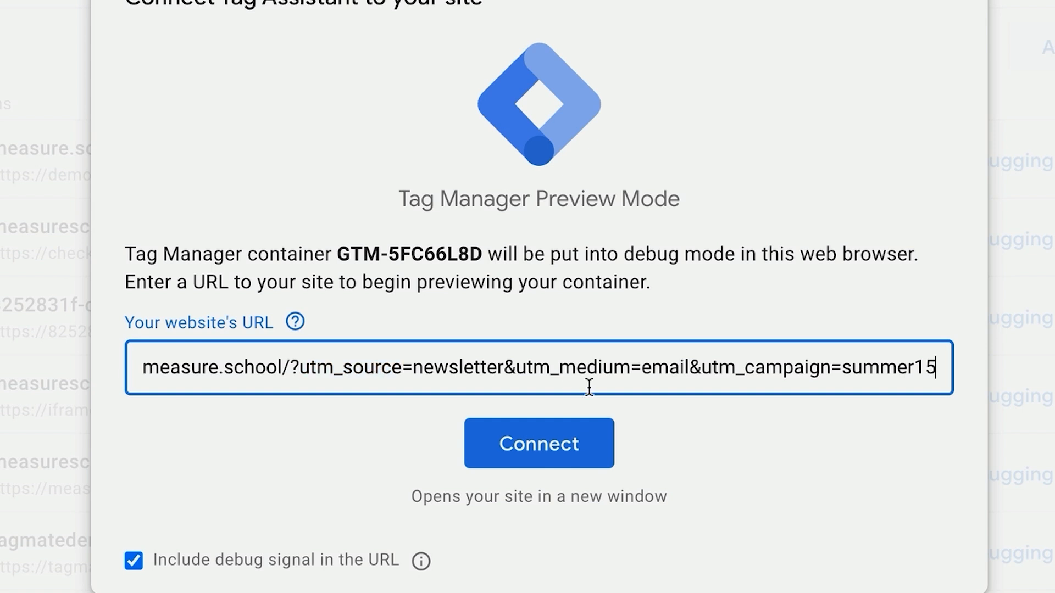
pyautogui.moveTo(985, 387)
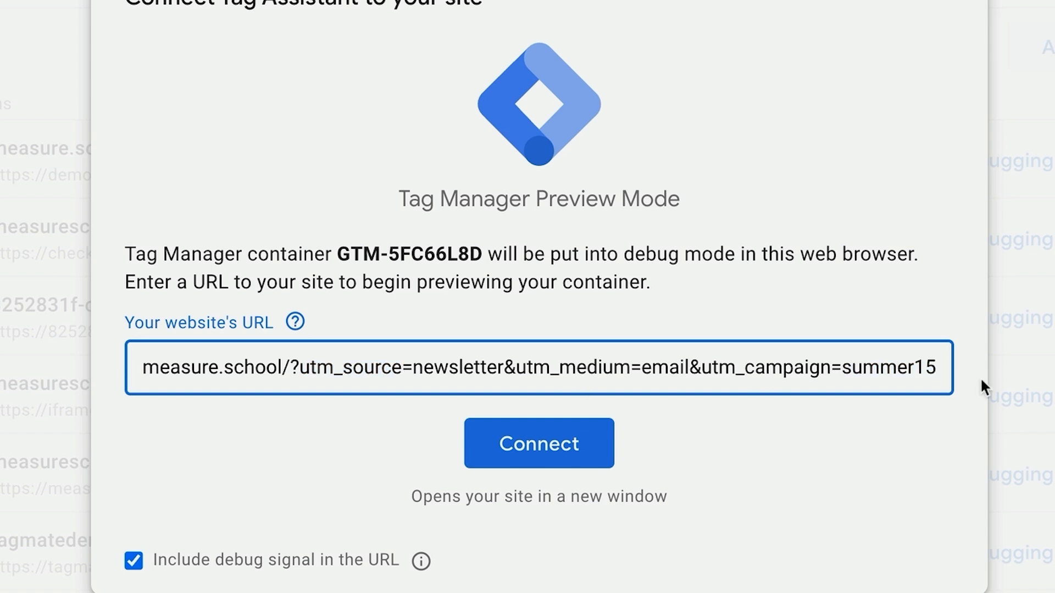
pyautogui.write('&')
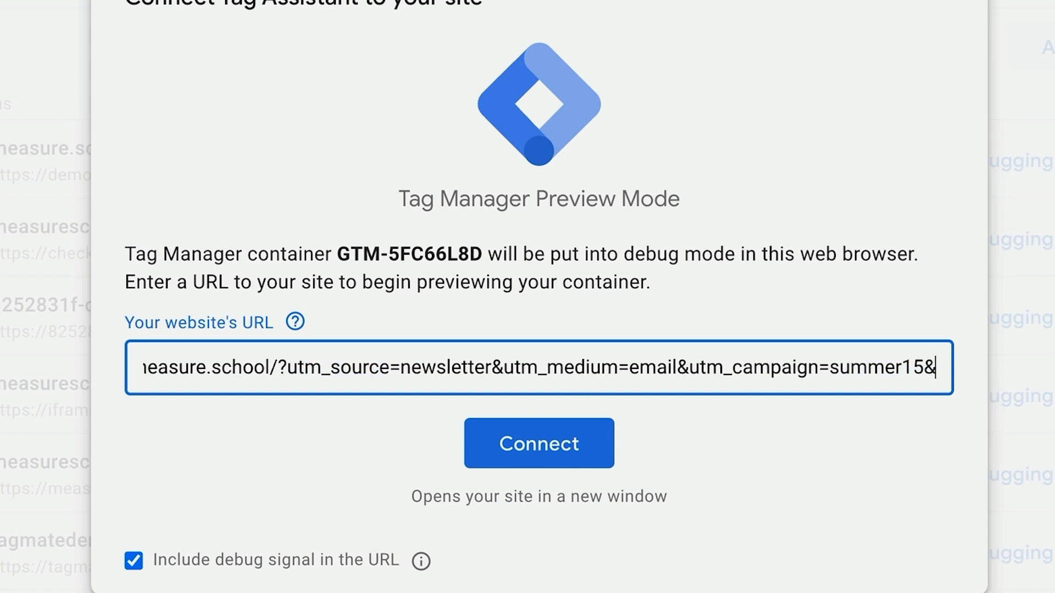
pyautogui.write('utm_content=test&utm')
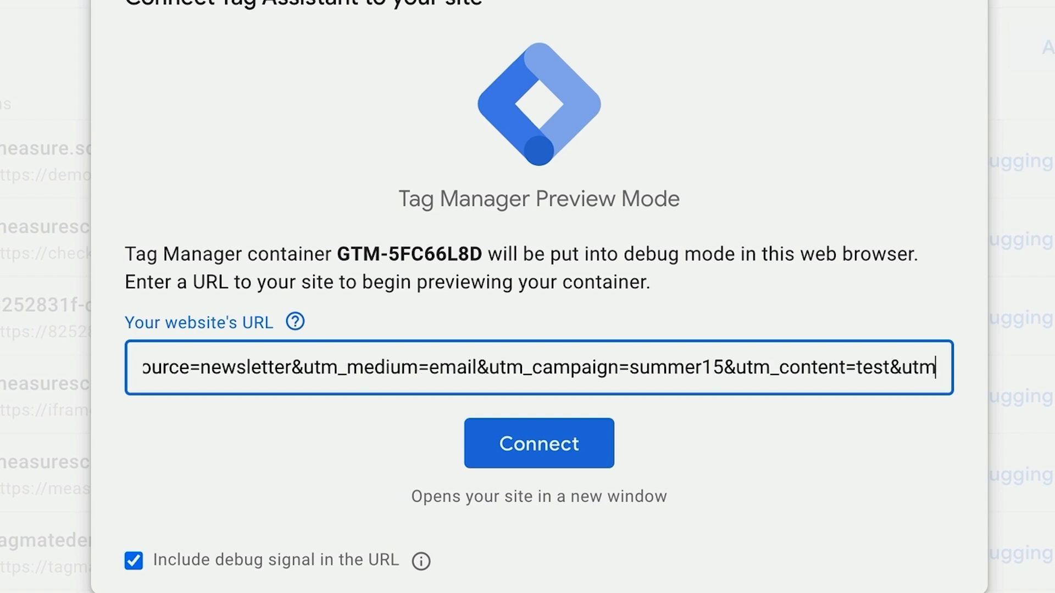
pyautogui.write('utm_term=keyword')
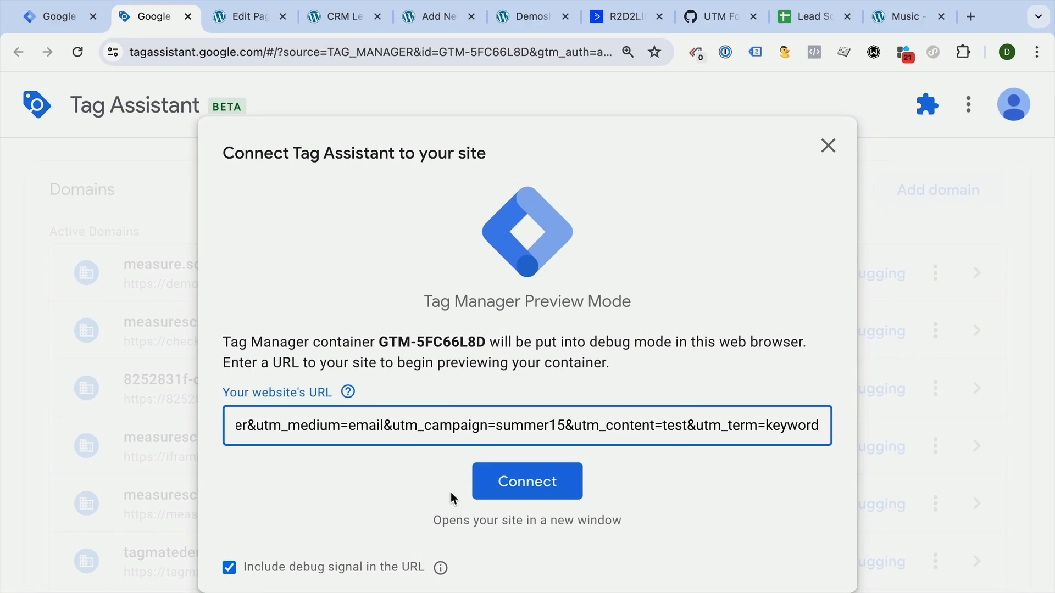
pyautogui.click(527, 481)
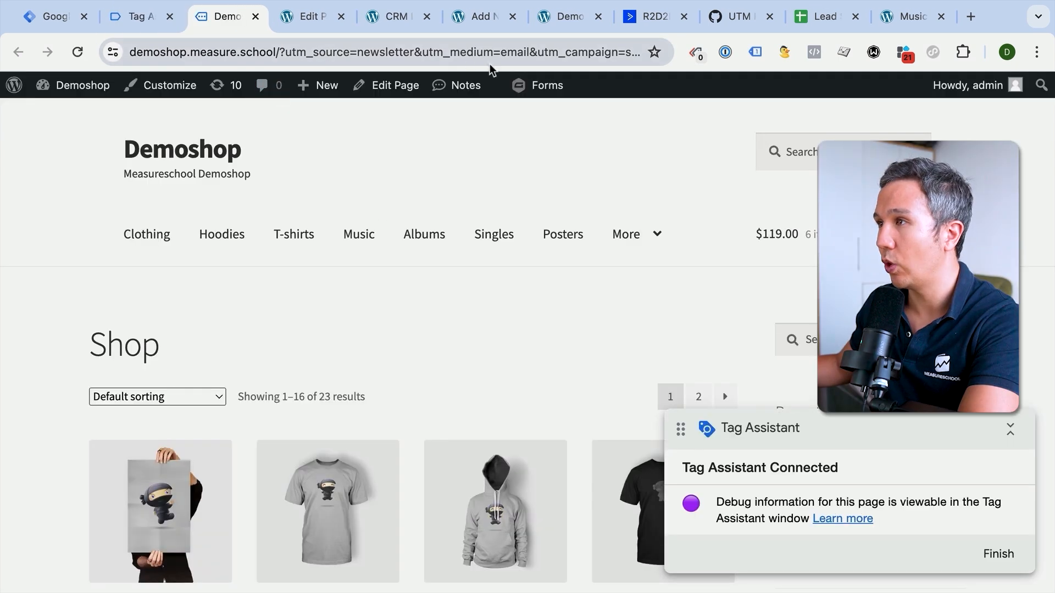
# Scroll the Demoshop page and open the Happy Ninja product.
pyautogui.scroll(-3)
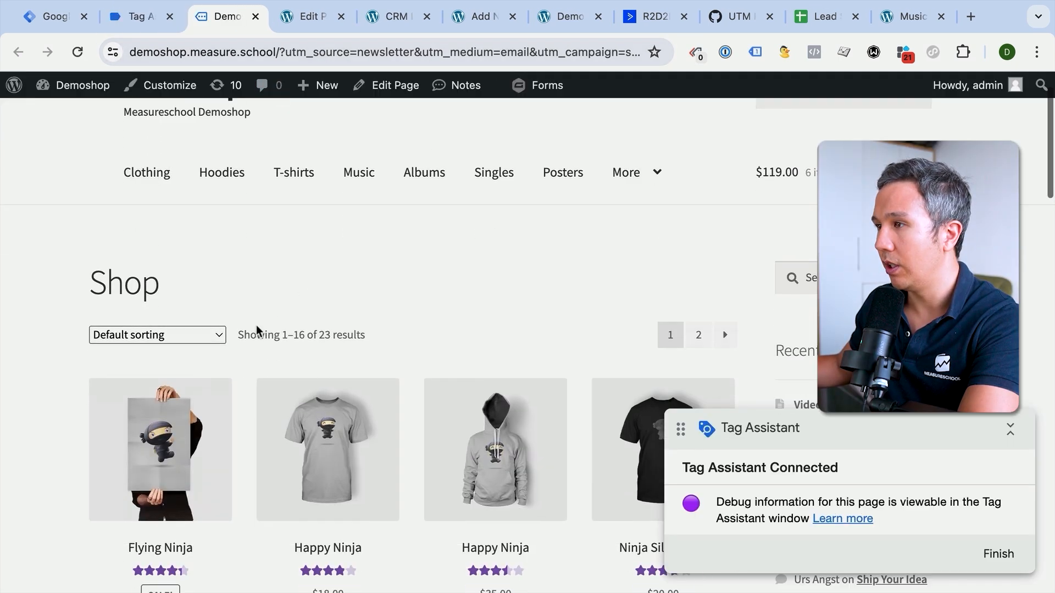
pyautogui.click(327, 450)
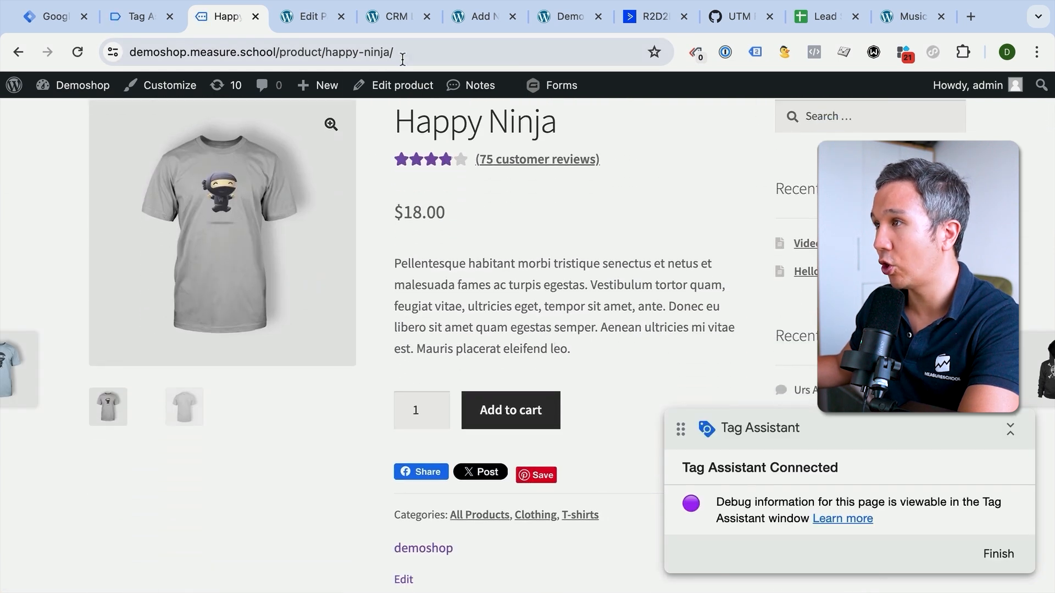
pyautogui.moveTo(497, 220)
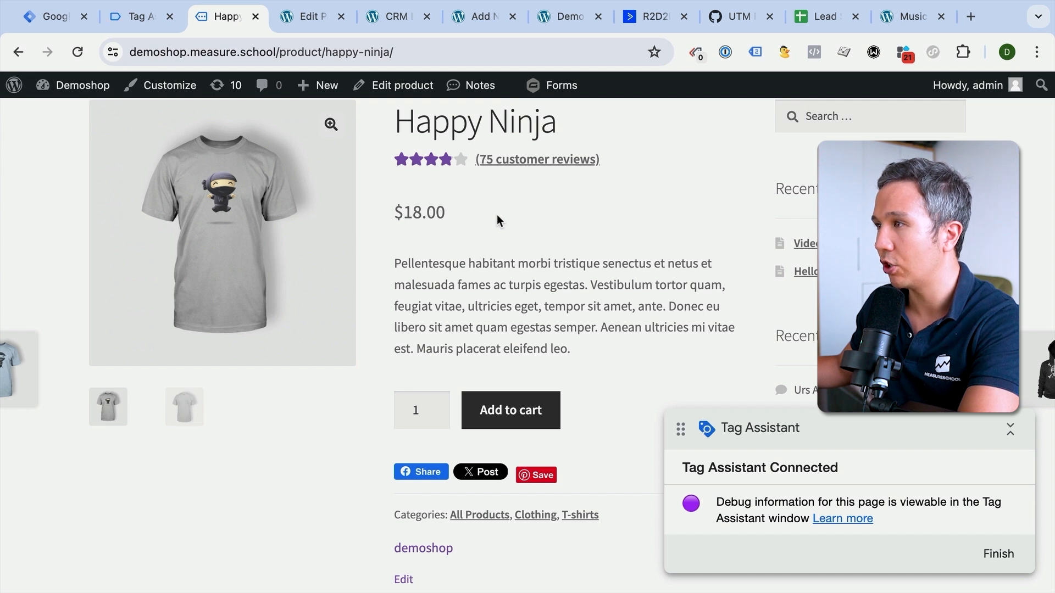
# Inspect the Demoshop's cookies in DevTools Application storage and select the source_query cookie.
pyautogui.rightClick(497, 220)
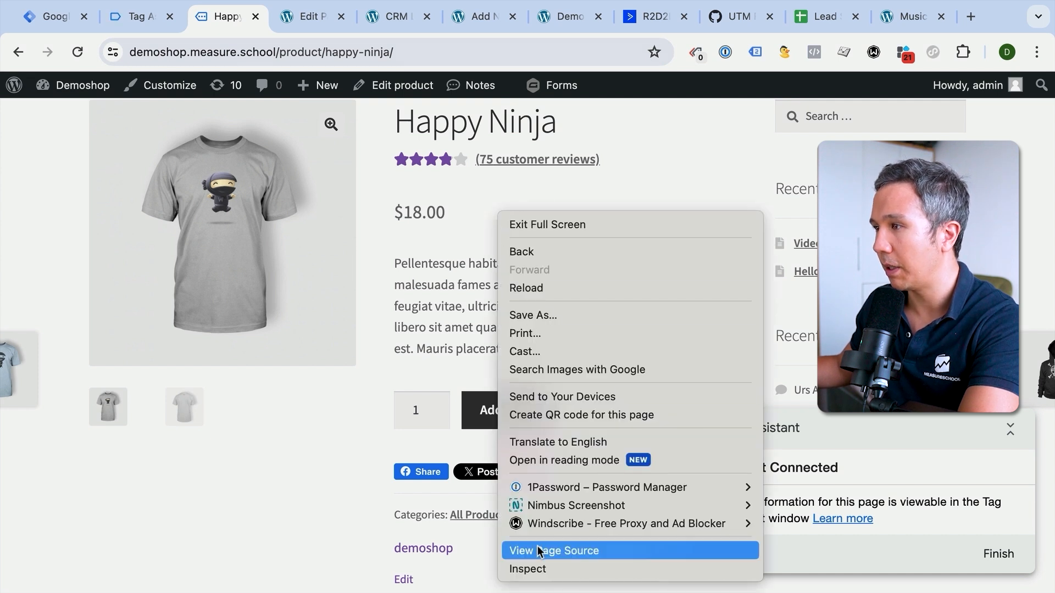
pyautogui.click(527, 568)
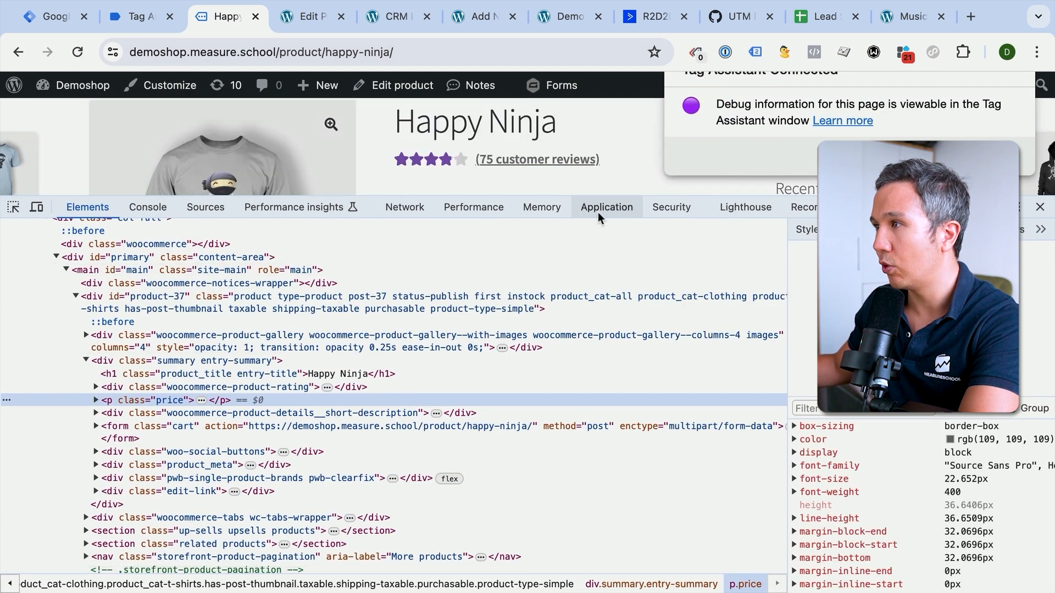
pyautogui.click(604, 206)
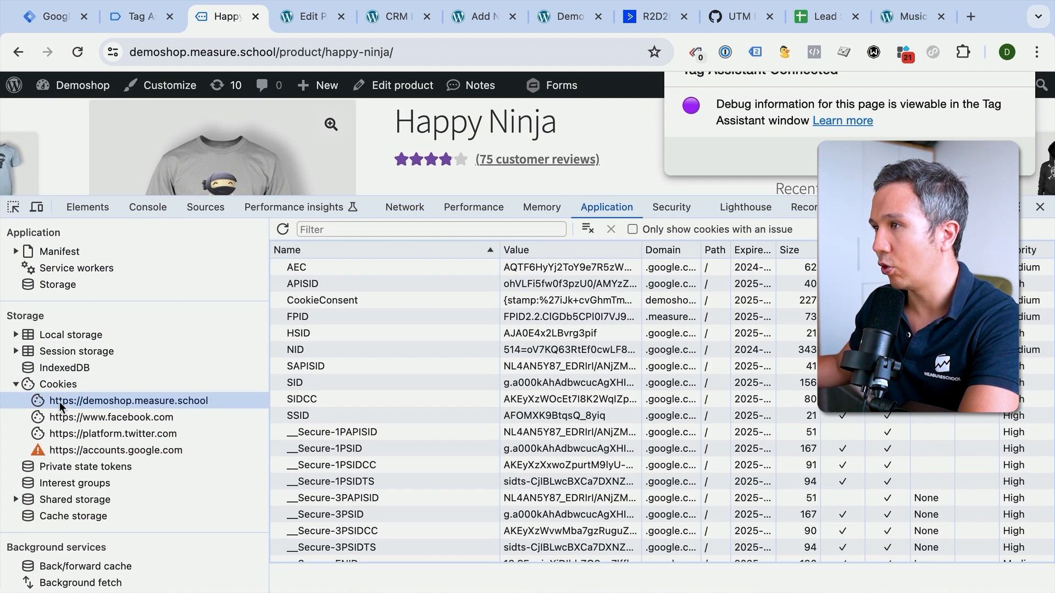
pyautogui.scroll(-3)
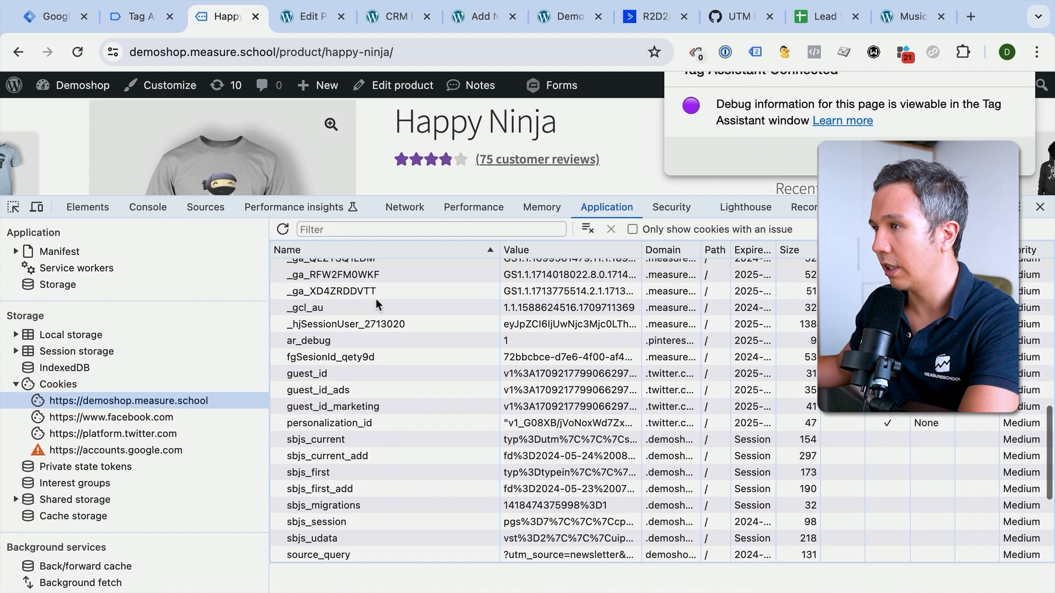
pyautogui.scroll(-3)
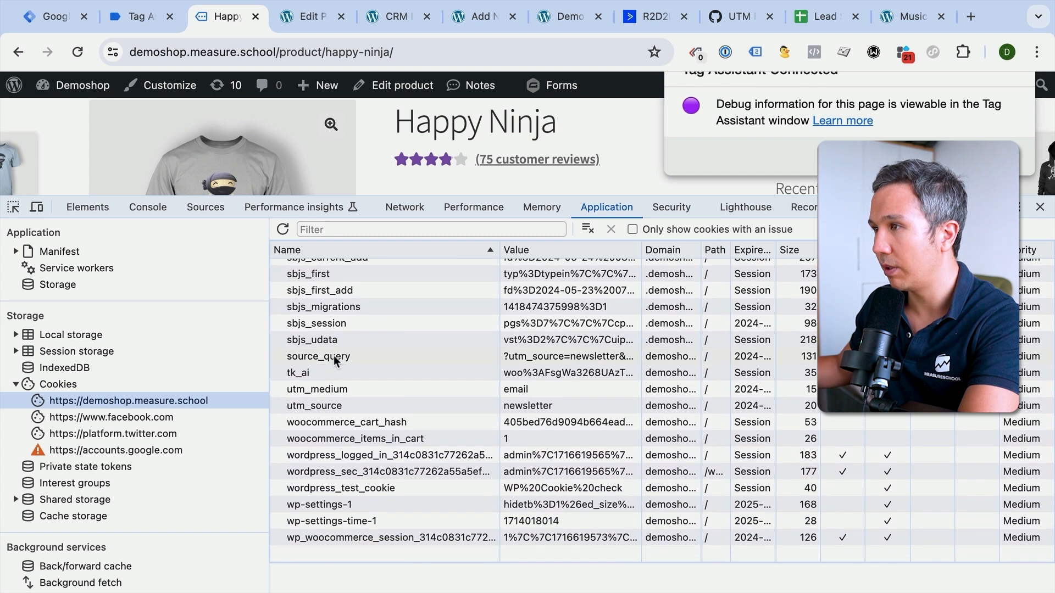
pyautogui.click(318, 356)
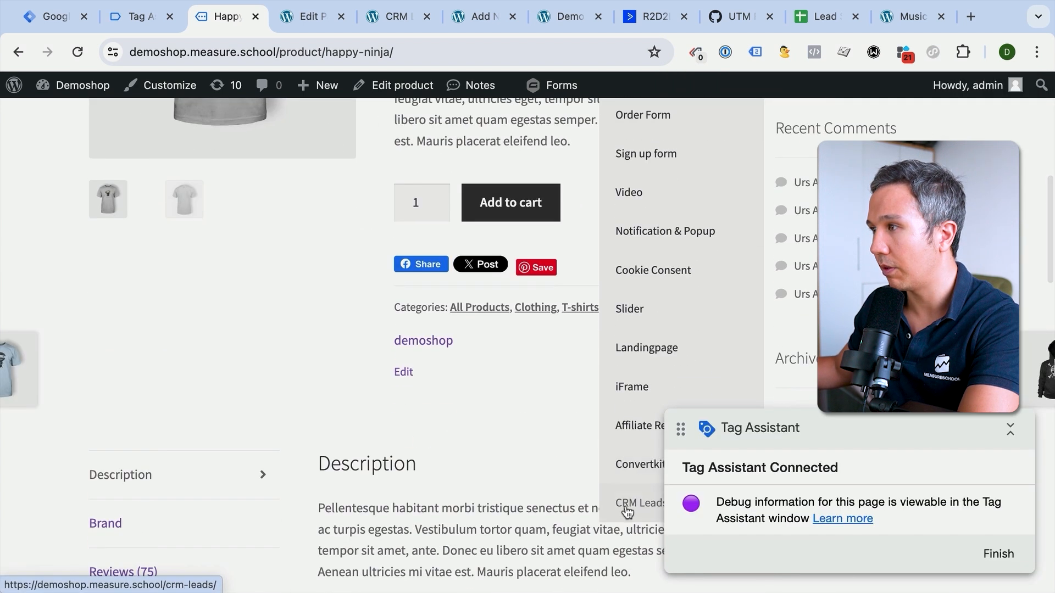
# Go to the CRM Leads page with the Subscribe for Email Updates form.
pyautogui.click(639, 503)
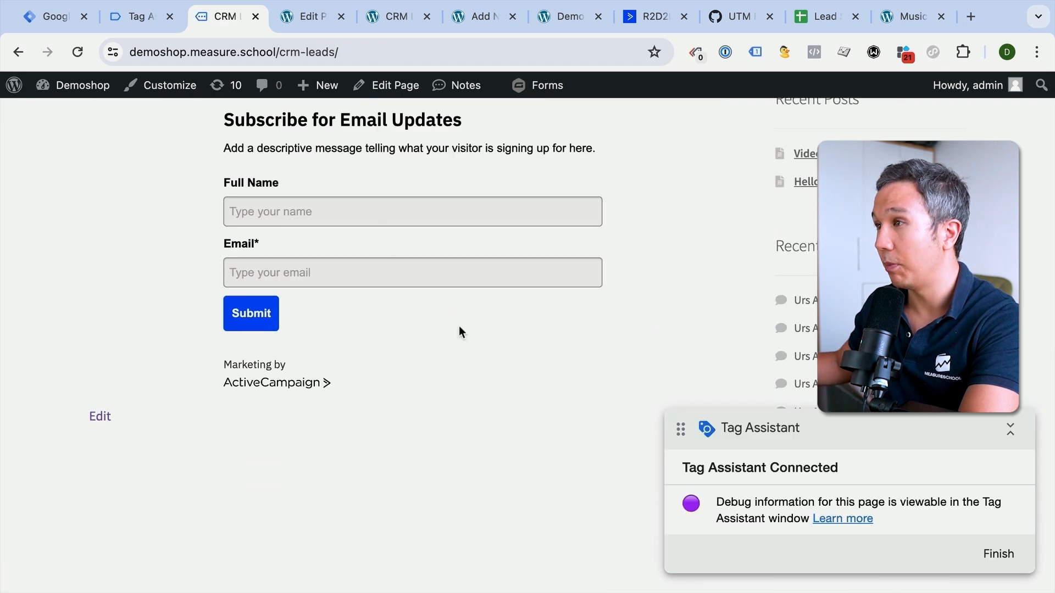
pyautogui.moveTo(356, 347)
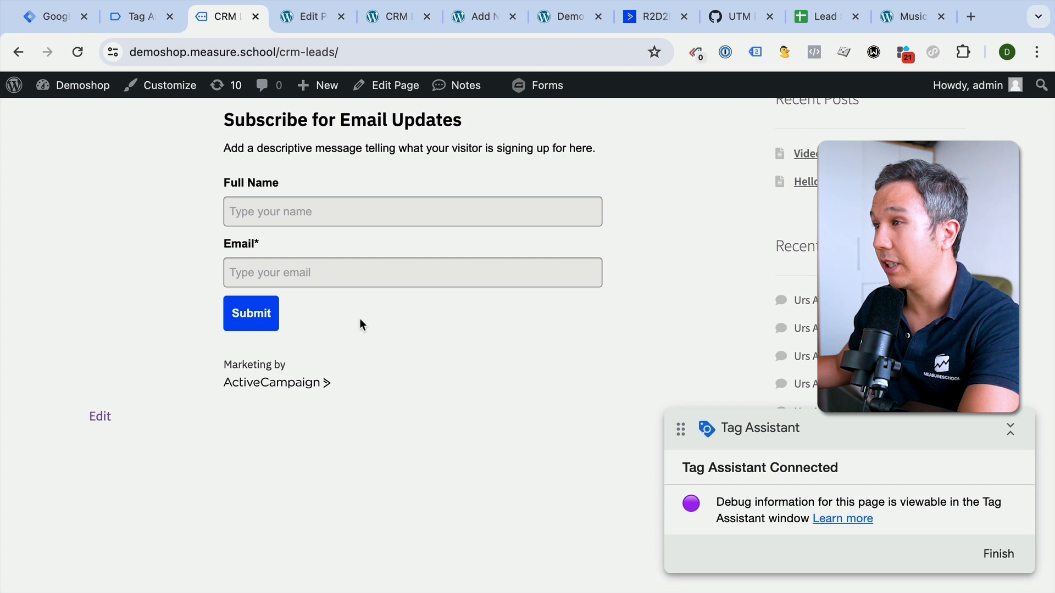
pyautogui.moveTo(385, 345)
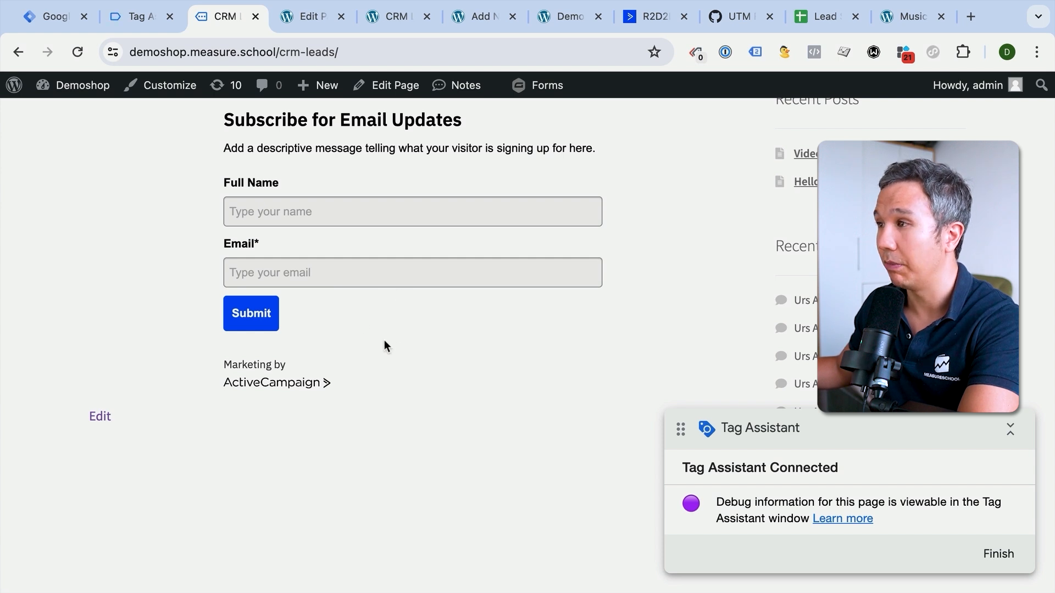
pyautogui.moveTo(355, 258)
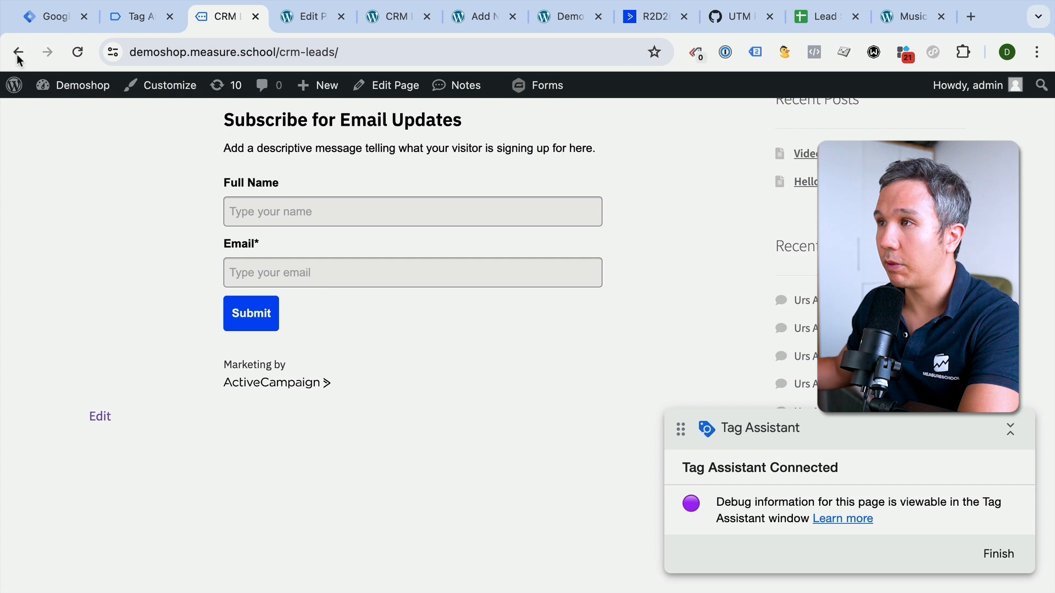
# Start a new Custom HTML tag and copy the Source Form Fill script from the gist.
pyautogui.click(48, 16)
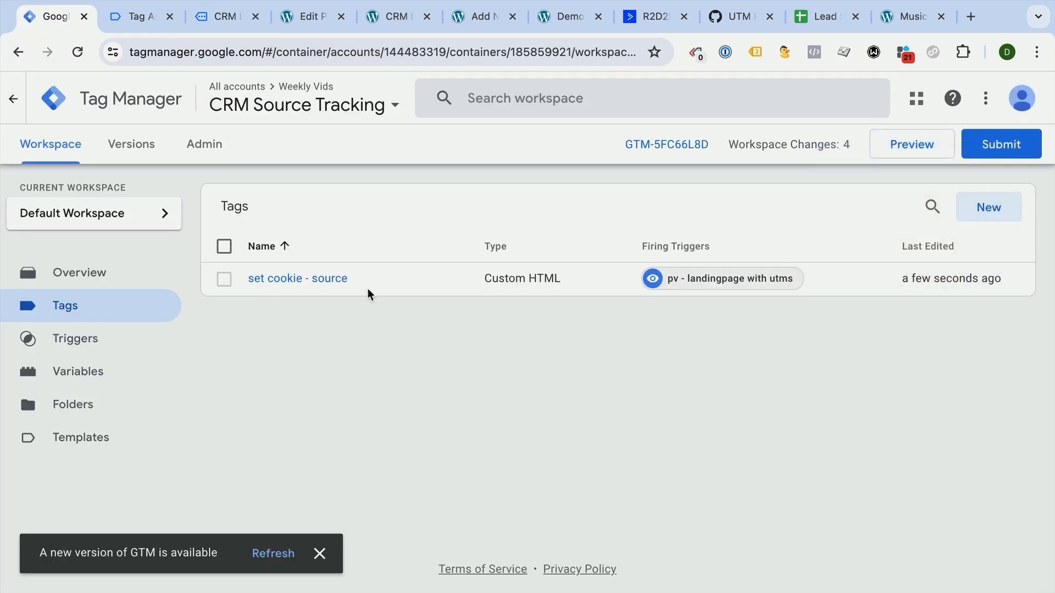
pyautogui.click(988, 207)
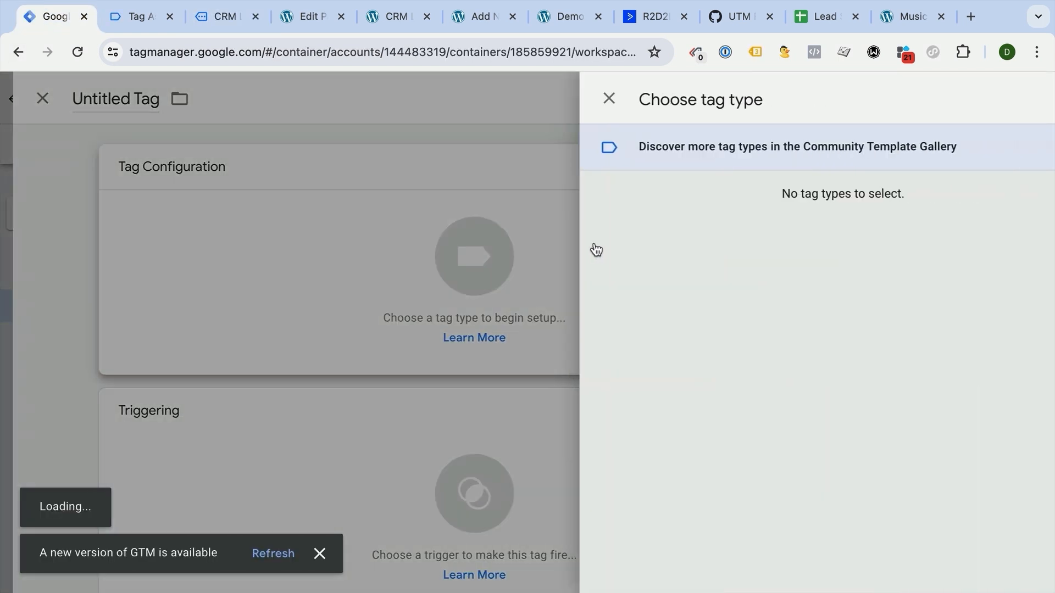
pyautogui.click(797, 147)
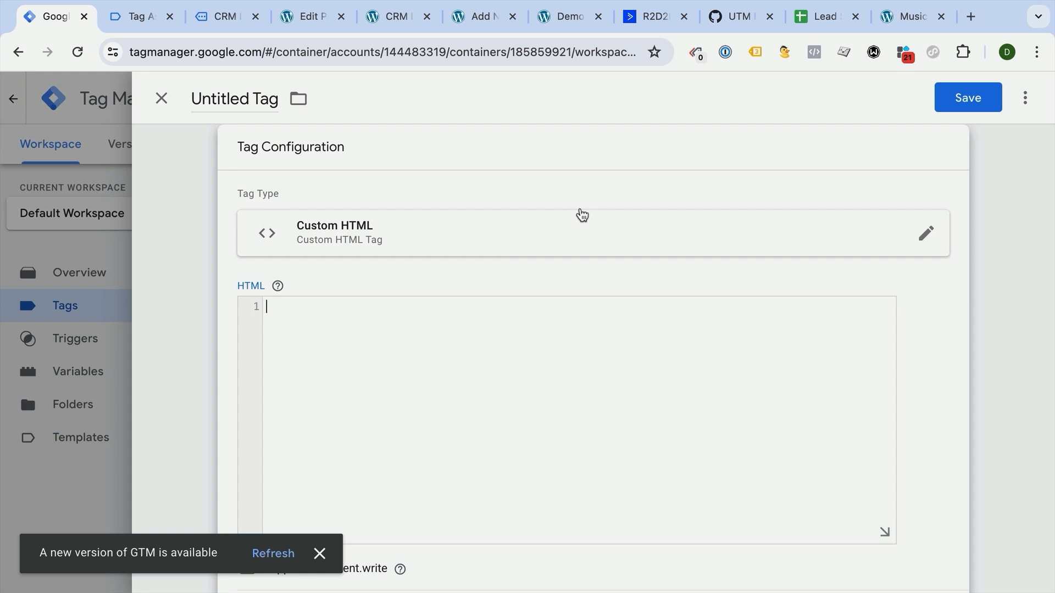
pyautogui.click(733, 16)
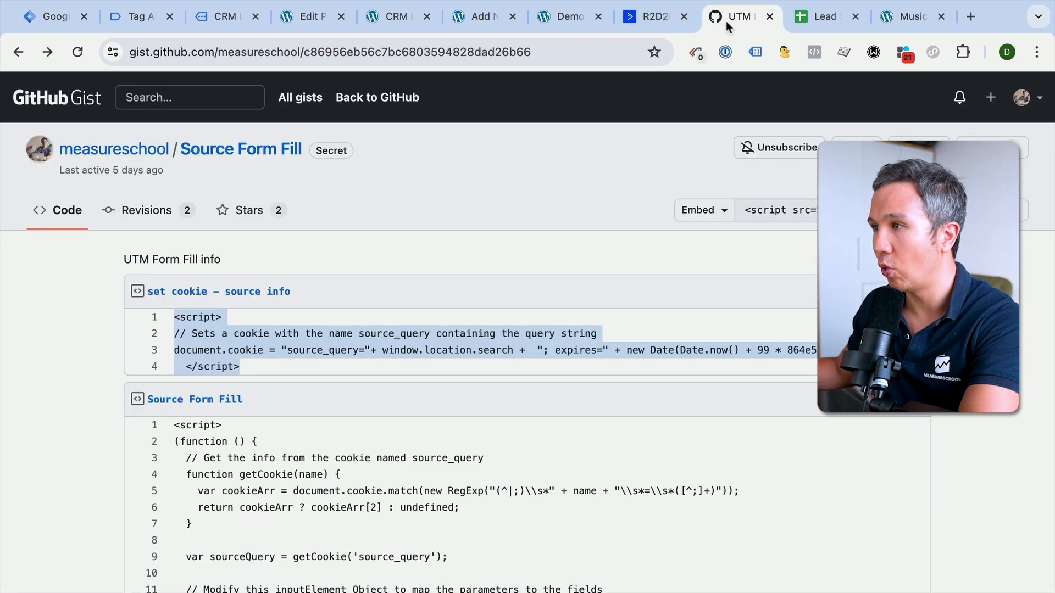
pyautogui.scroll(-3)
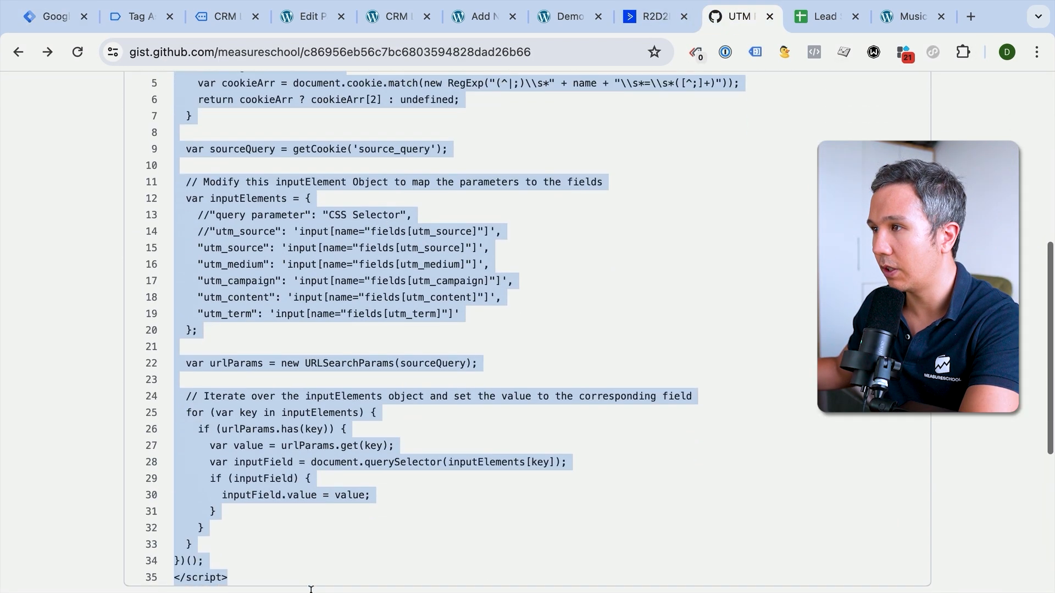
pyautogui.click(50, 16)
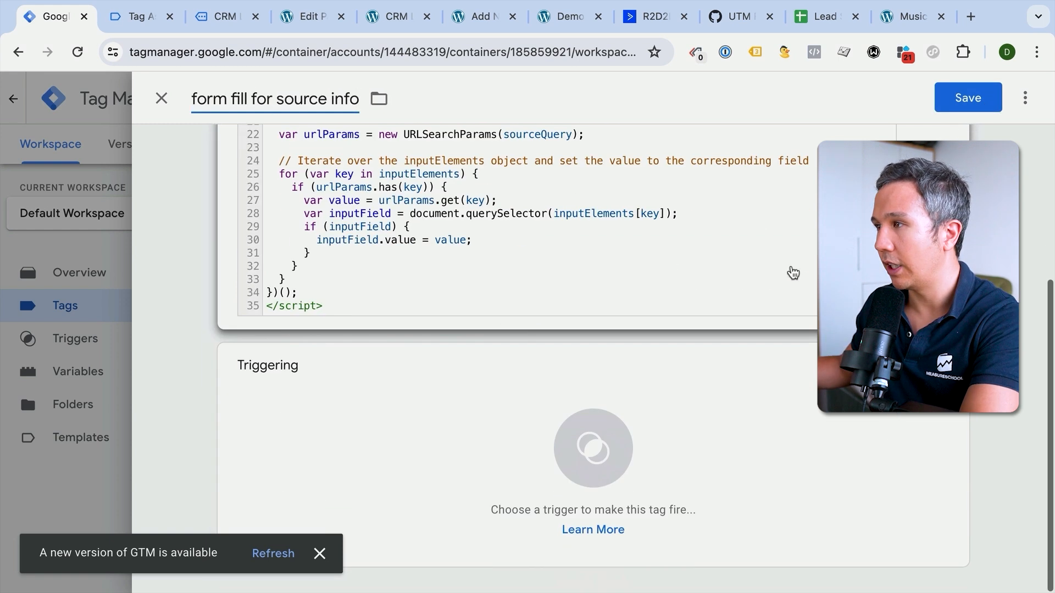
# Add a DOM Ready trigger for some events where Page Path contains crm-leads.
pyautogui.click(592, 447)
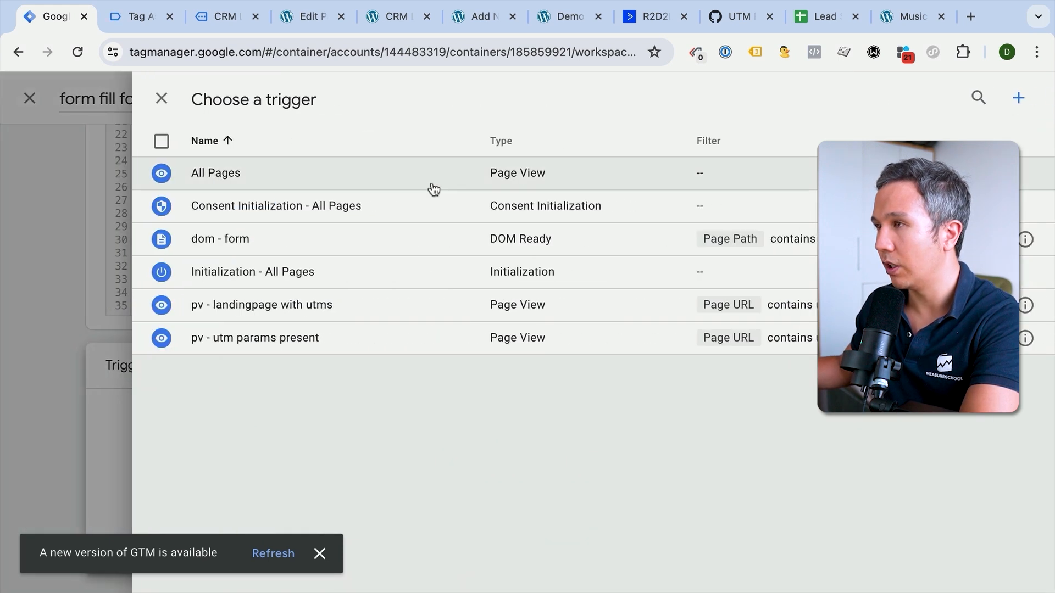
pyautogui.click(1018, 98)
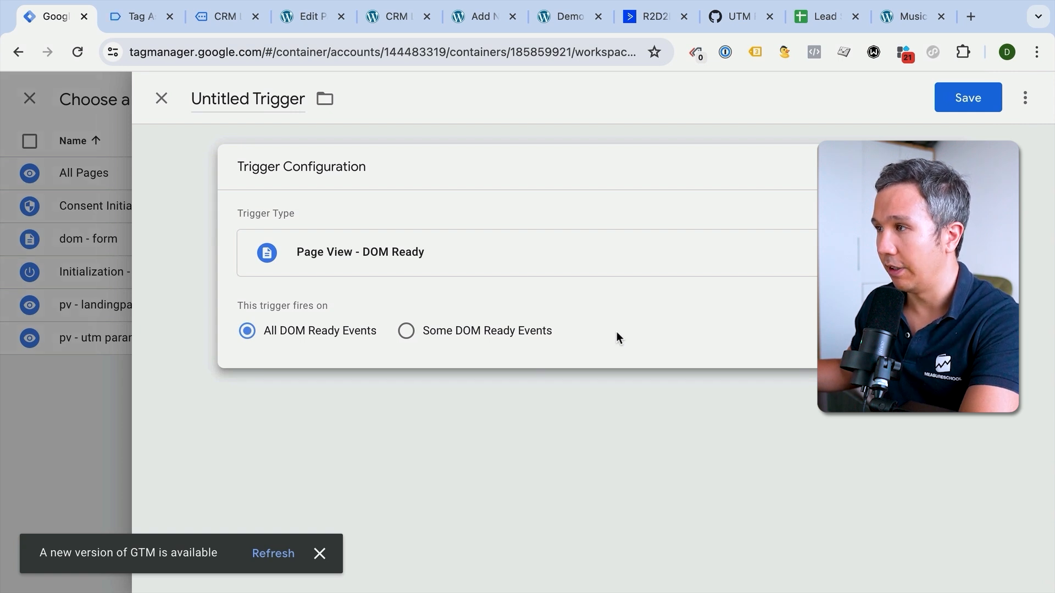
pyautogui.click(406, 331)
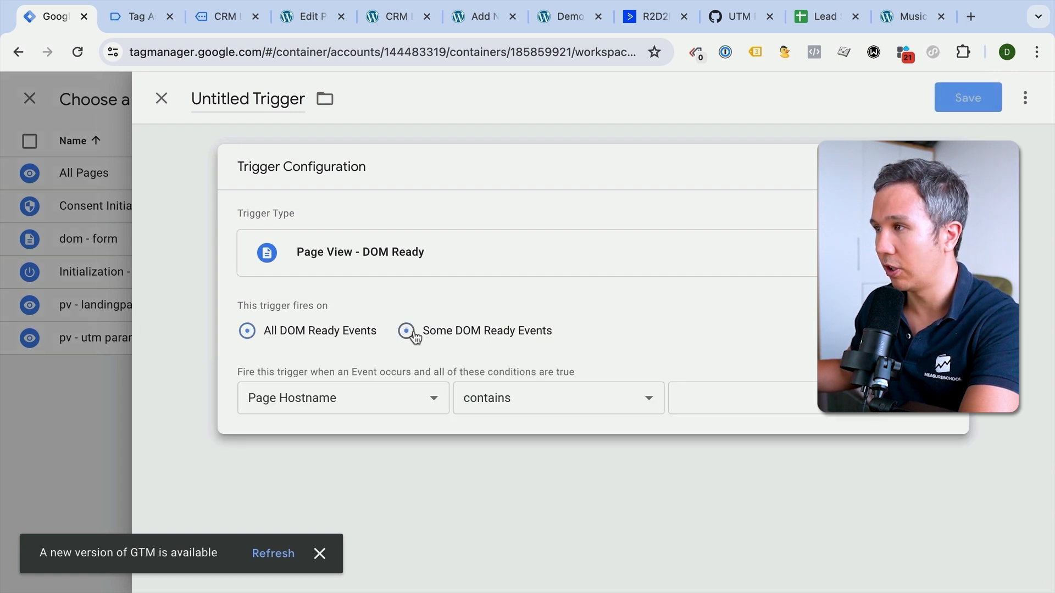
pyautogui.click(342, 398)
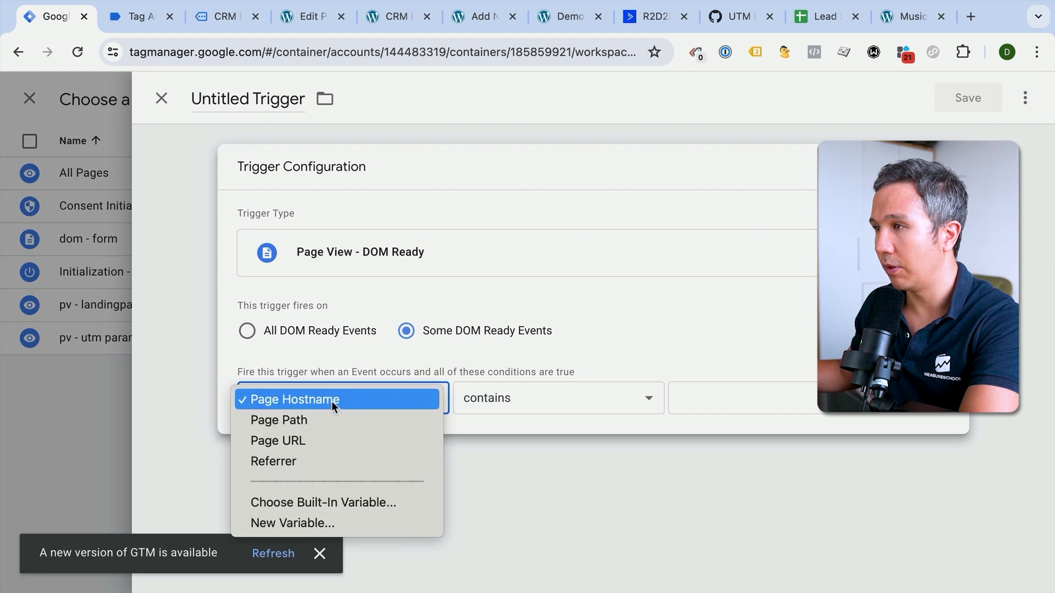
pyautogui.click(278, 419)
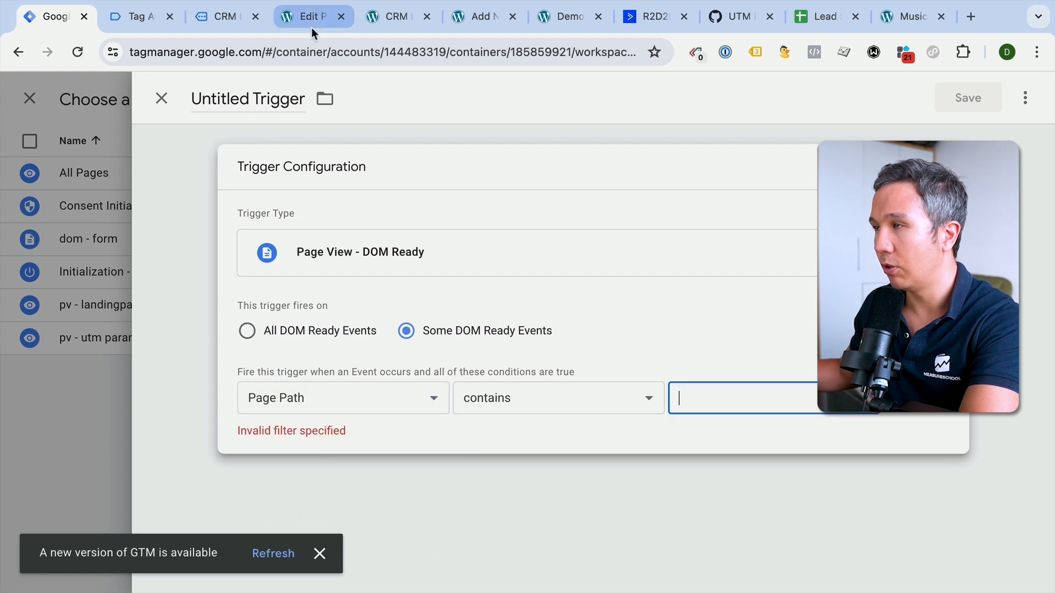
pyautogui.click(224, 16)
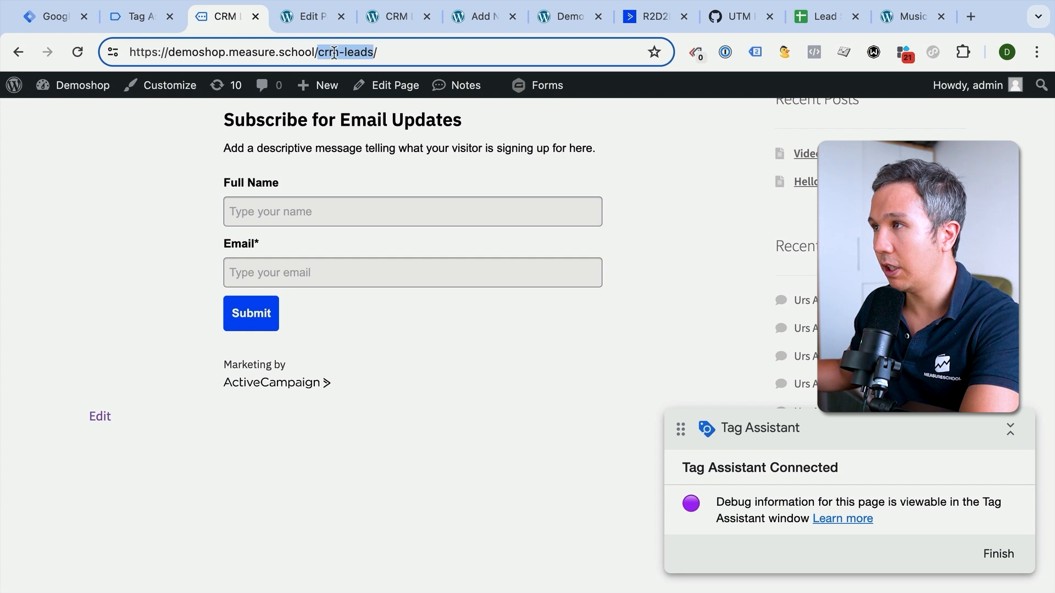
pyautogui.click(51, 16)
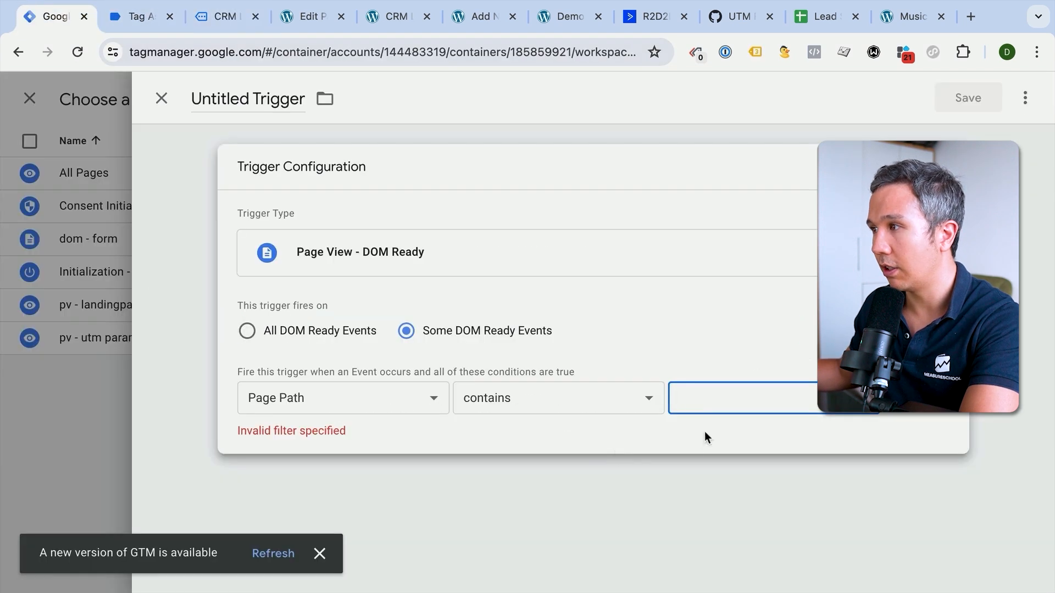
pyautogui.write('crm-leads')
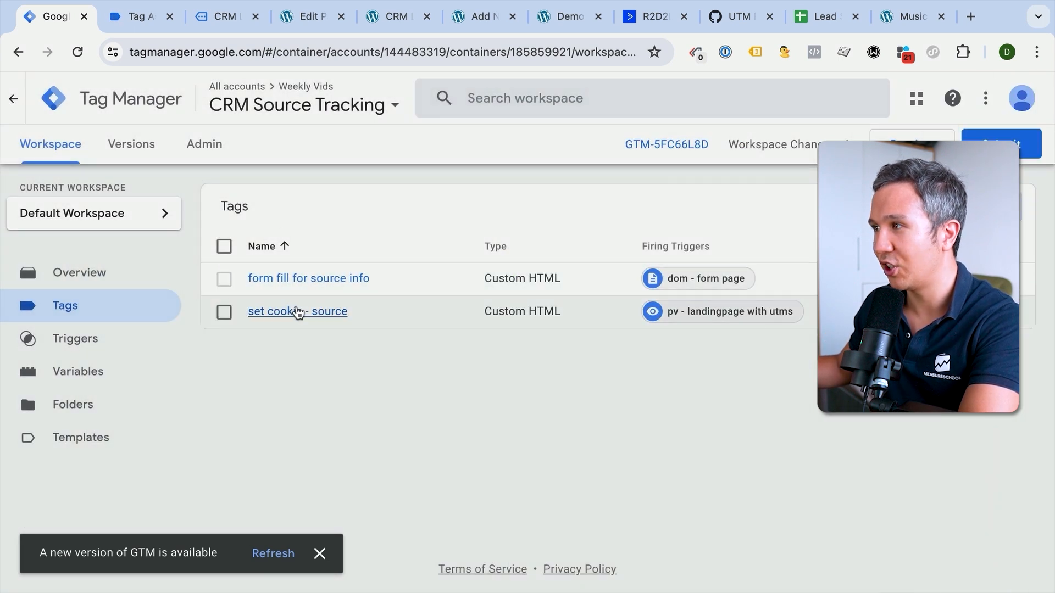
pyautogui.moveTo(309, 278)
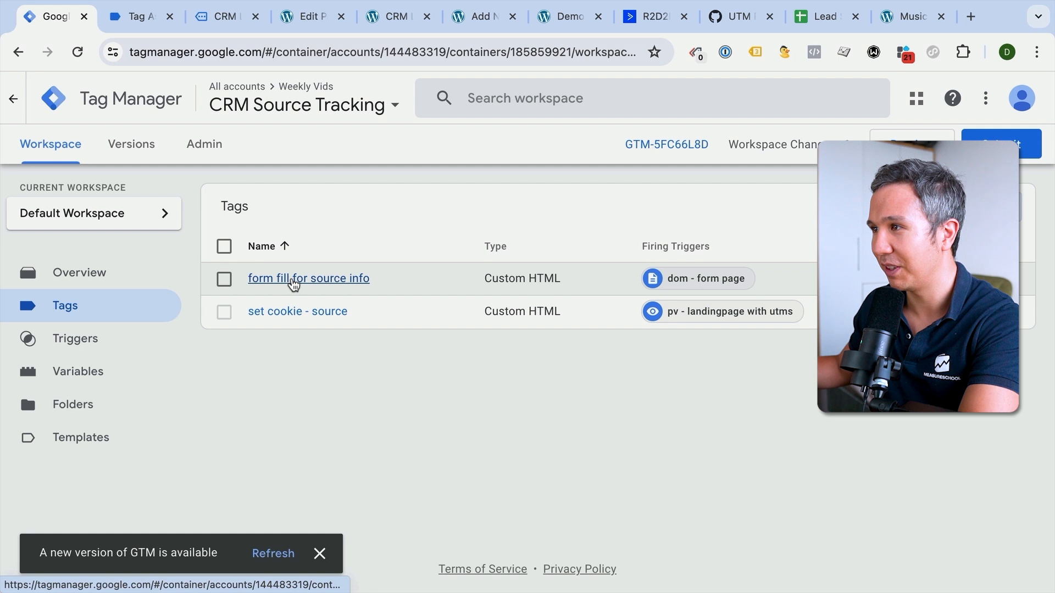
# Reopen the 'form fill for source info' tag and scroll through its HTML.
pyautogui.click(308, 278)
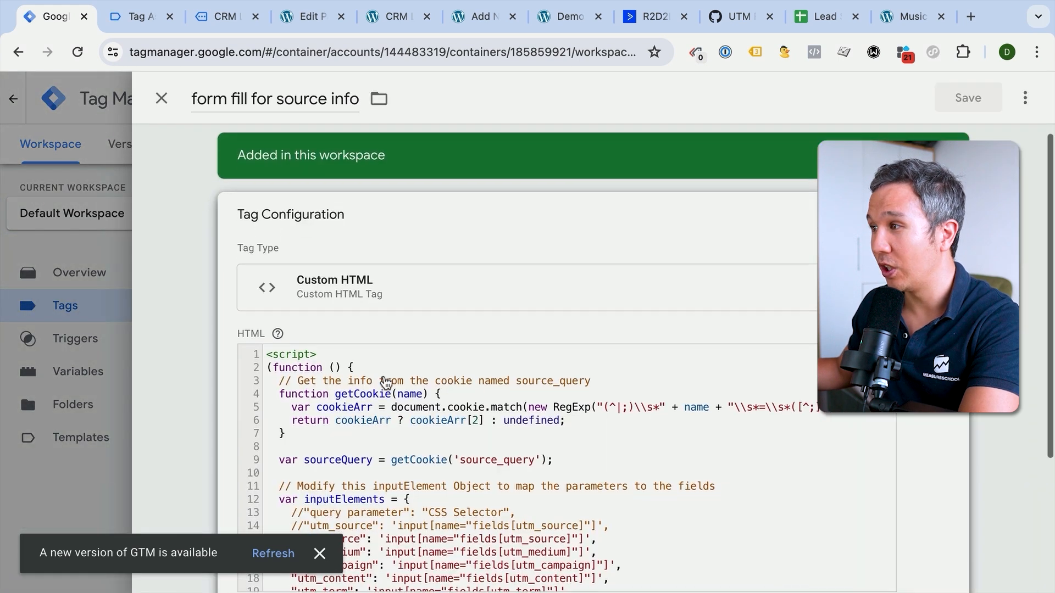
pyautogui.scroll(-3)
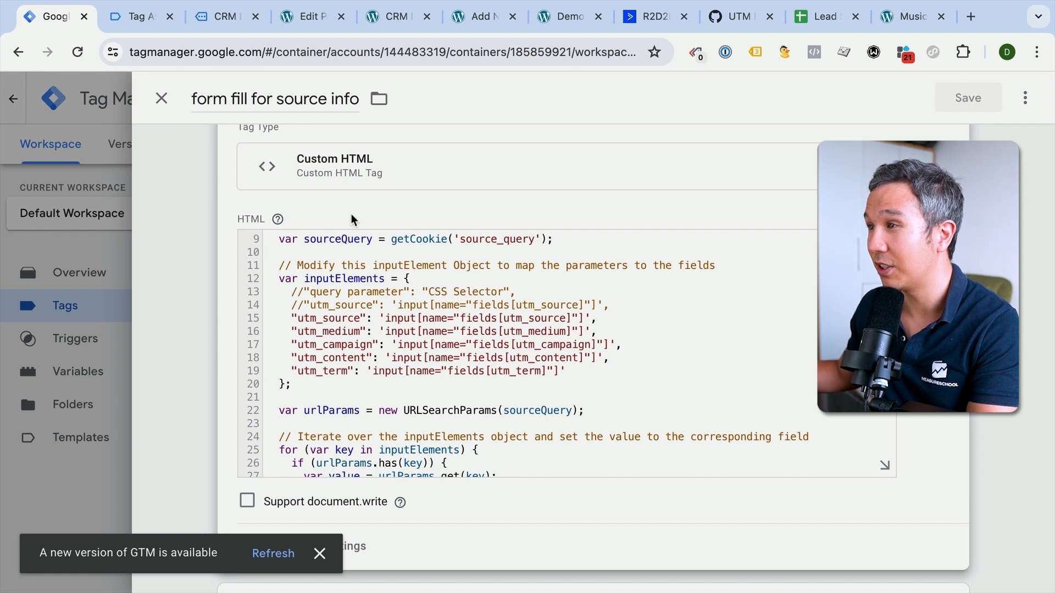
pyautogui.moveTo(236, 75)
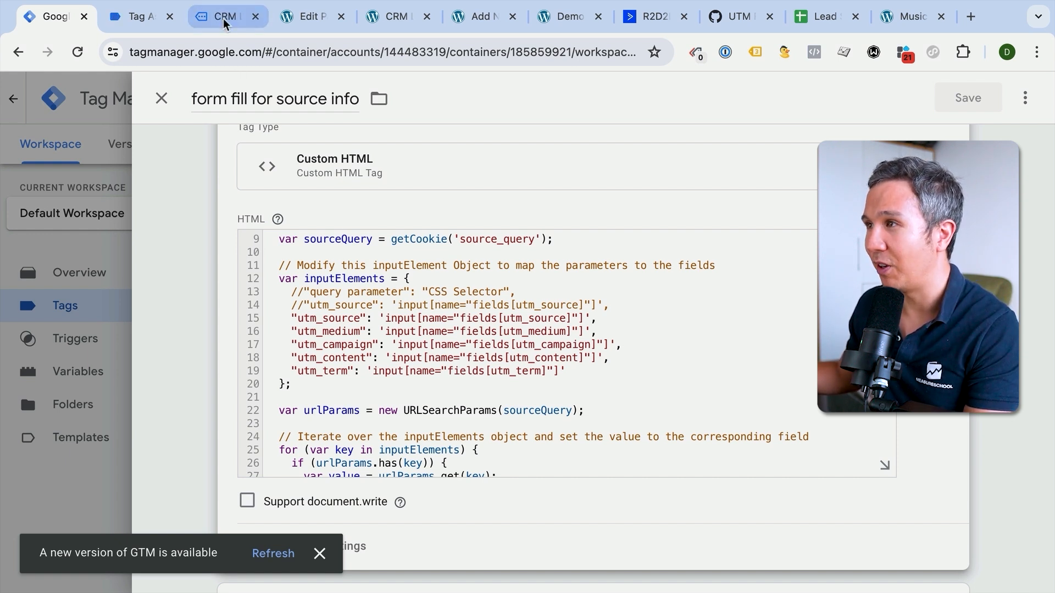
# Inspect the CRM Leads form in DevTools to find the hidden utmsource field.
pyautogui.click(224, 16)
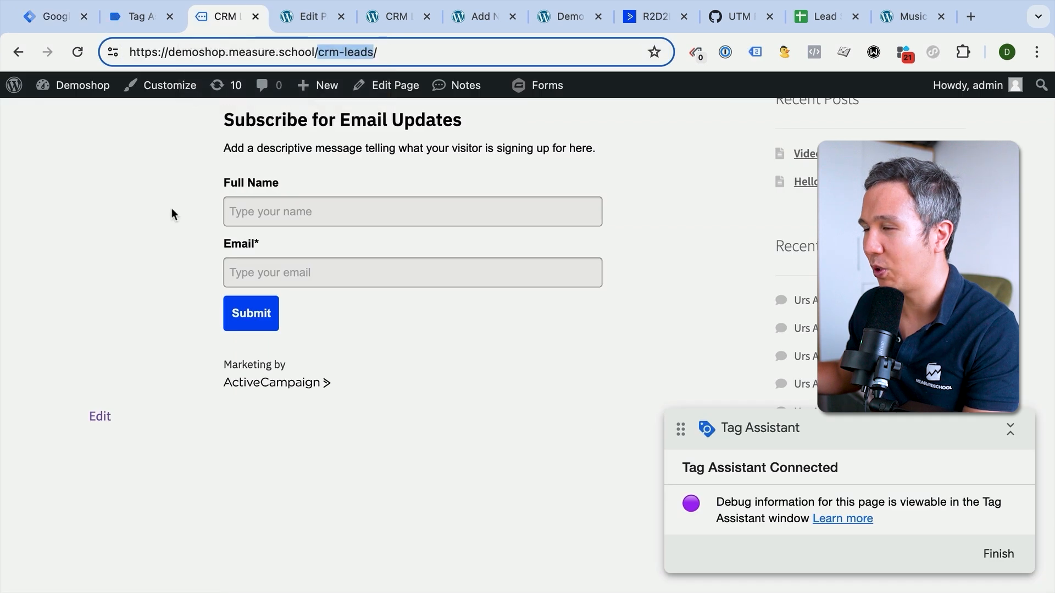
pyautogui.rightClick(412, 273)
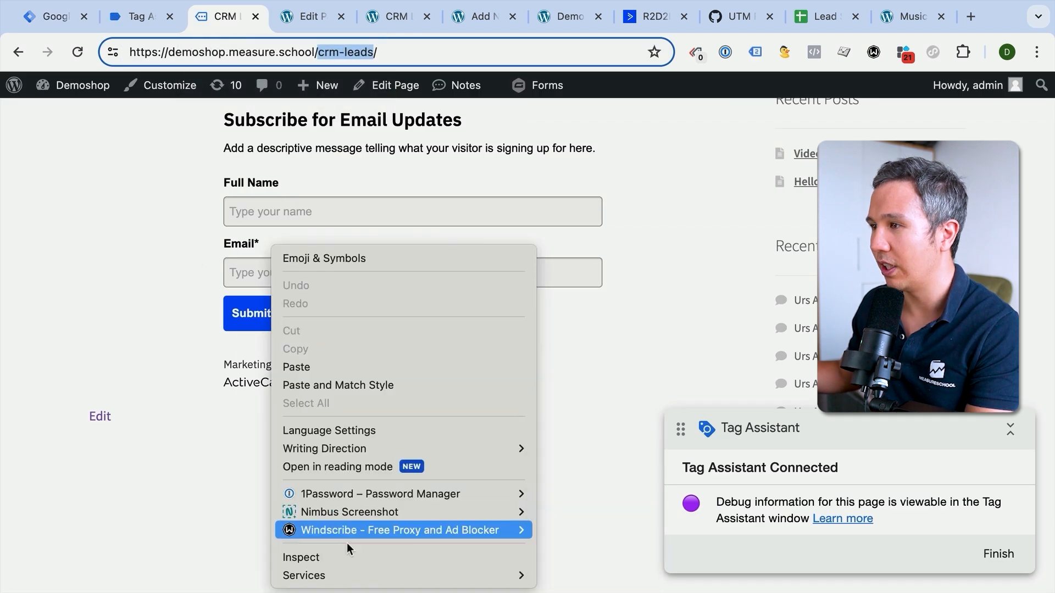
pyautogui.click(300, 557)
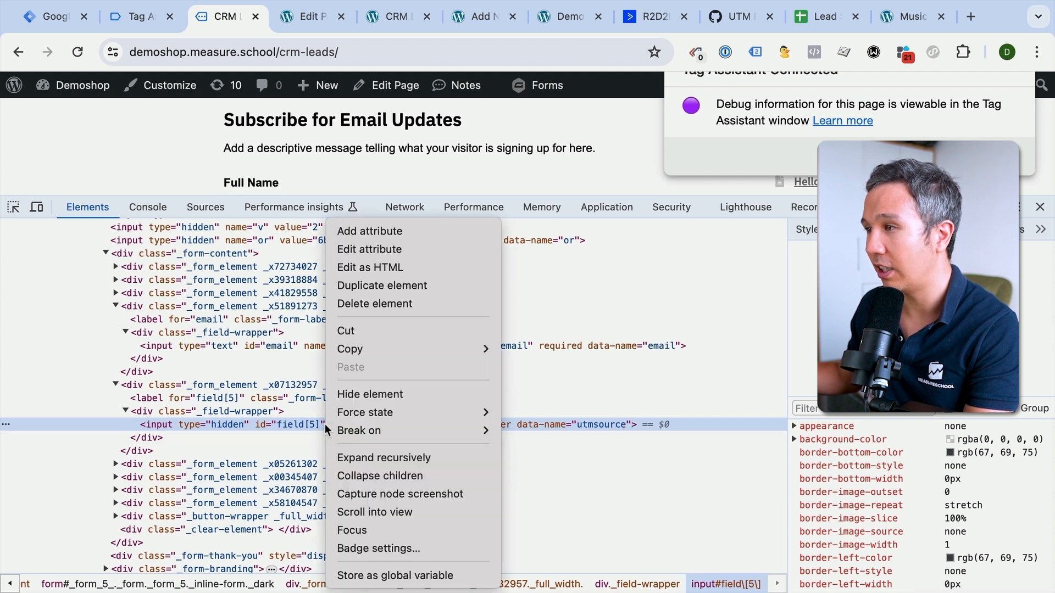
pyautogui.moveTo(350, 348)
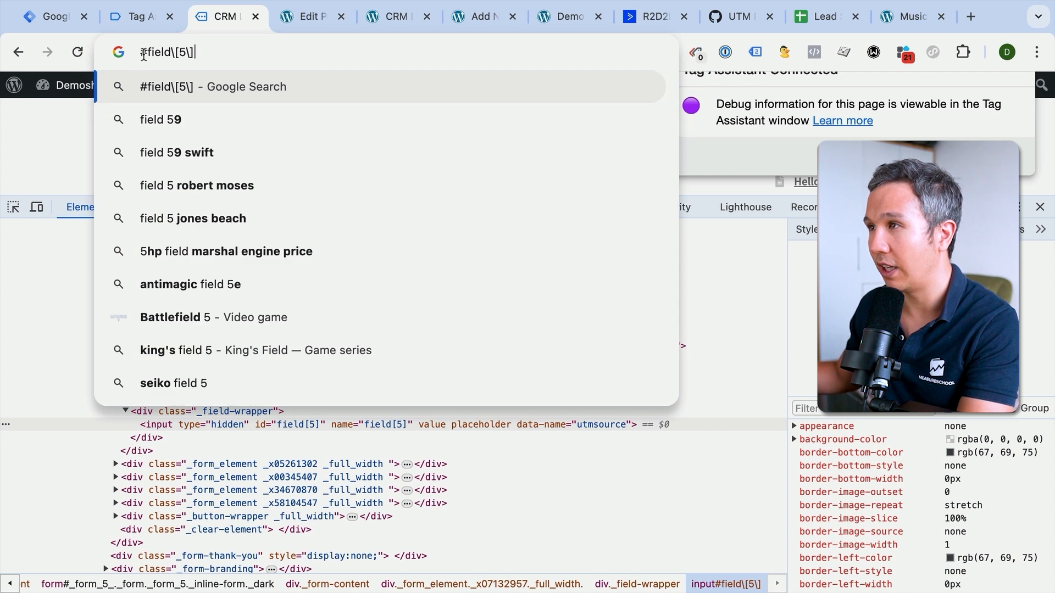
pyautogui.moveTo(224, 251)
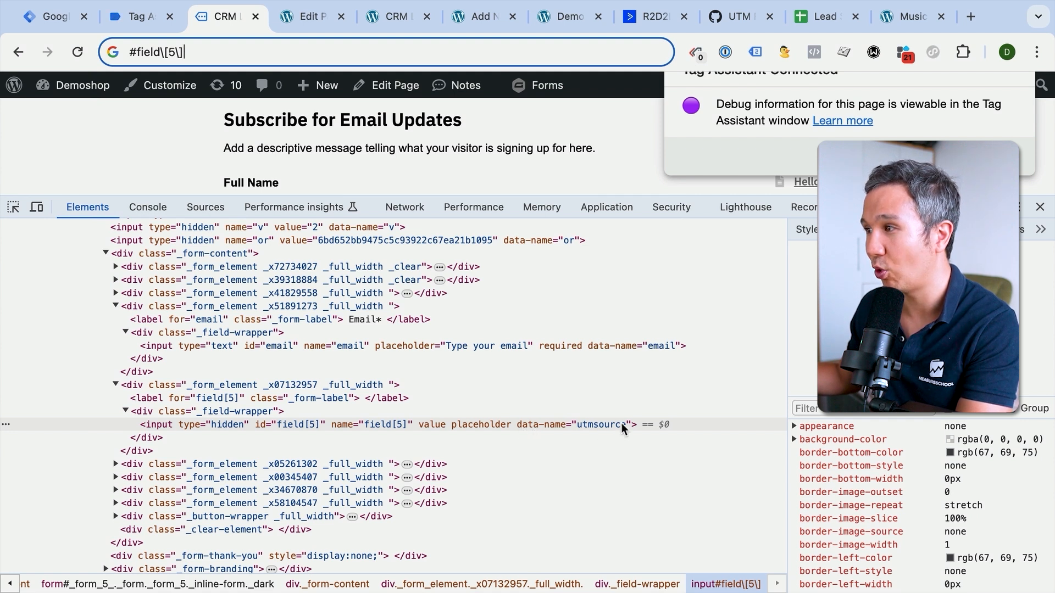
pyautogui.moveTo(558, 431)
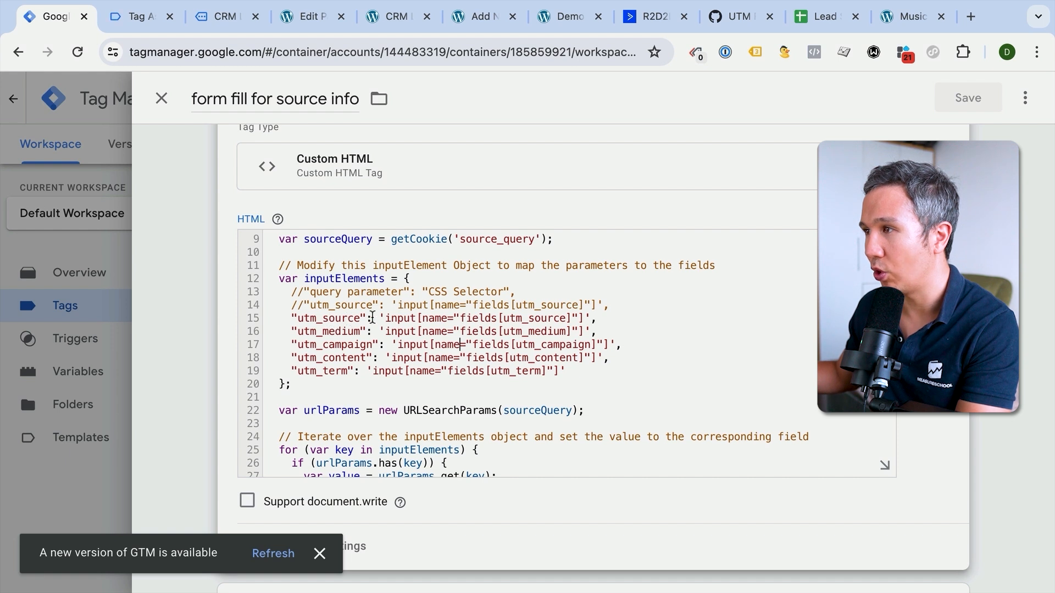
# Replace the tag's name selectors with input[data-name="utm…"] selectors and save the tag.
pyautogui.doubleClick(329, 317)
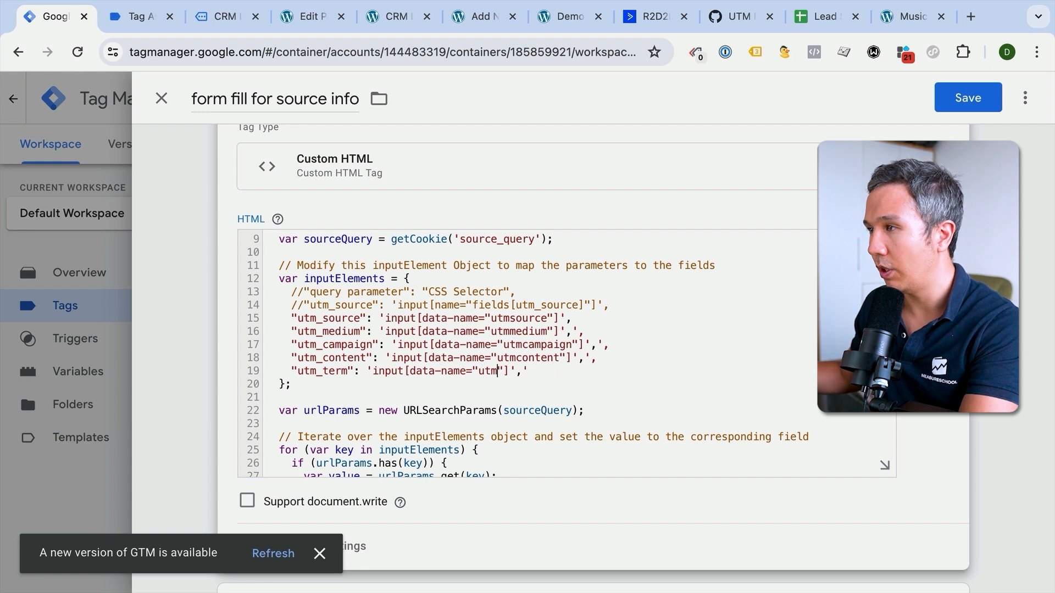
pyautogui.scroll(-3)
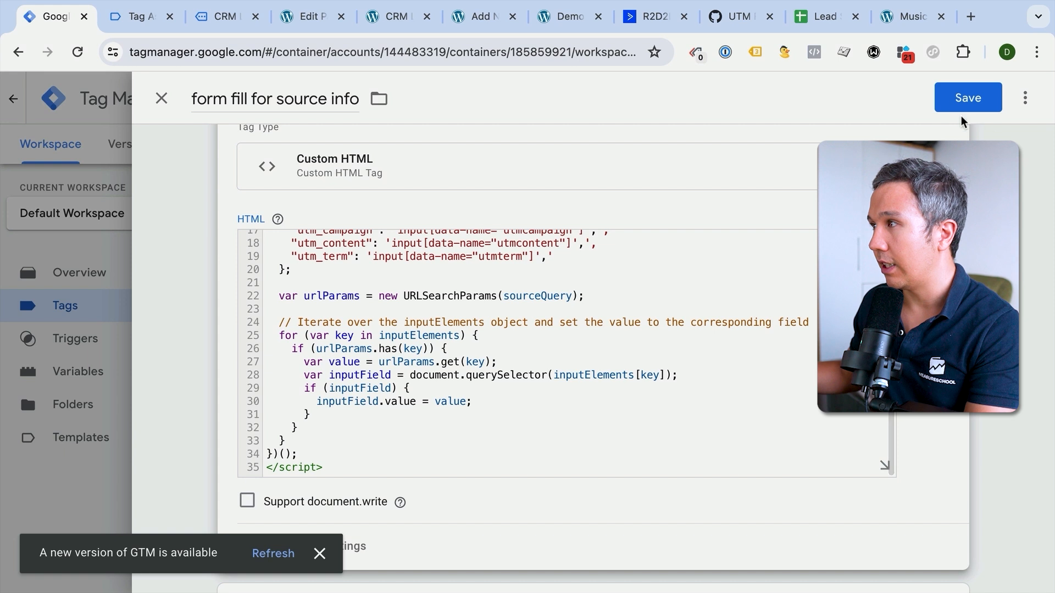
pyautogui.click(967, 98)
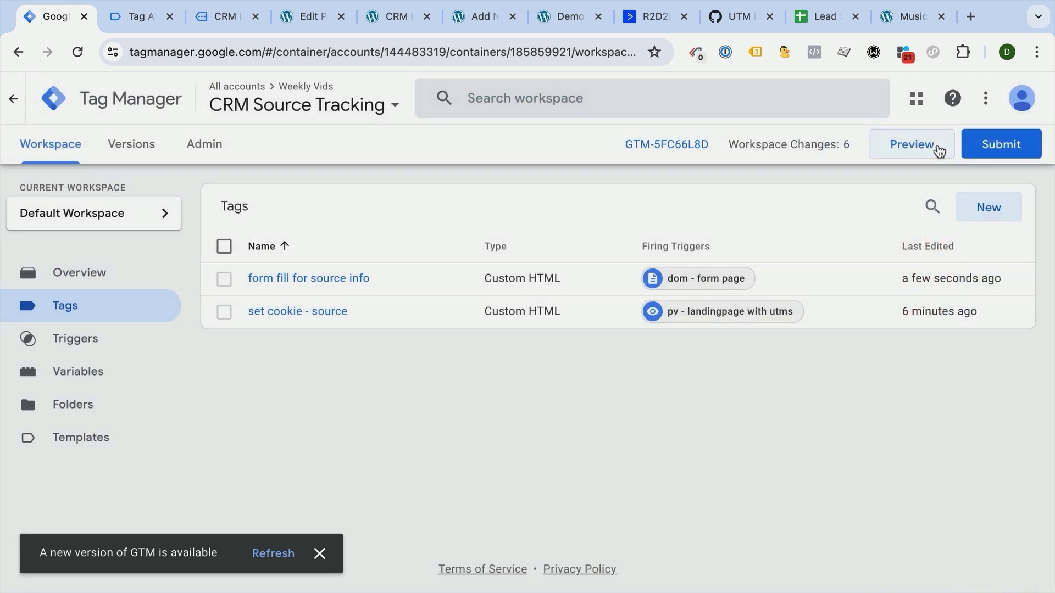
# Preview the container, open the failing form-fill tag and fix the unterminated string on line 16.
pyautogui.click(911, 144)
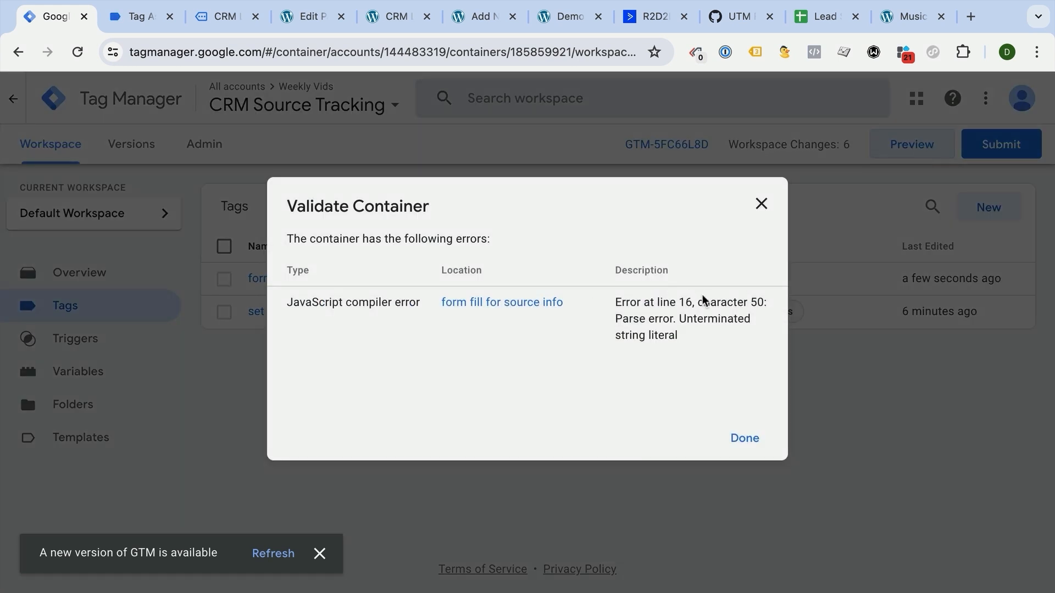
pyautogui.click(501, 302)
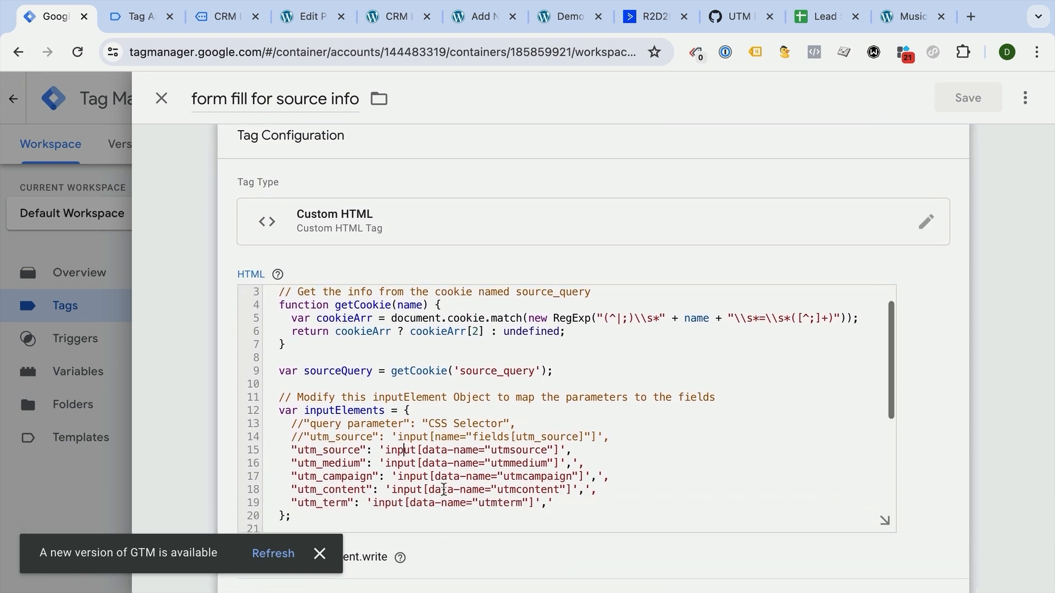
pyautogui.scroll(-3)
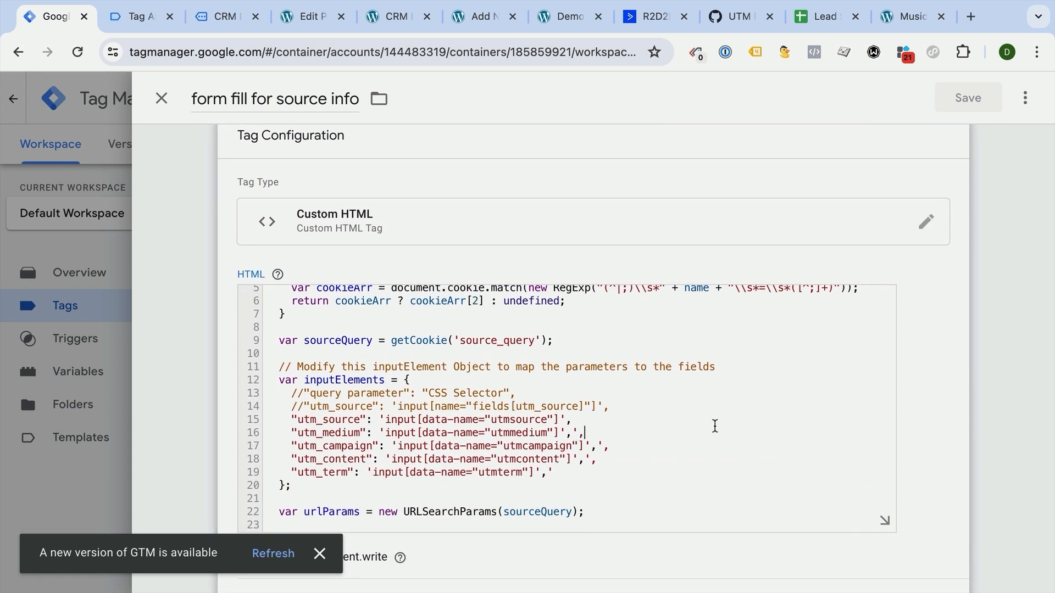
pyautogui.write('=')
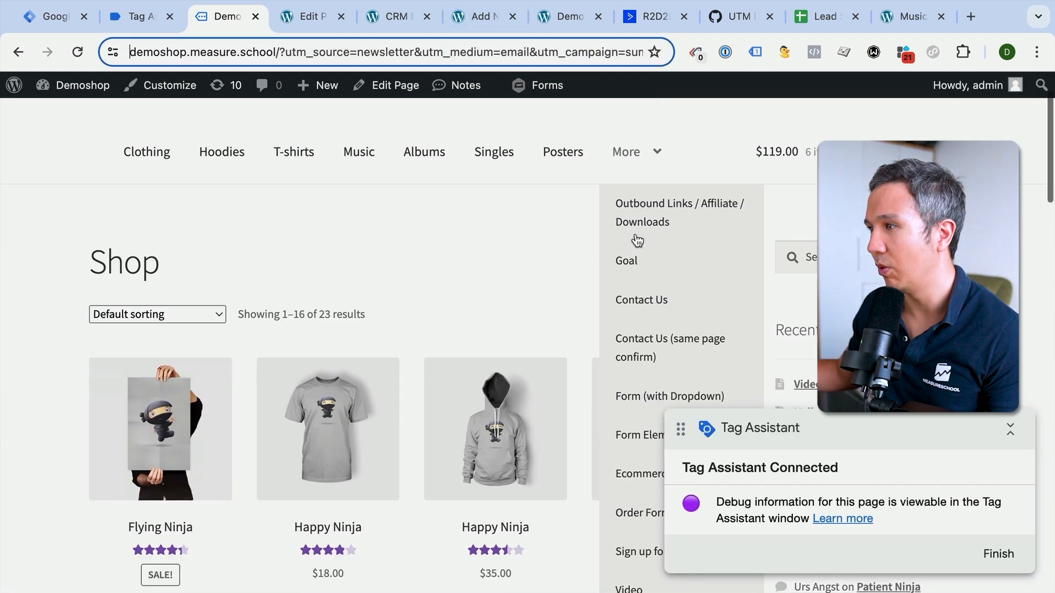
# Go to the Demoshop CRM Leads page.
pyautogui.scroll(-3)
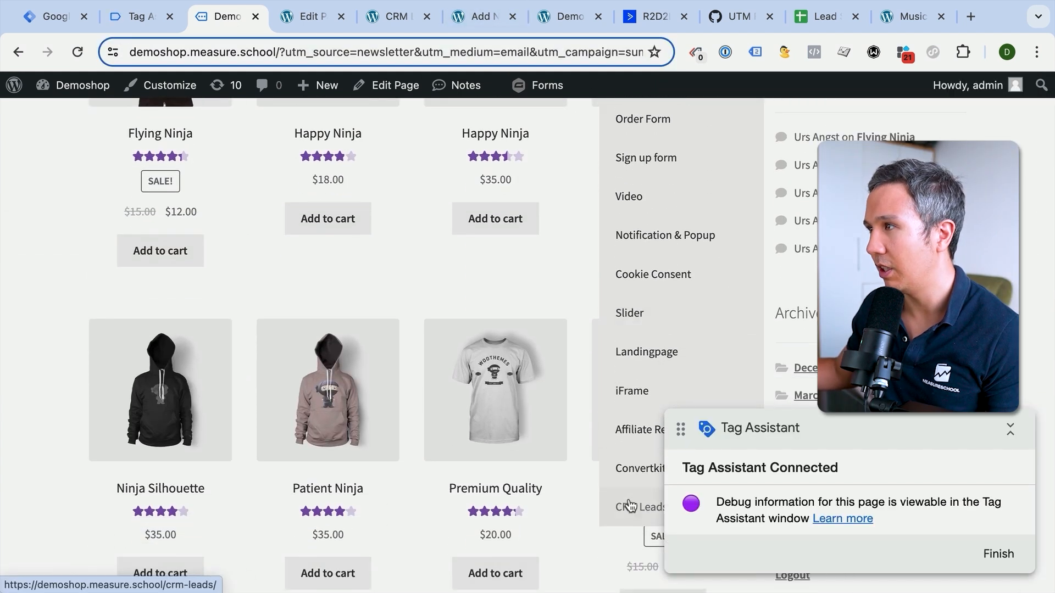
pyautogui.click(639, 506)
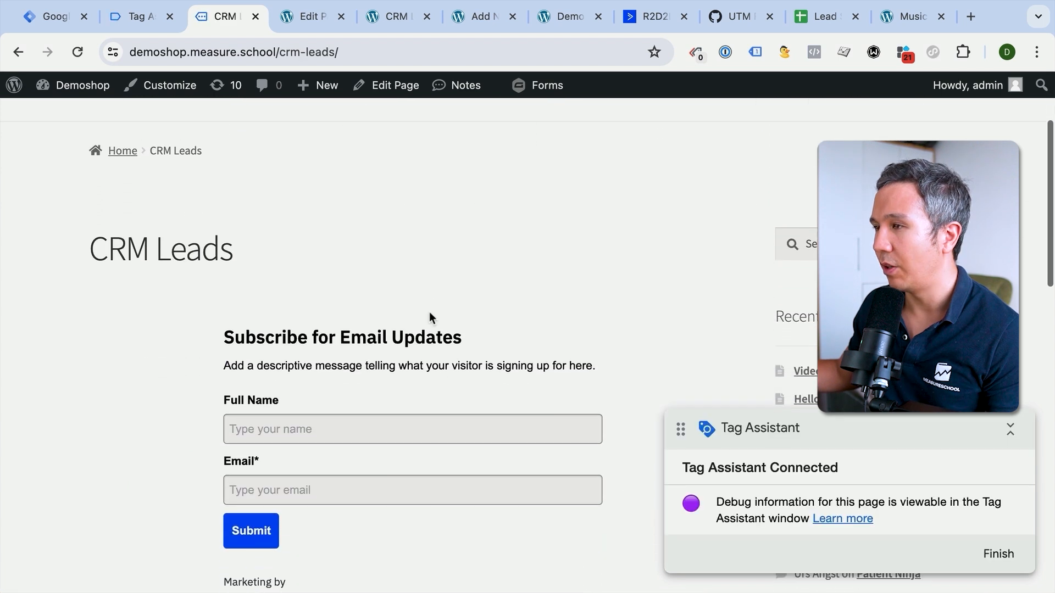
pyautogui.scroll(-3)
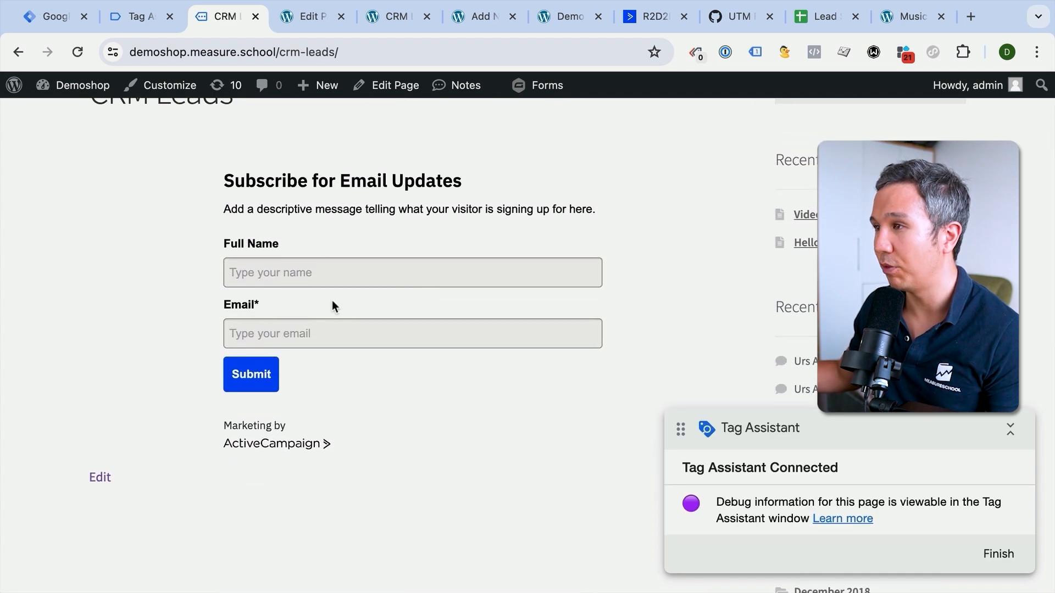
# Fill in the test name and inspect the email field in DevTools.
pyautogui.click(413, 272)
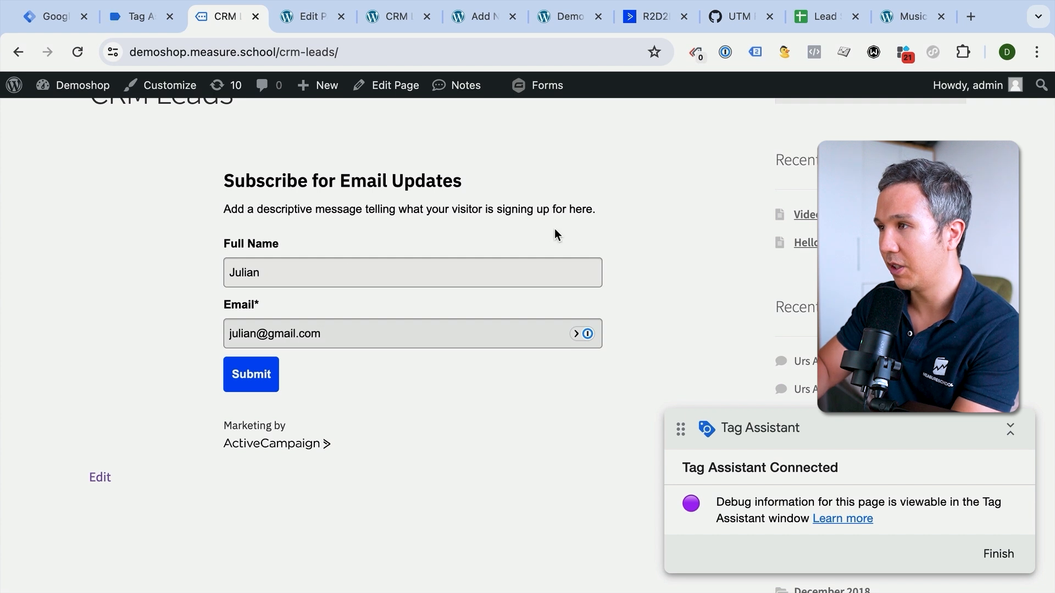
pyautogui.rightClick(313, 333)
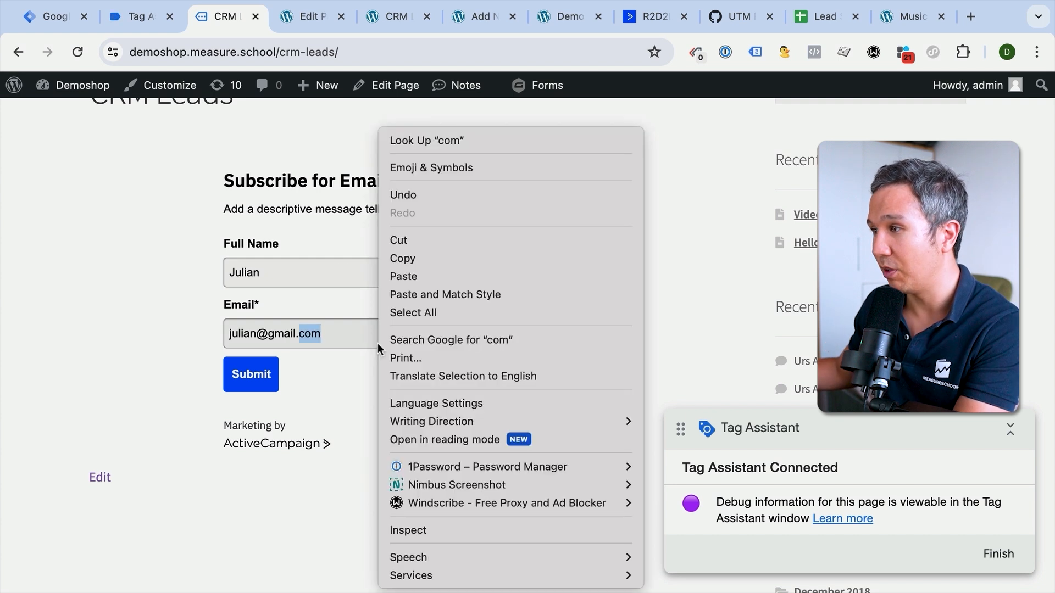
pyautogui.click(407, 531)
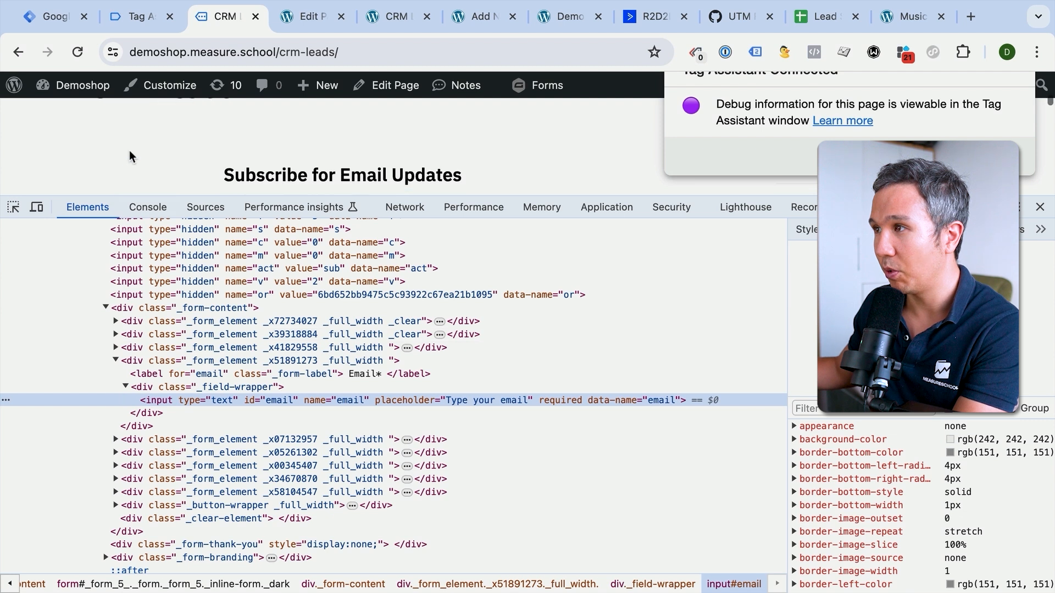
pyautogui.moveTo(120, 465)
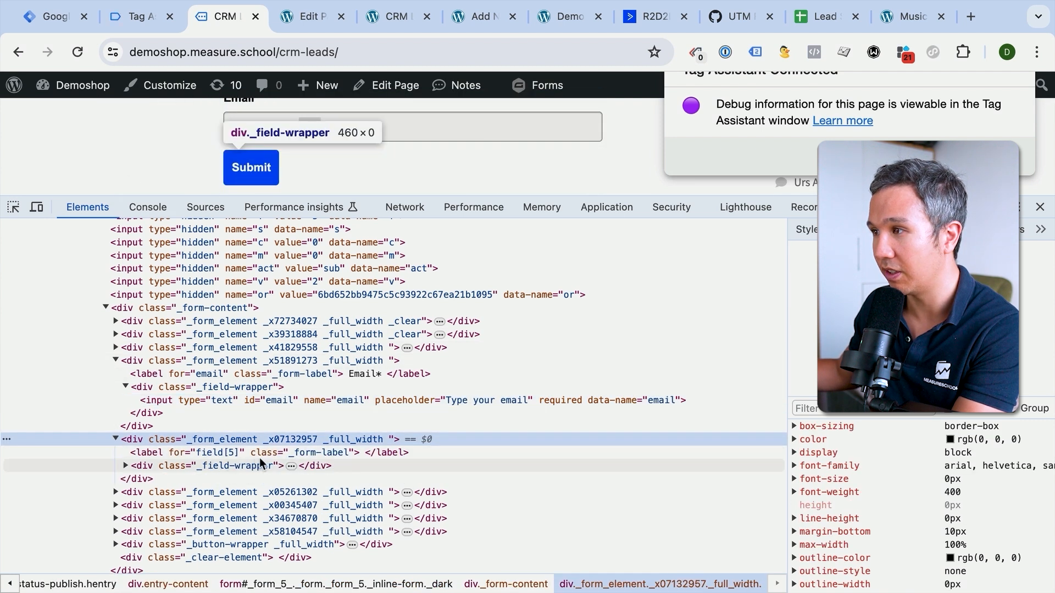
pyautogui.click(215, 465)
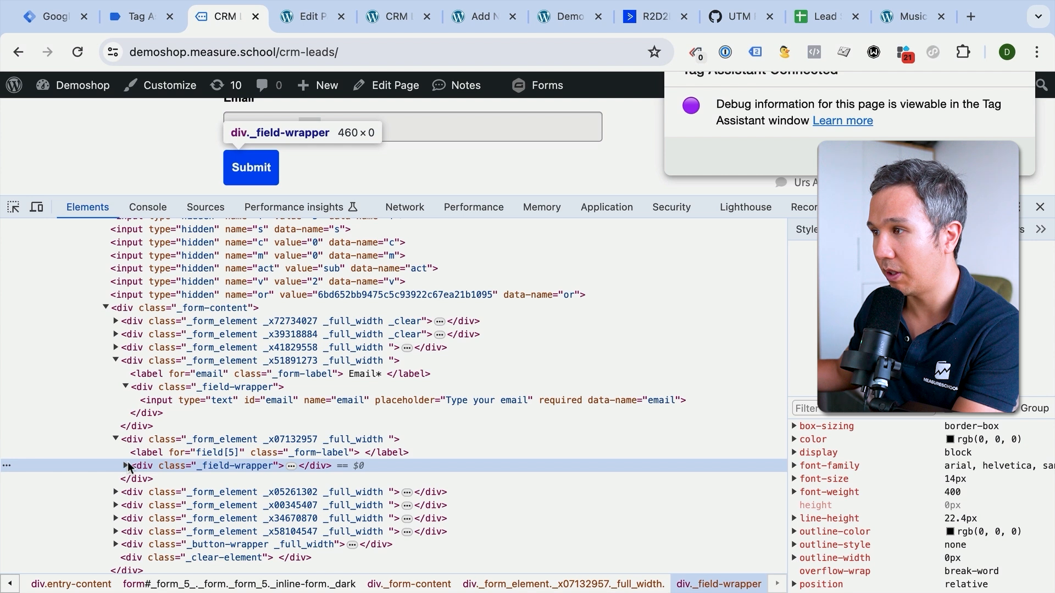
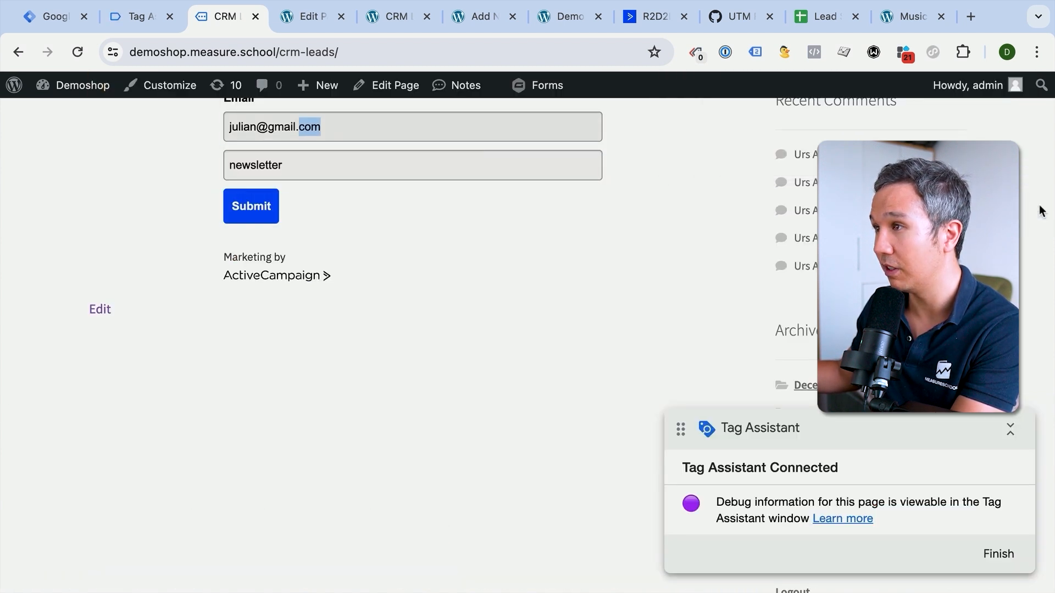
pyautogui.click(250, 206)
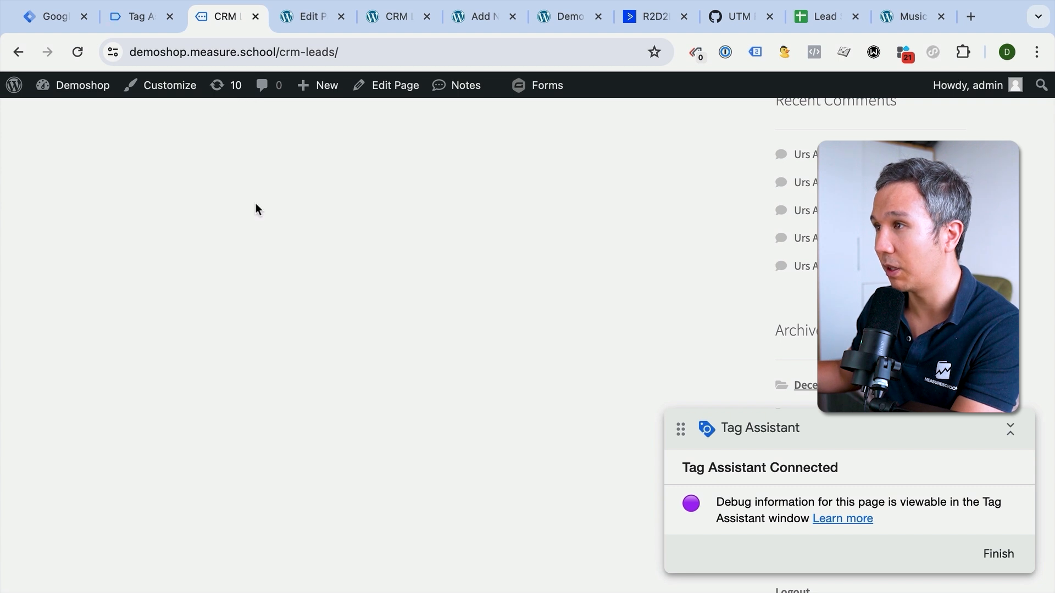
# Open Julian's ActiveCampaign contact showing the UTM values, then begin submitting the GTM workspace.
pyautogui.click(649, 16)
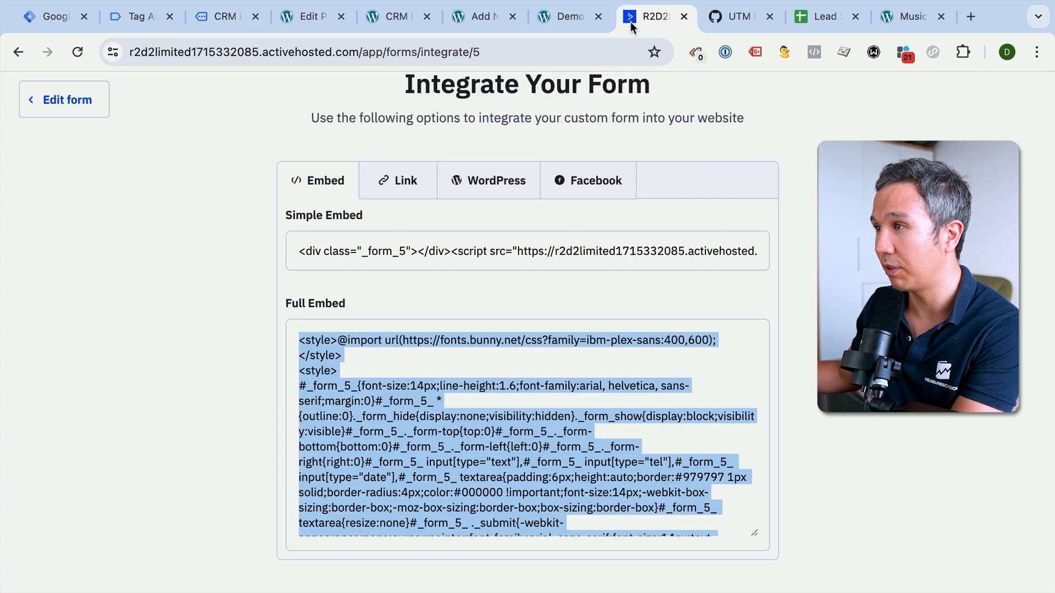
pyautogui.click(64, 100)
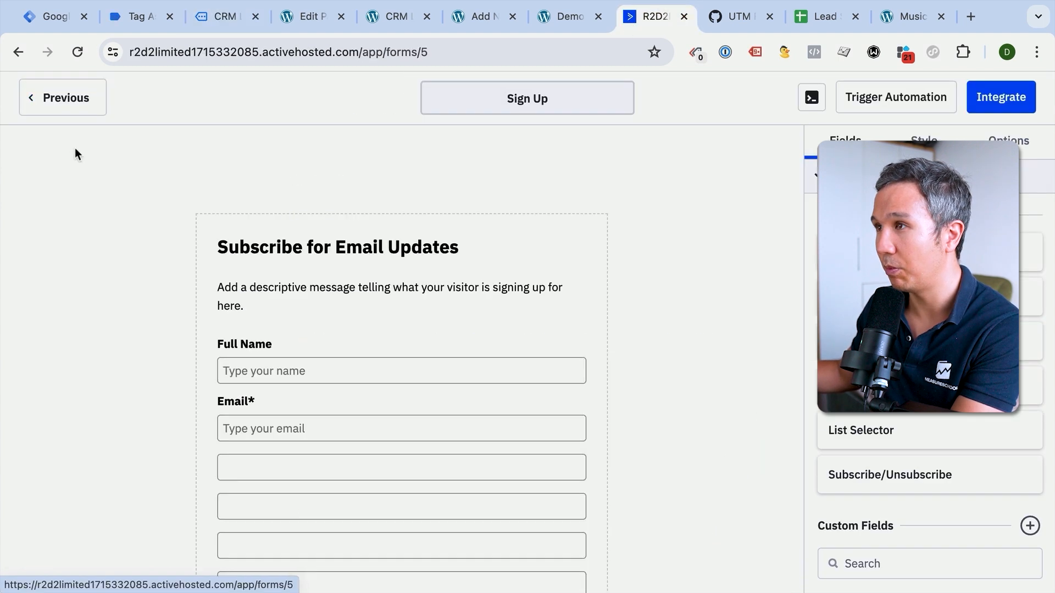
pyautogui.click(27, 178)
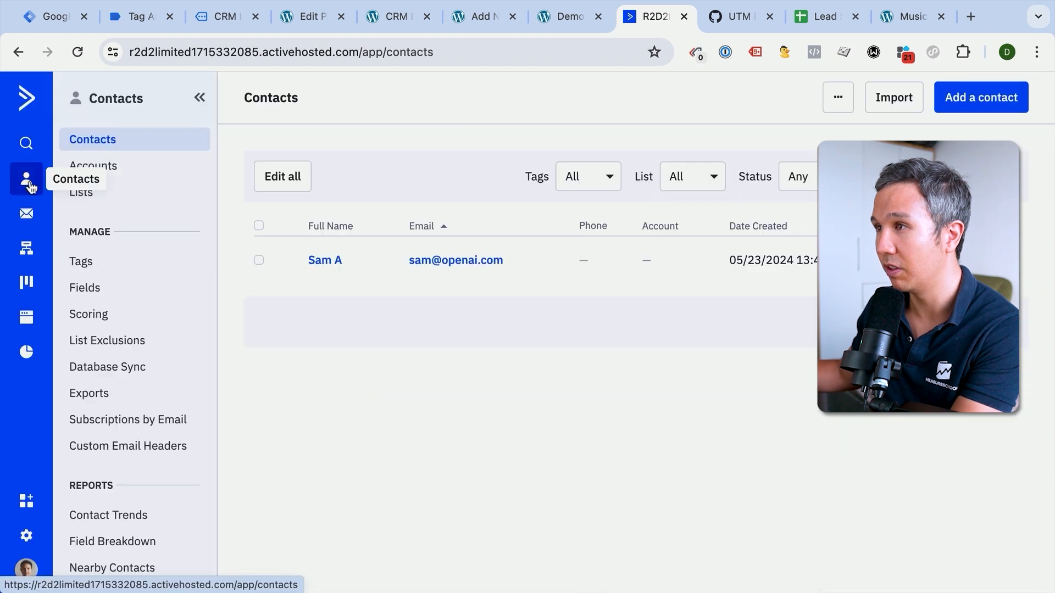
pyautogui.click(325, 260)
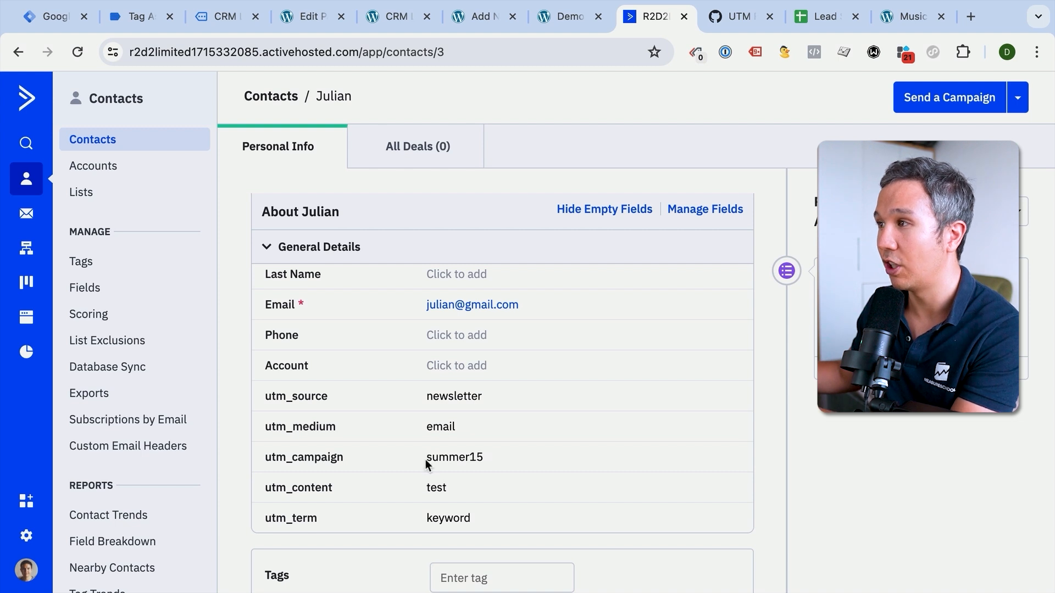
pyautogui.moveTo(482, 430)
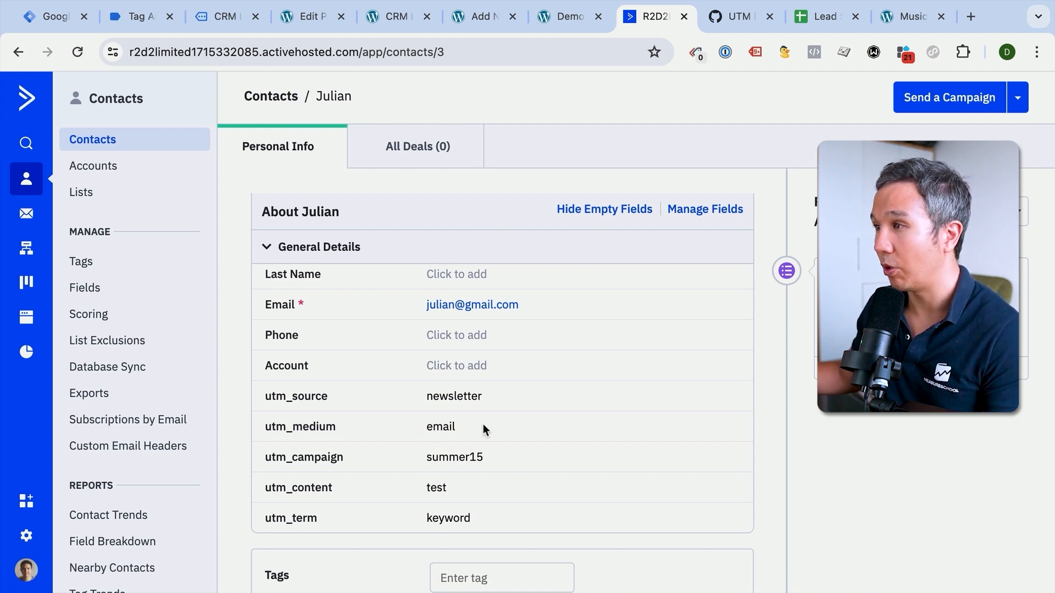
pyautogui.moveTo(387, 415)
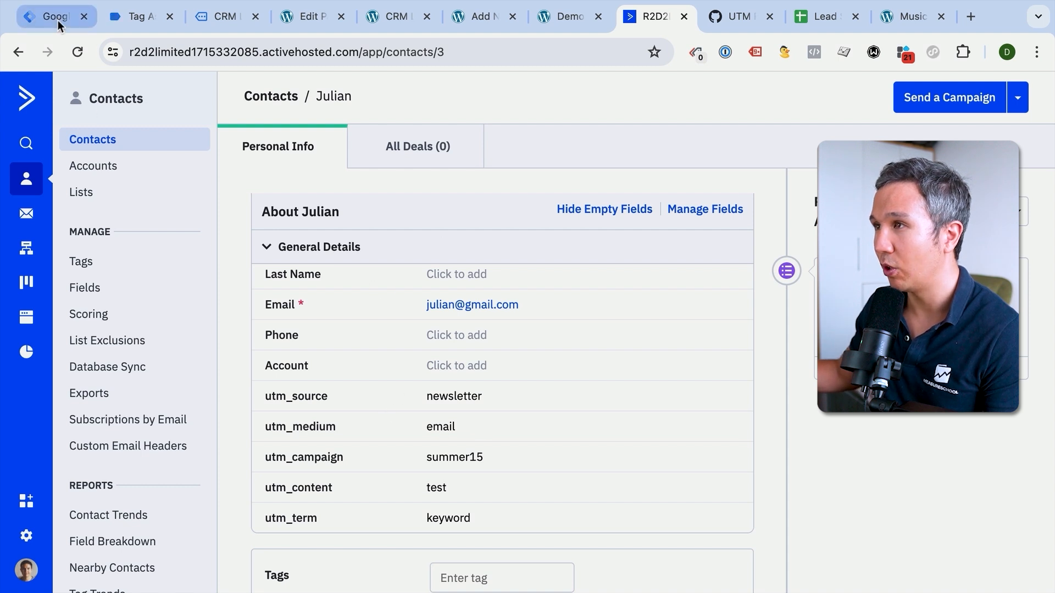
pyautogui.click(55, 16)
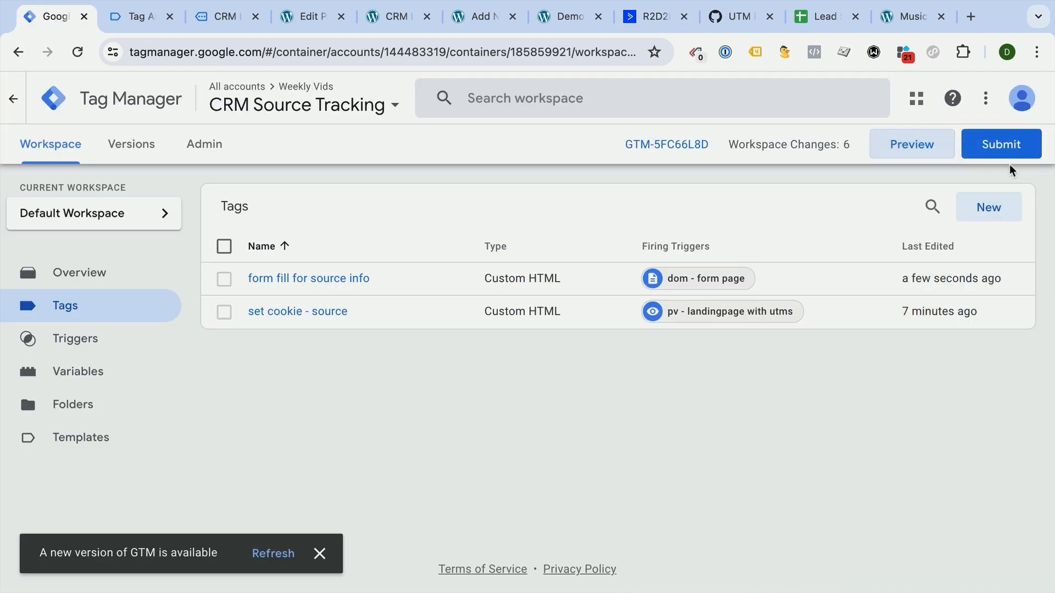
pyautogui.click(1001, 143)
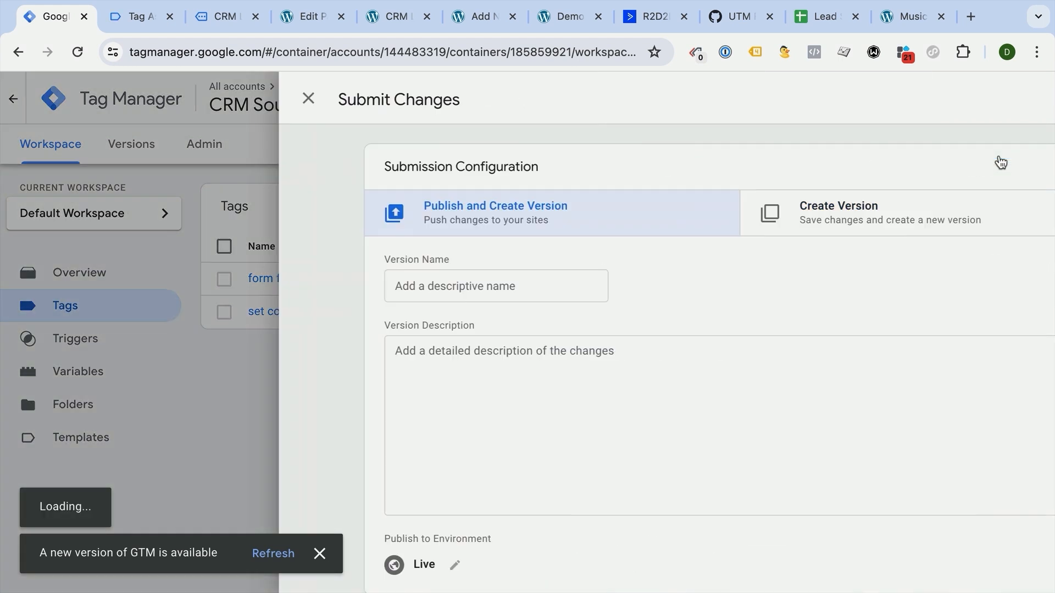